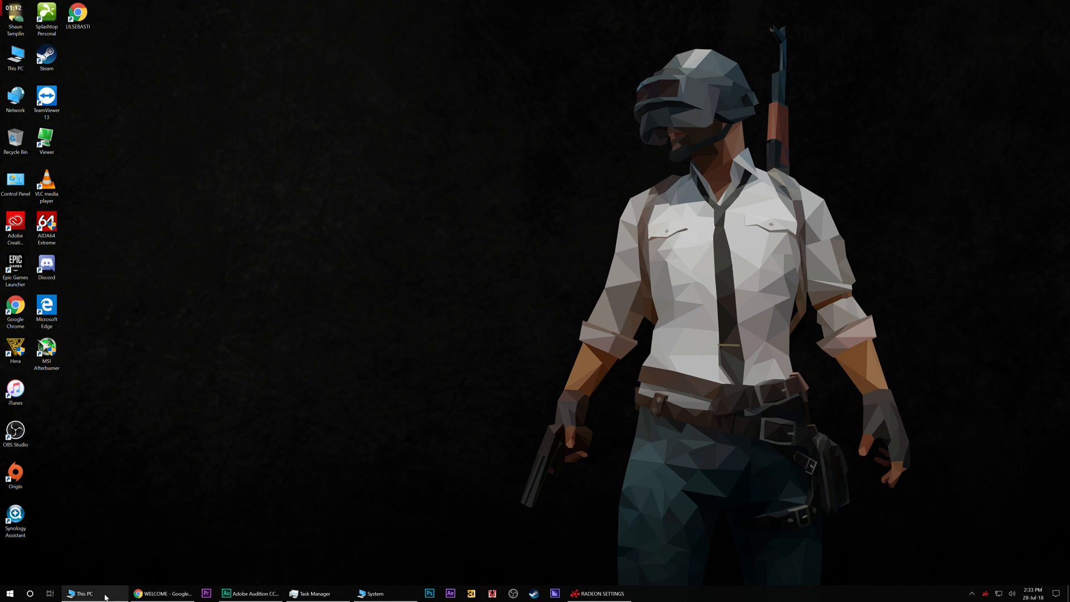
Step: Review the PC's device specifications in Settings > About (i7-7700K, 16 GB RAM)
left_click(81, 593)
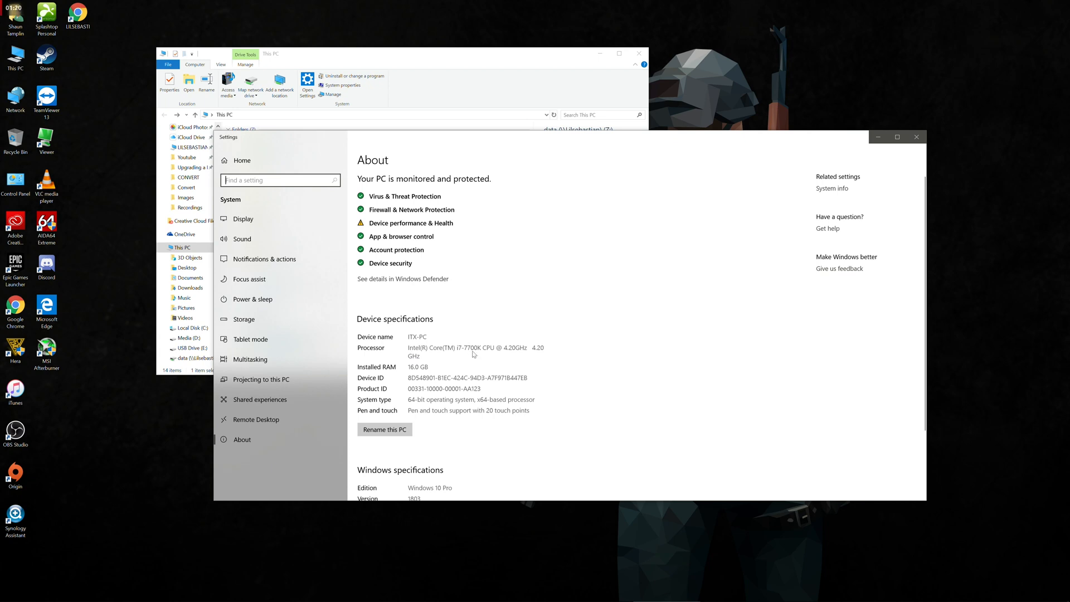
mouse_move(421, 373)
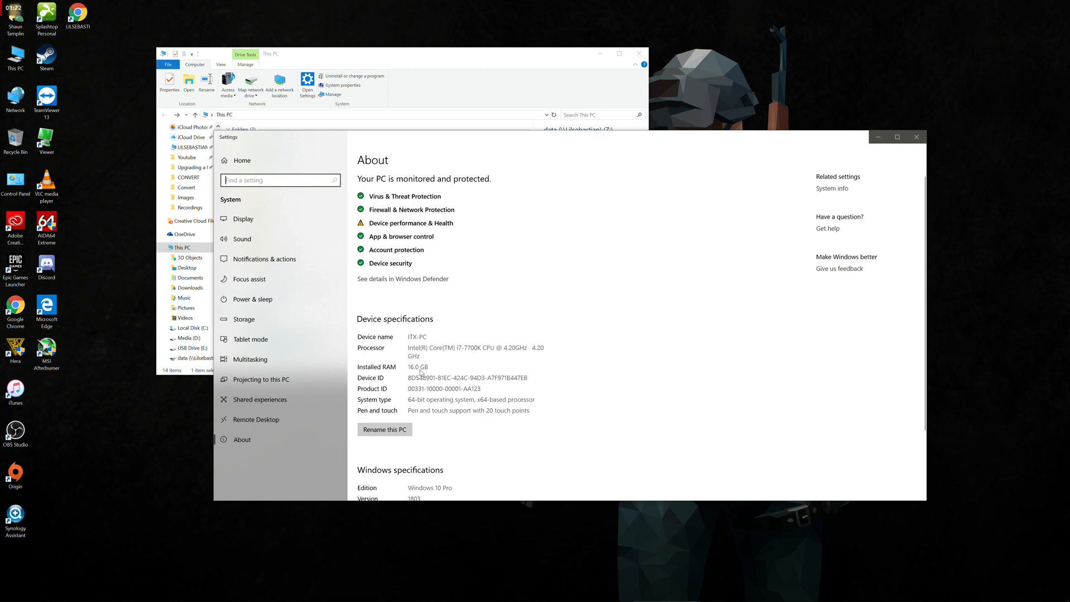
scroll("down", 3)
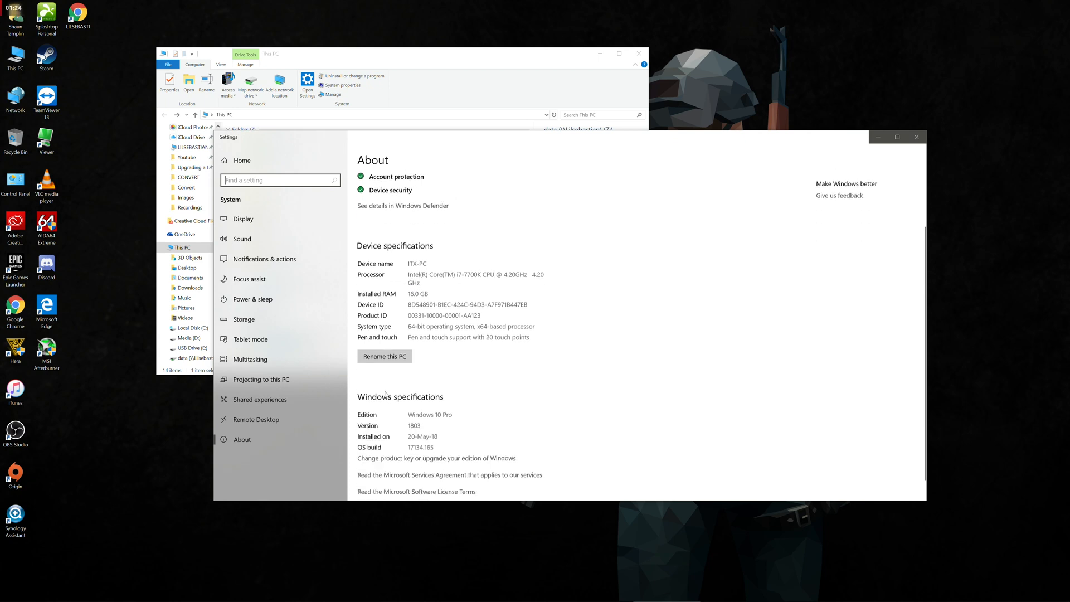
scroll("down", 3)
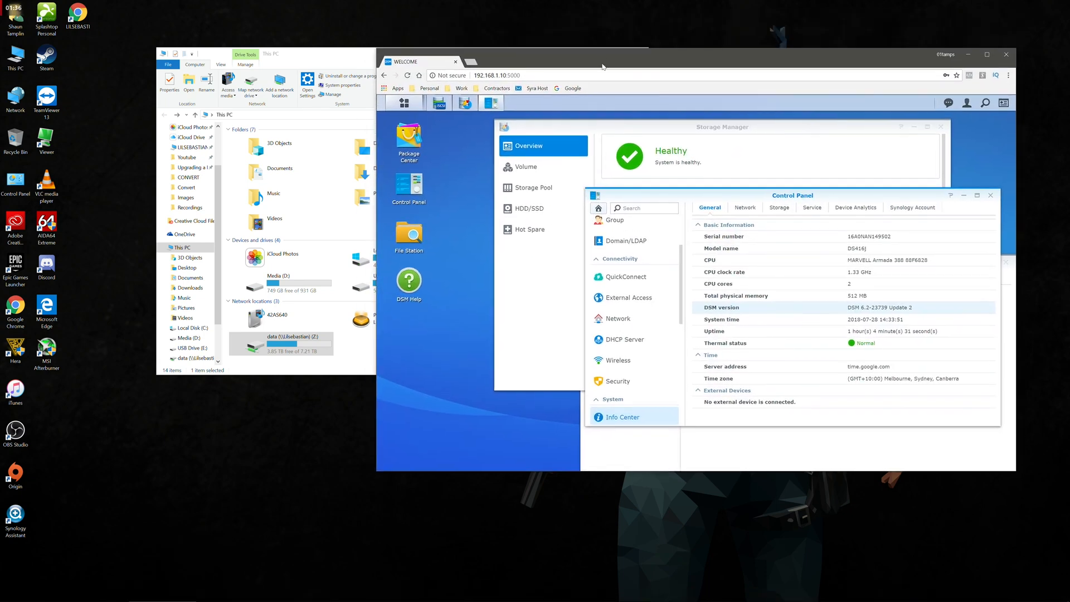
mouse_move(857, 313)
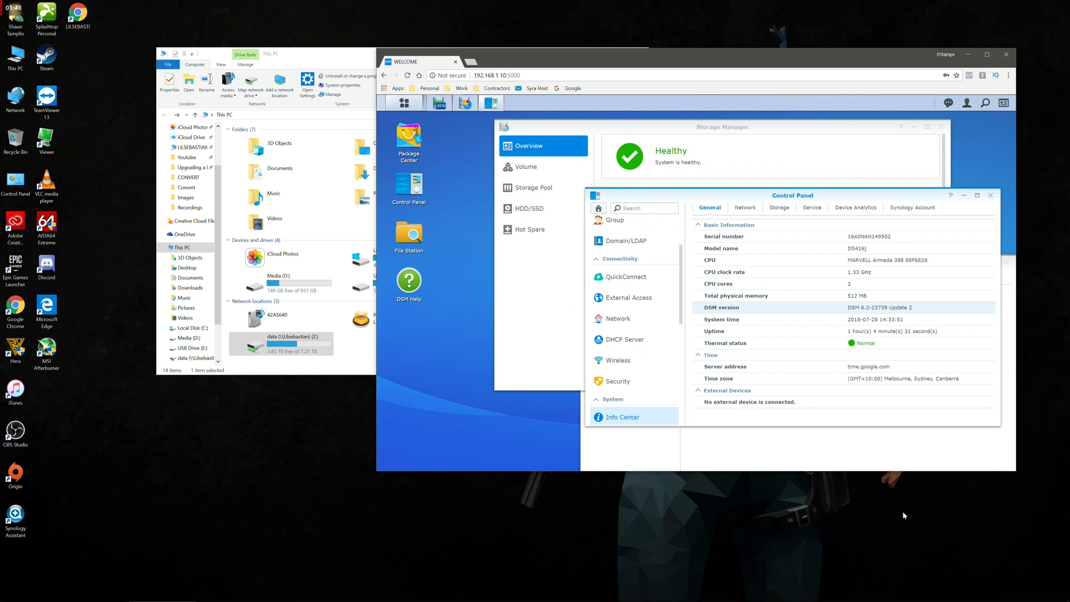
mouse_move(461, 332)
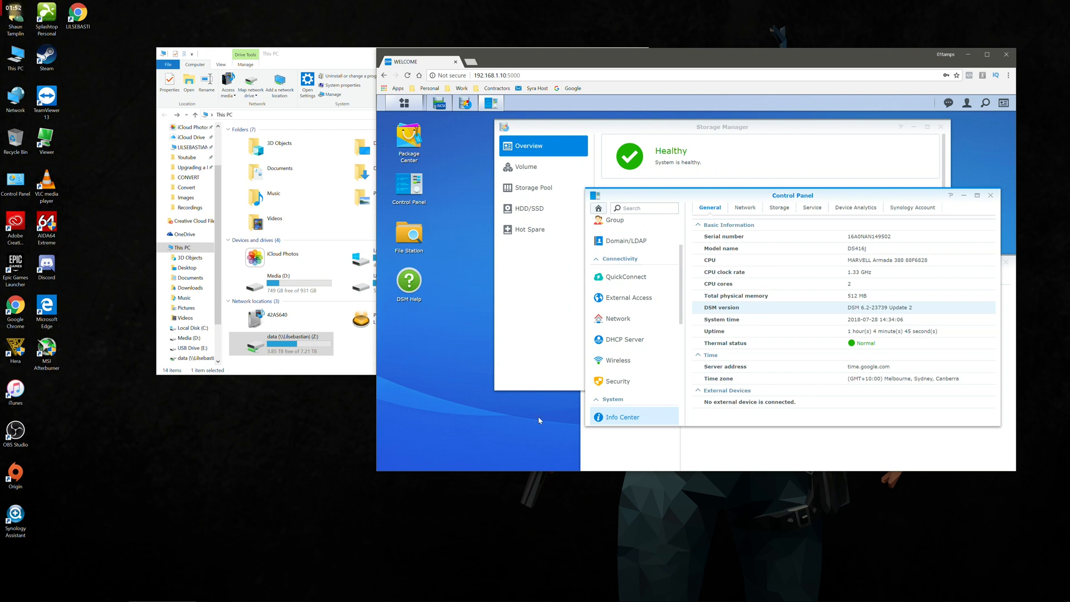
mouse_move(480, 406)
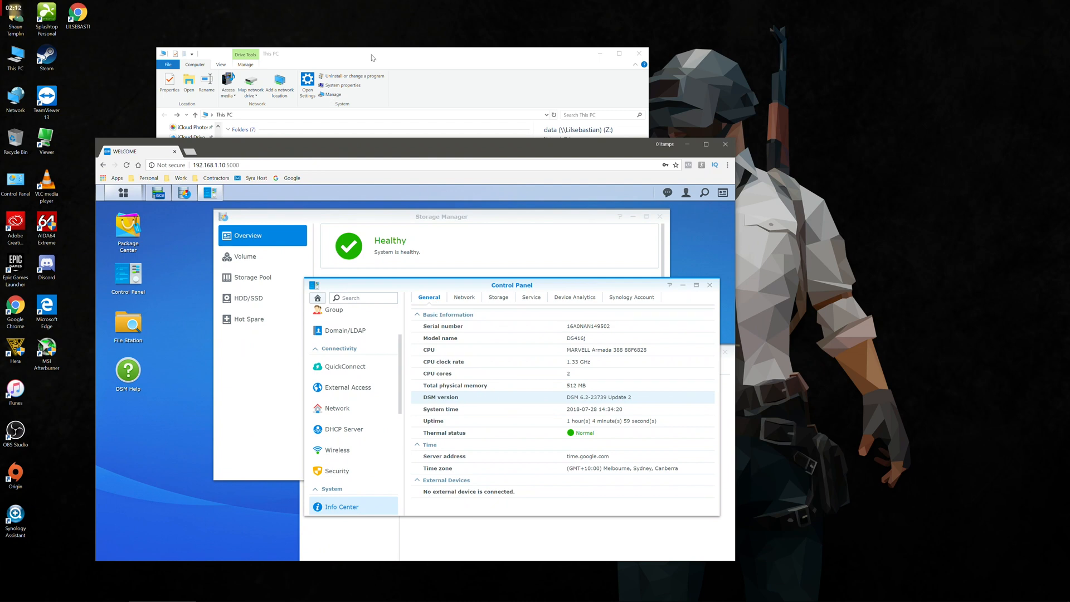
mouse_move(381, 115)
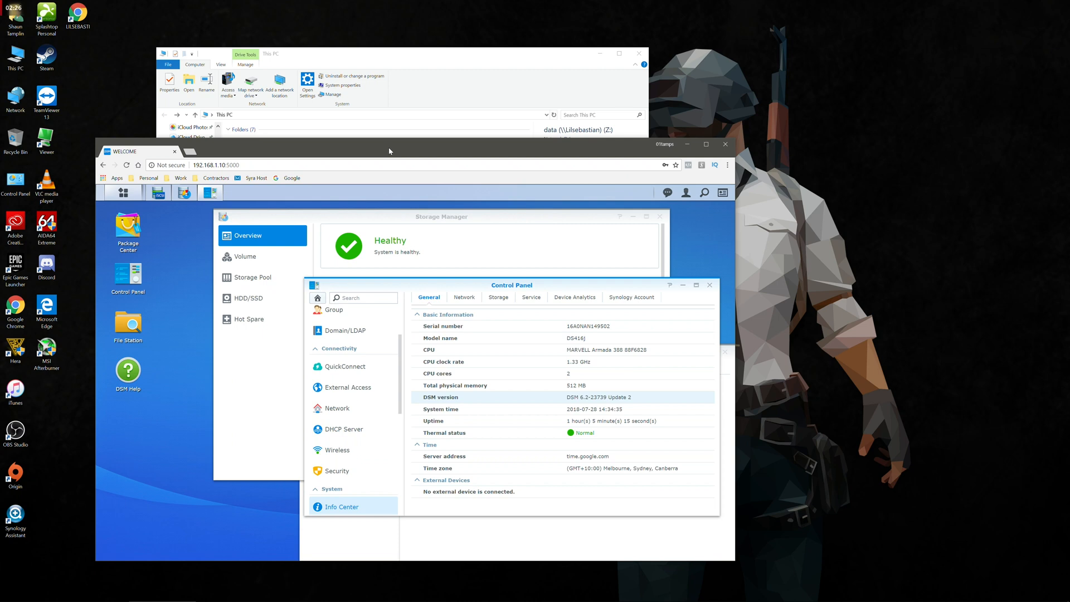
mouse_move(356, 177)
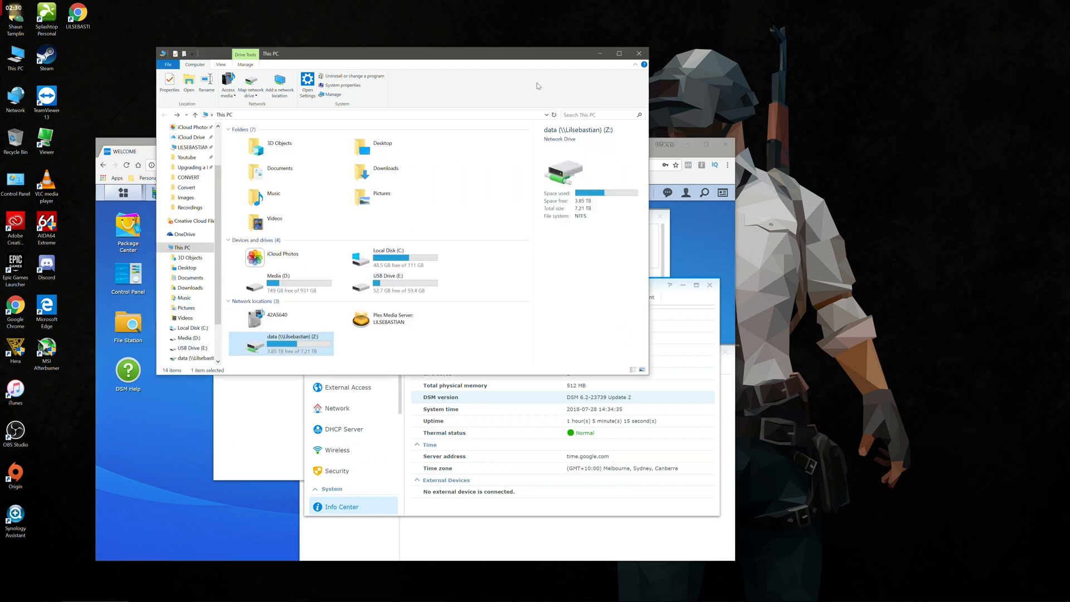
Step: Bring the Synology DSM browser window with Storage Manager back to the front
left_click(638, 54)
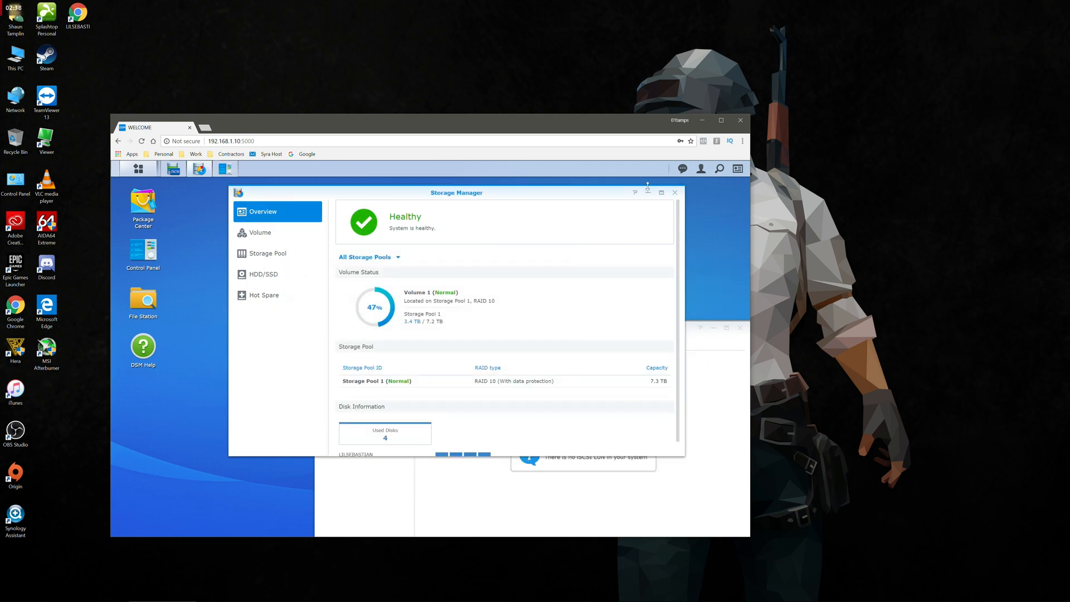
Step: Close Storage Manager and show the DSM Main Menu of installed applications
left_click(675, 193)
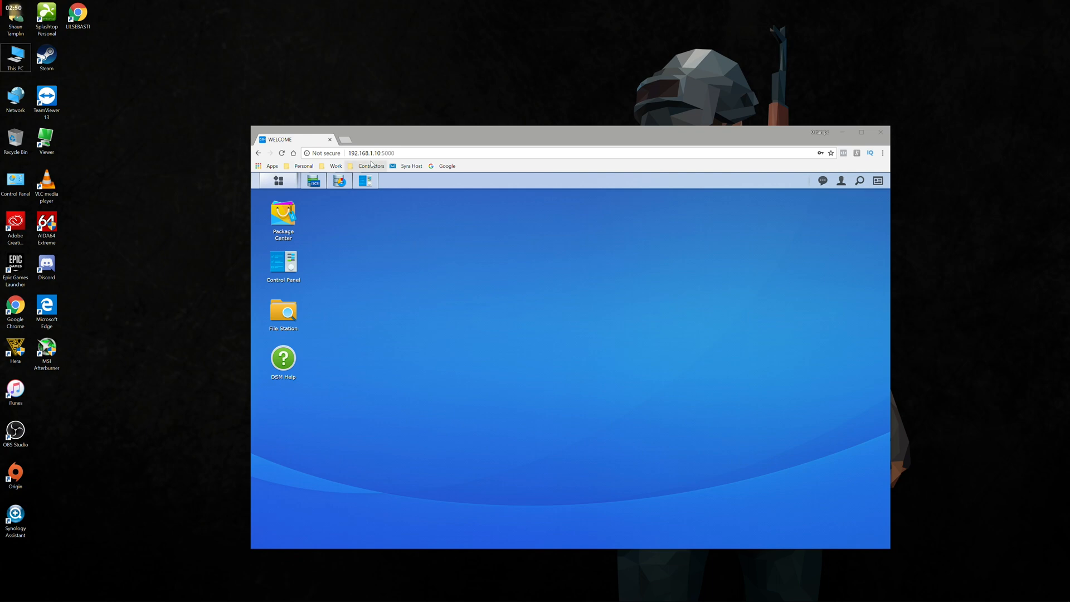
left_click(372, 153)
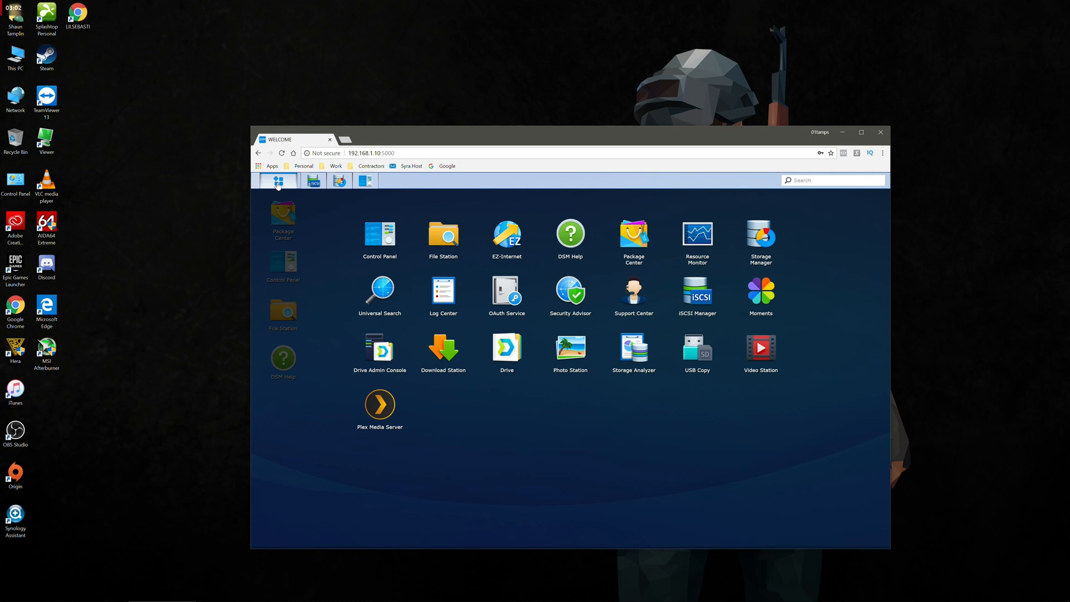
mouse_move(684, 314)
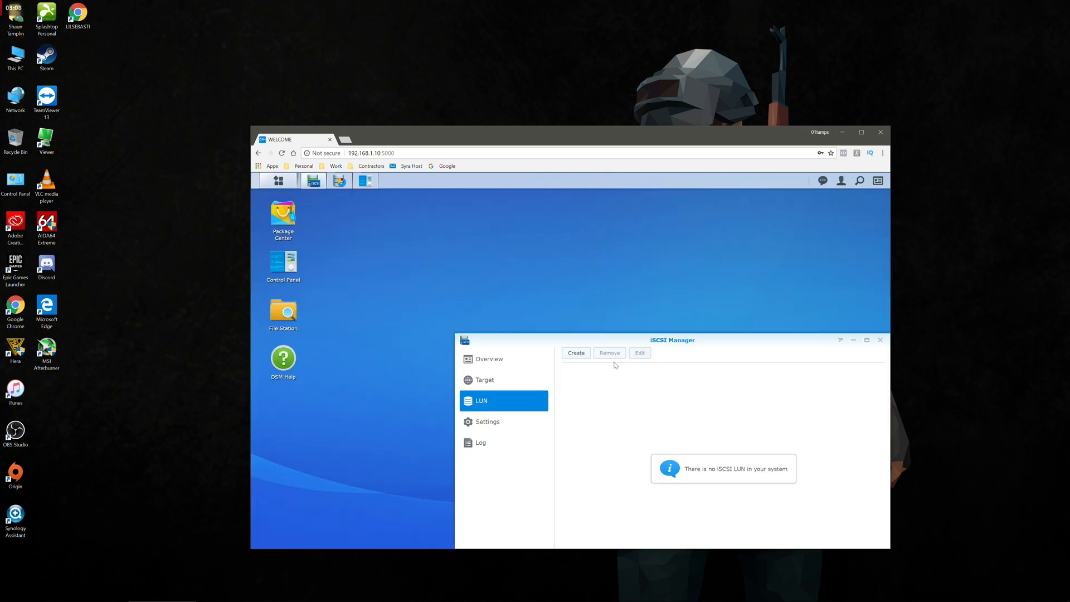
Step: Start a new iSCSI LUN in iSCSI Manager named SteamLibrary
left_click_drag(671, 340, 582, 230)
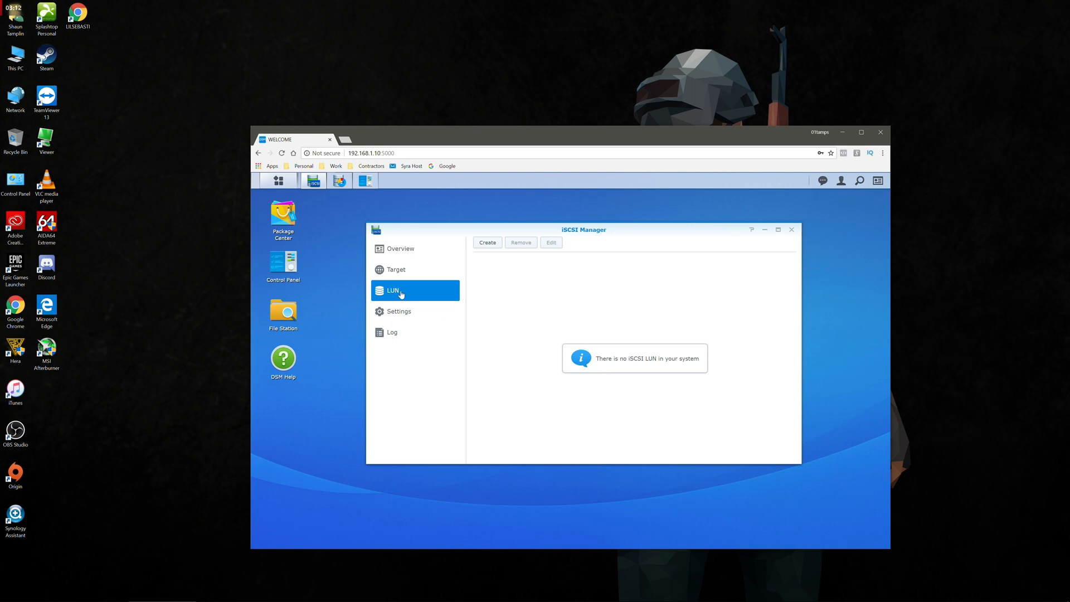
left_click(488, 241)
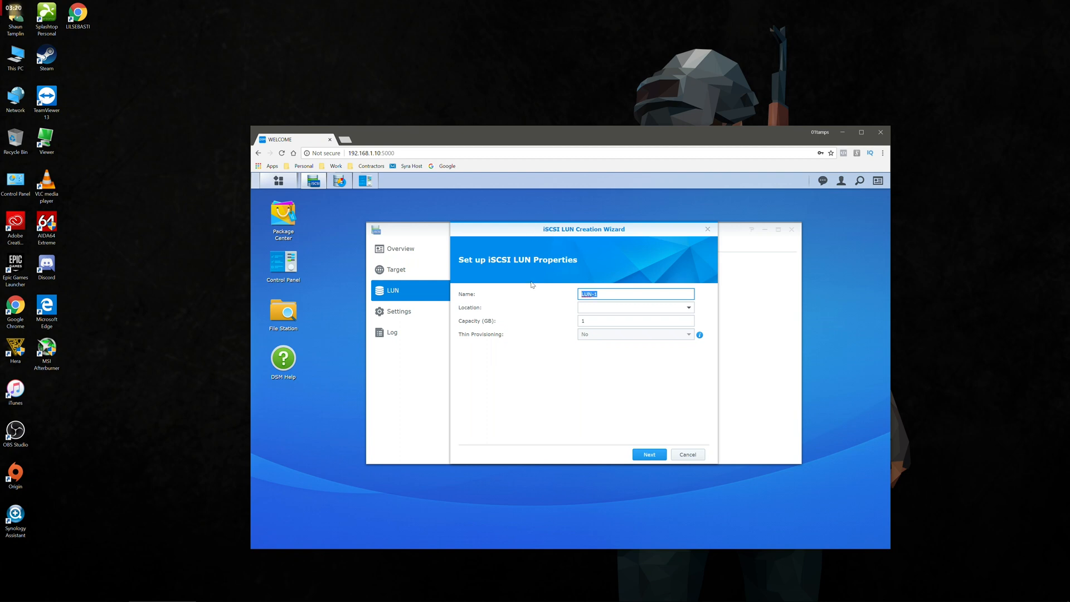
type("Steam")
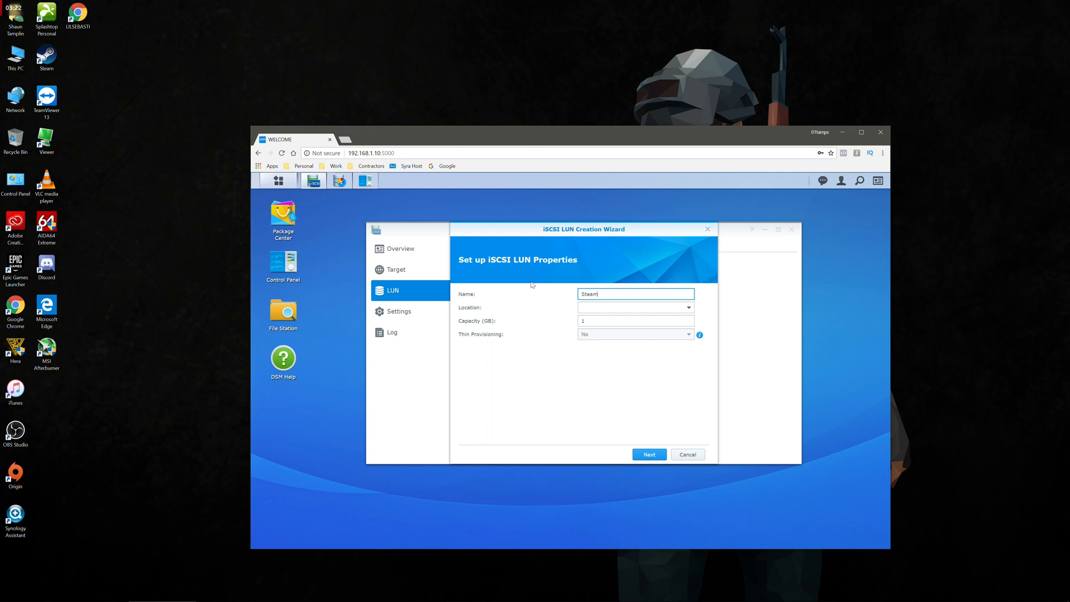
type("LIBRARY")
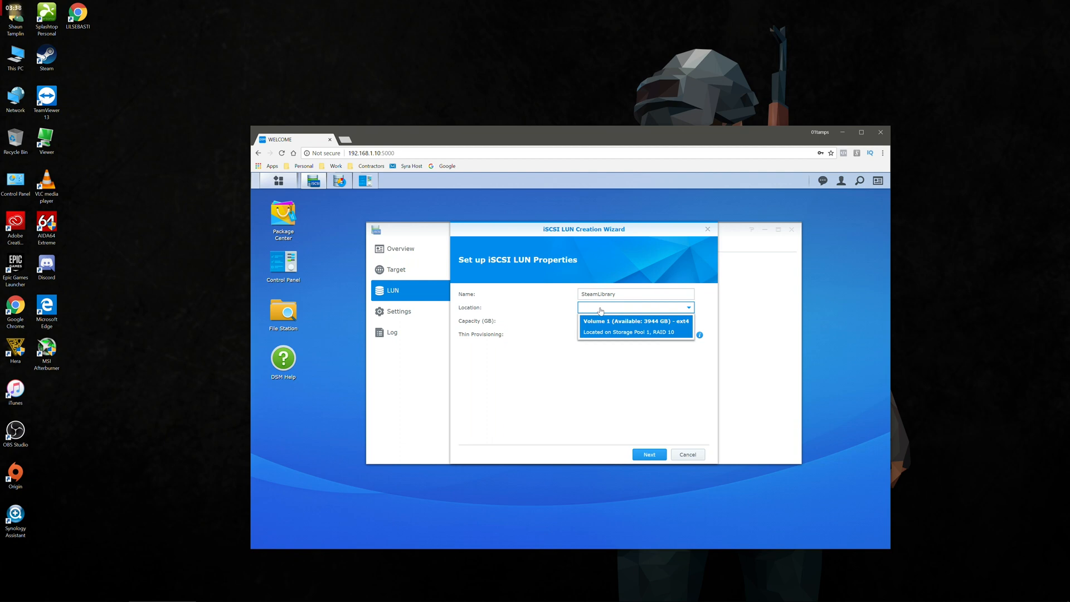
Step: Place the LUN on Volume 1 with a capacity of 500 GB
left_click(634, 321)
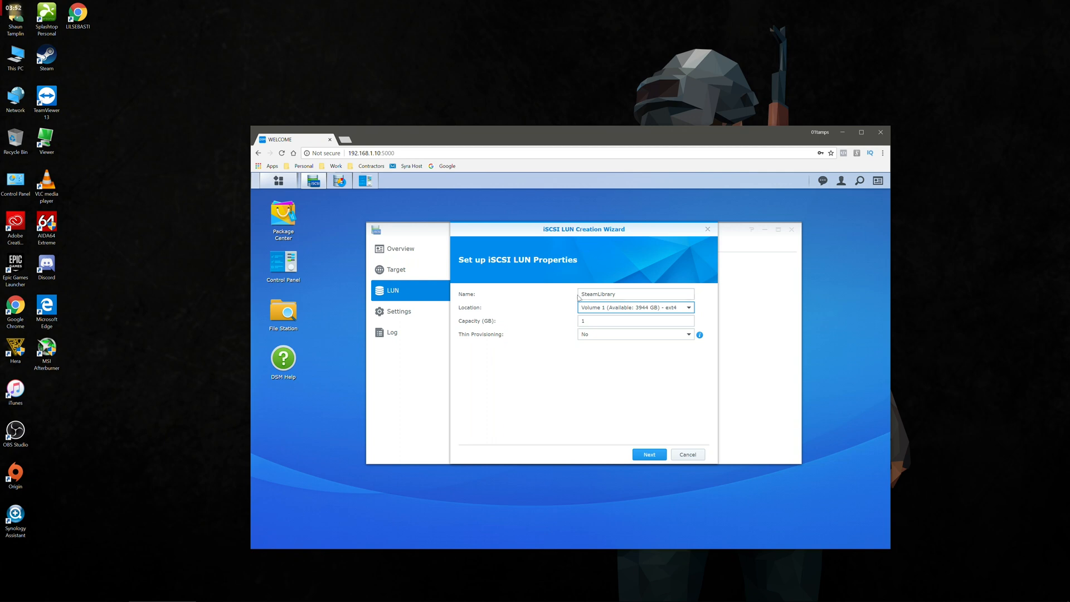
left_click(634, 293)
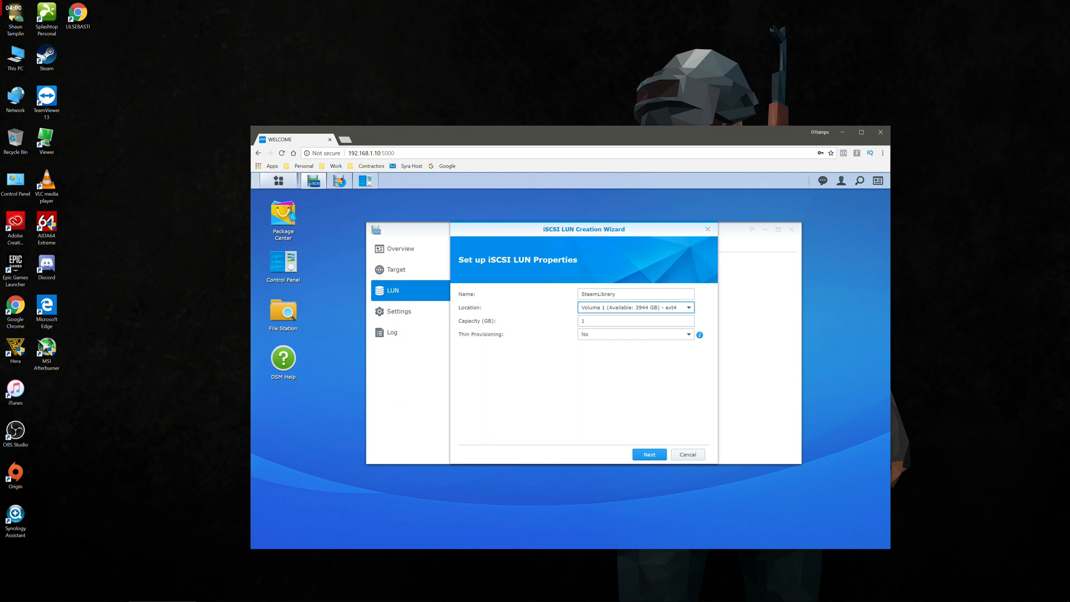
left_click(635, 321)
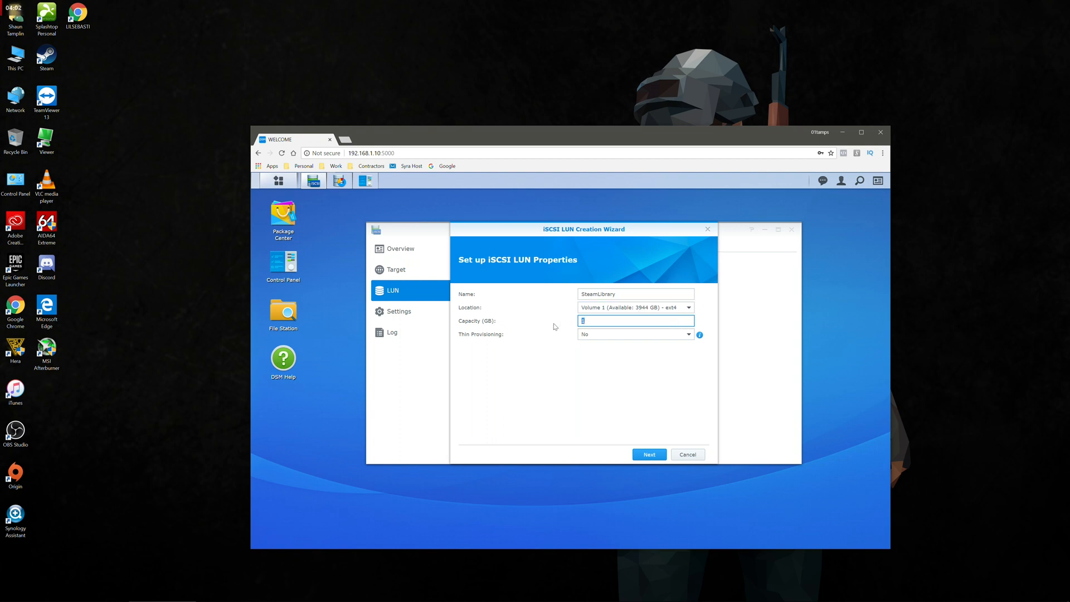
type("500")
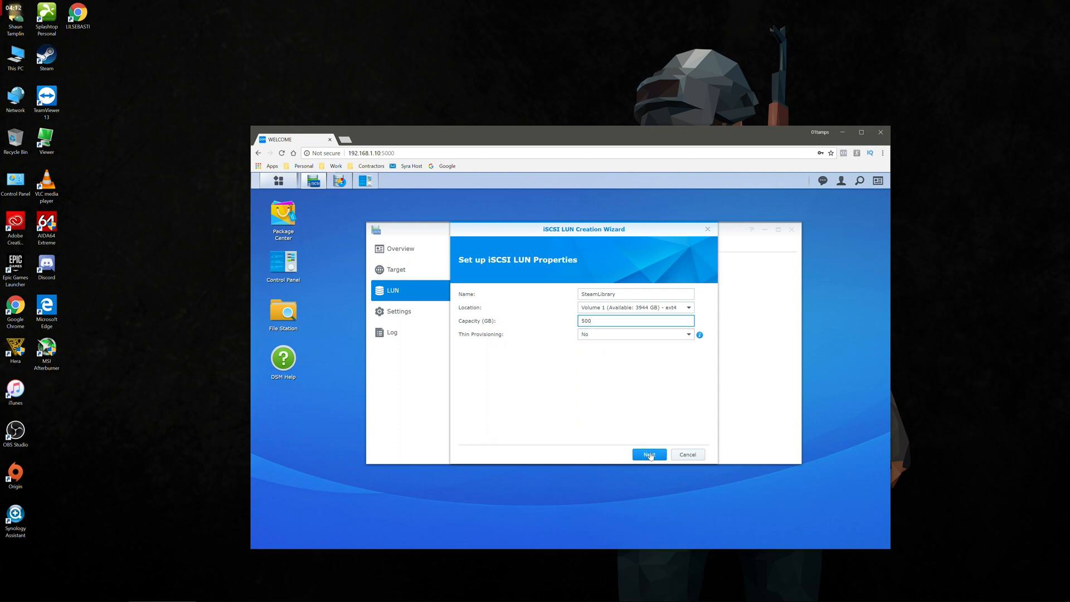
Step: Proceed through mapping to create a new iSCSI target named SteamLibrary
left_click(647, 455)
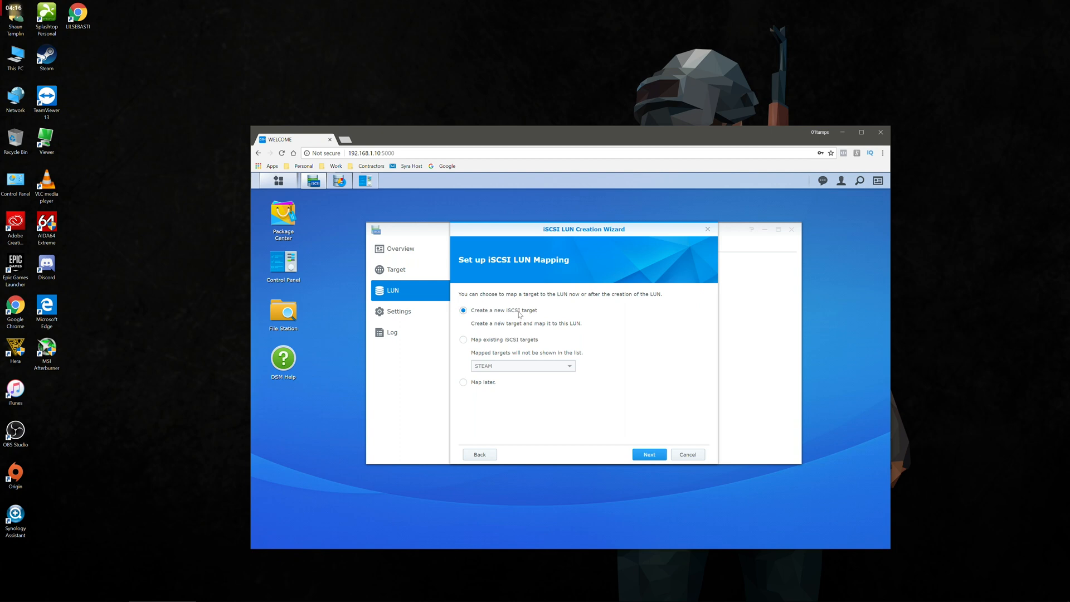
mouse_move(551, 331)
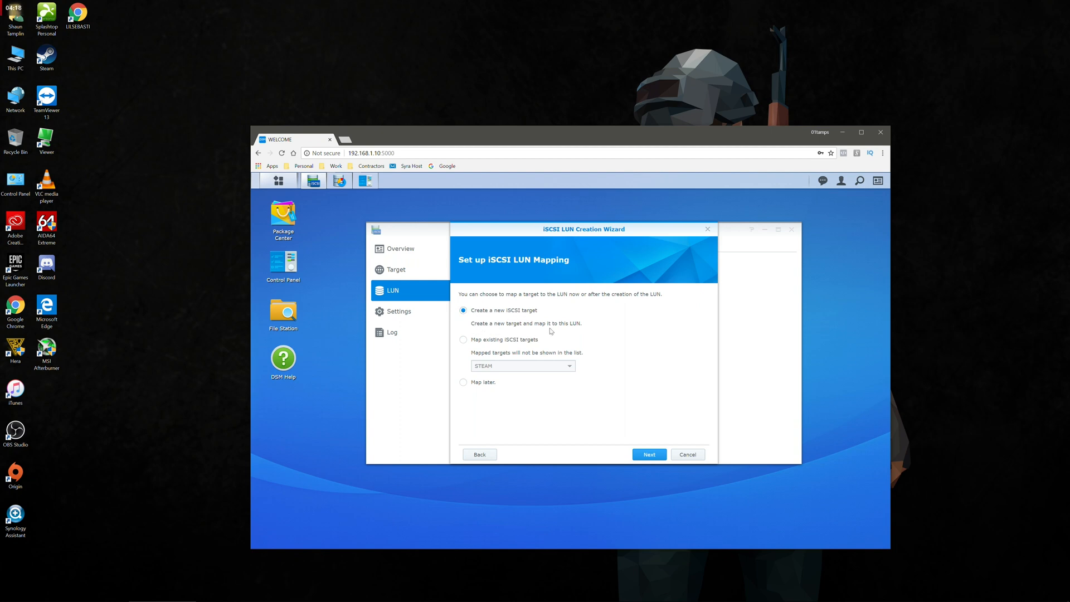
mouse_move(606, 443)
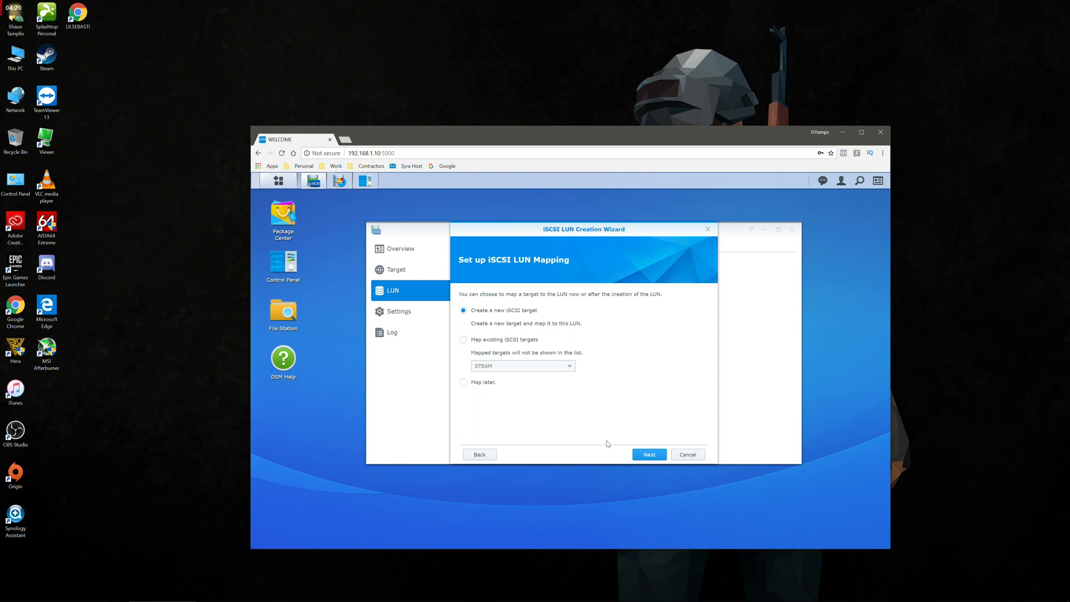
left_click(647, 454)
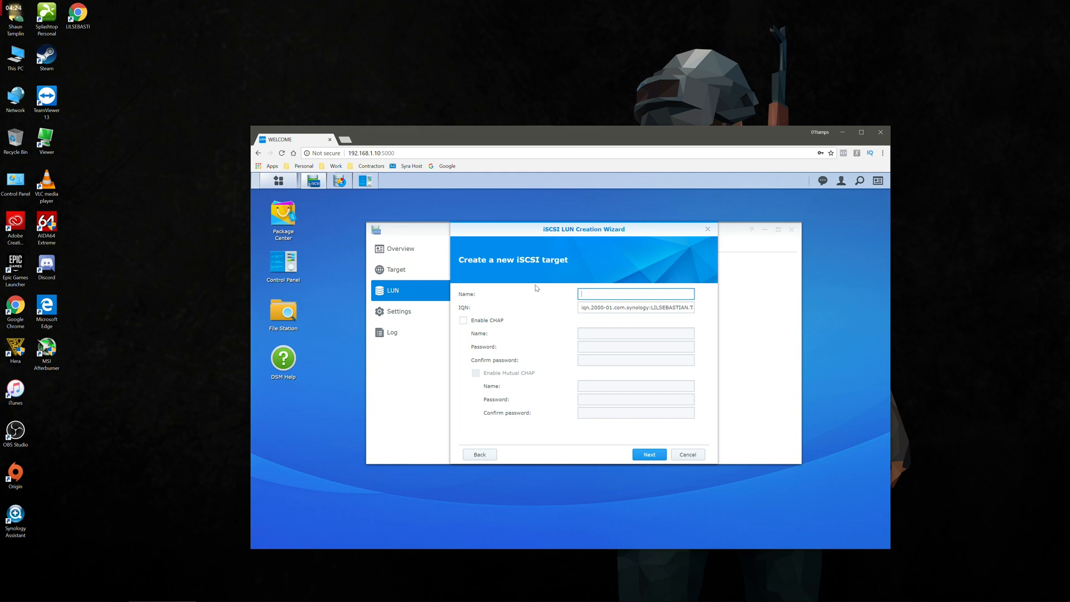
type("St")
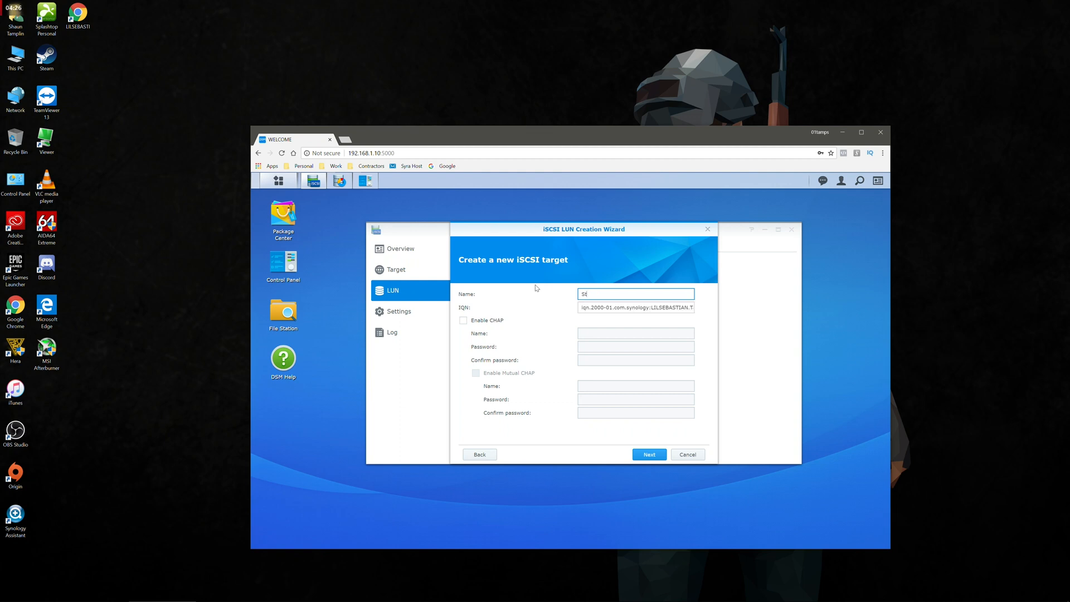
type("SteamLibrary")
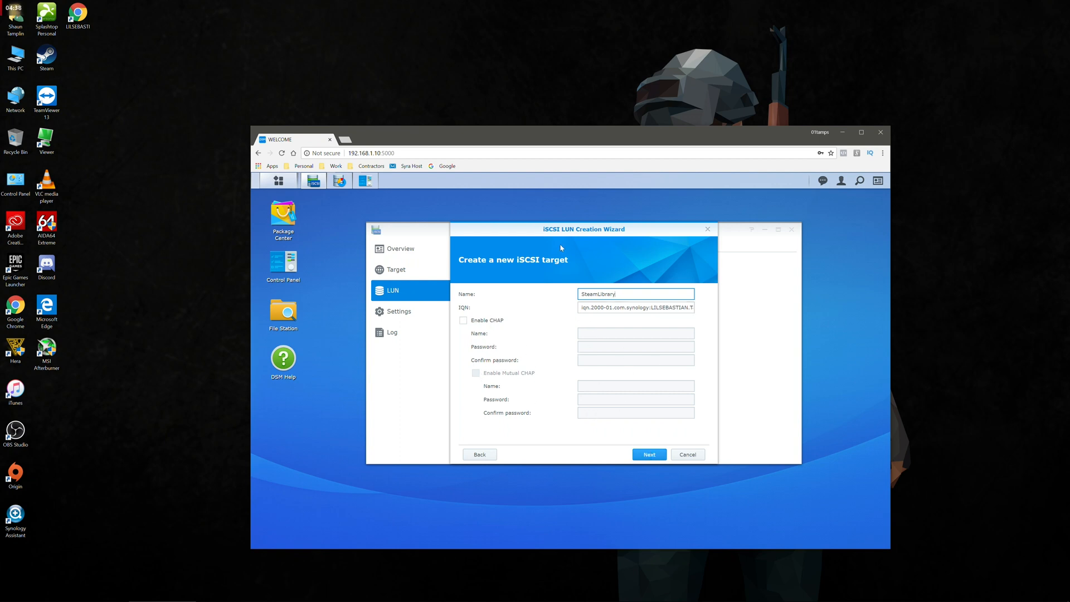
Step: Confirm and apply the SteamLibrary LUN and target settings, then minimize the browser
left_click(647, 454)
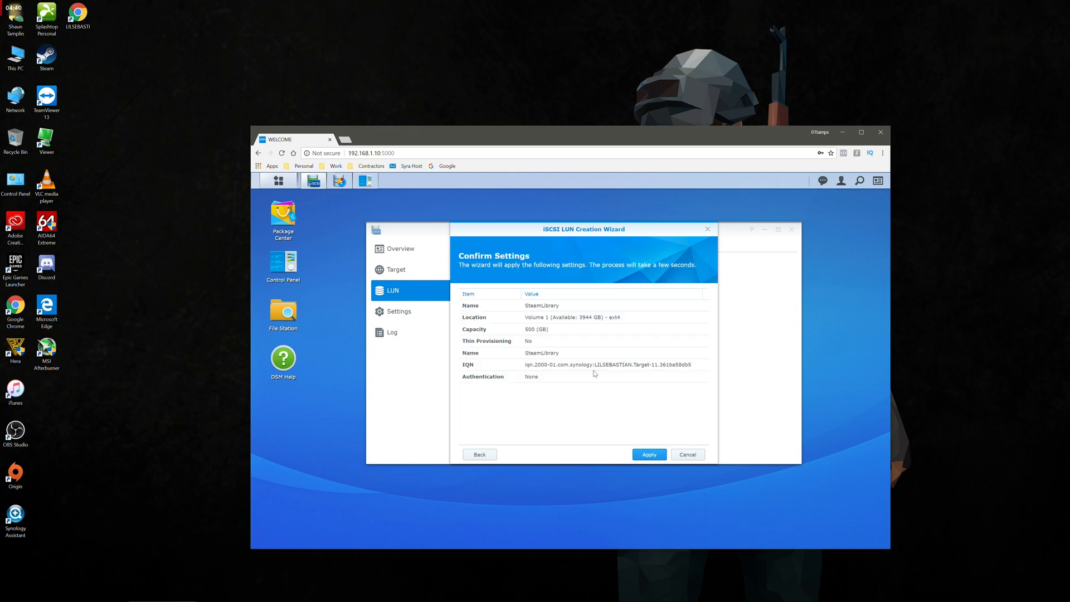
mouse_move(512, 309)
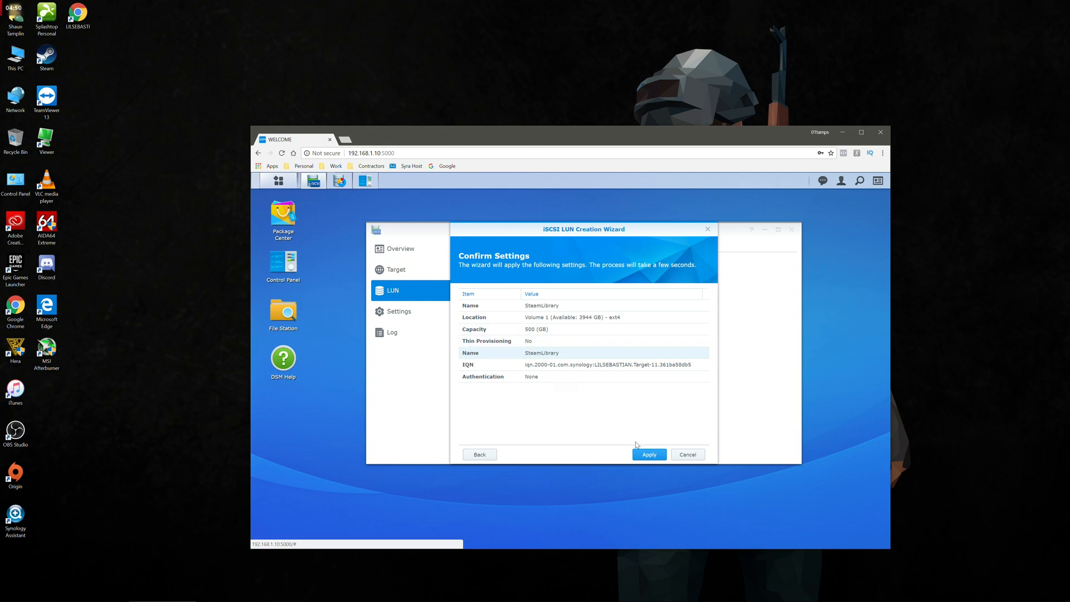
left_click(648, 454)
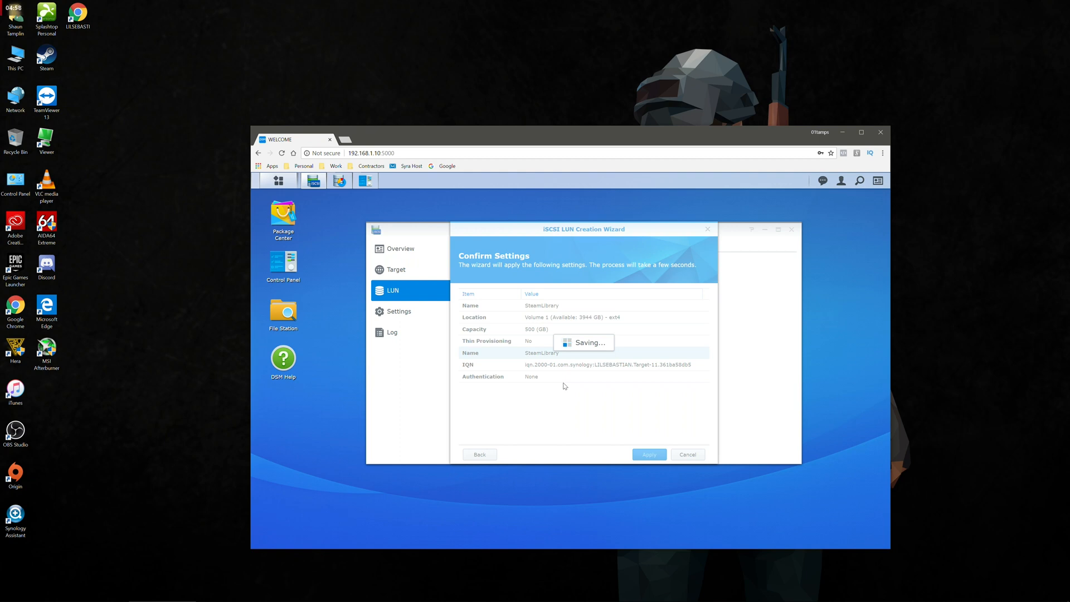
left_click(646, 454)
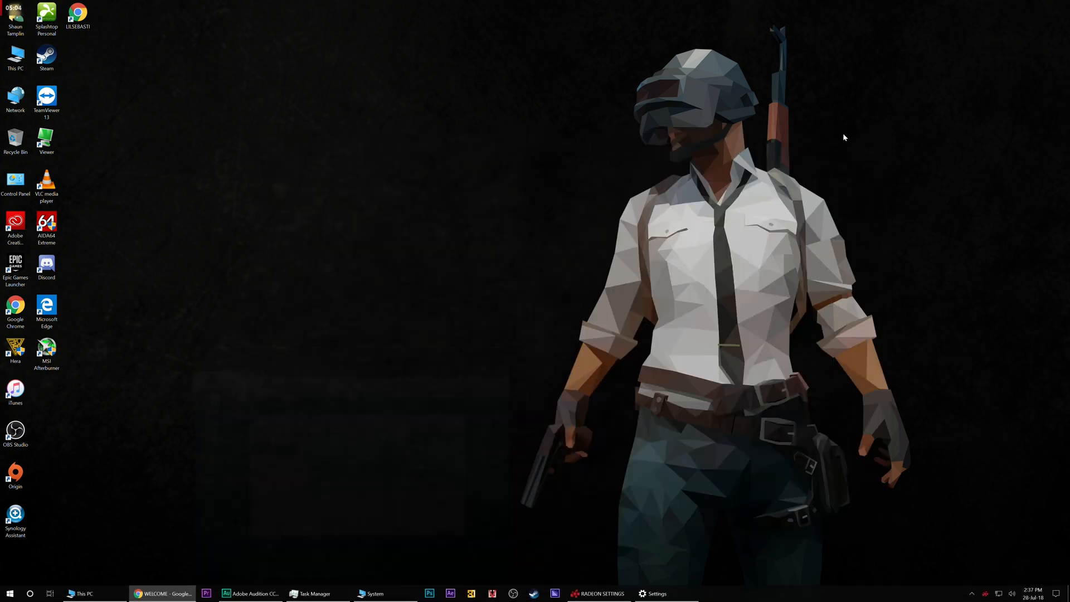
Step: Launch iSCSI Initiator from the Start menu search
left_click(9, 593)
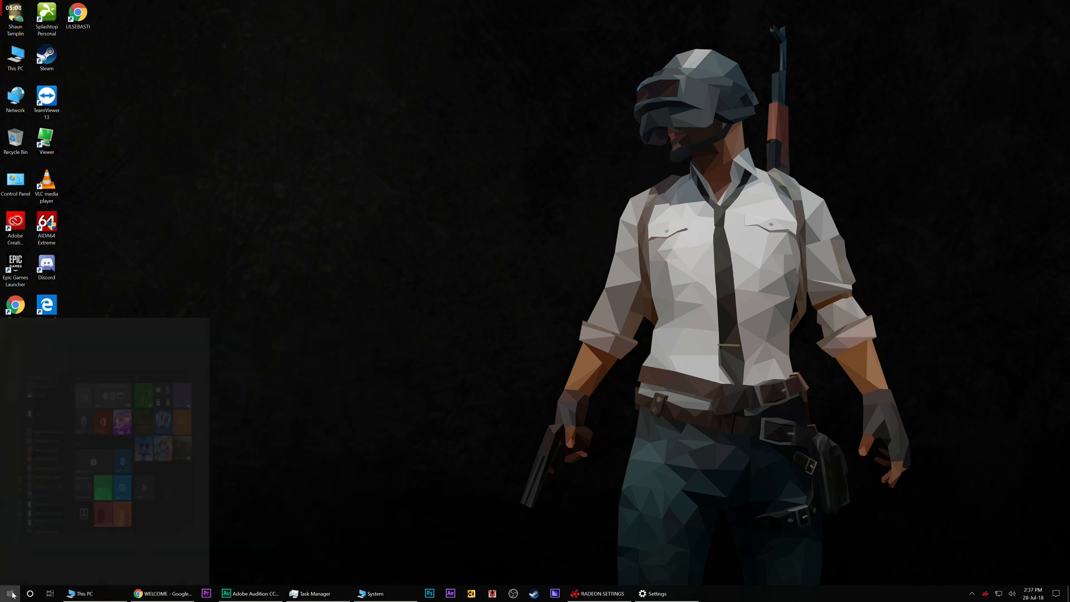
type("iscsi")
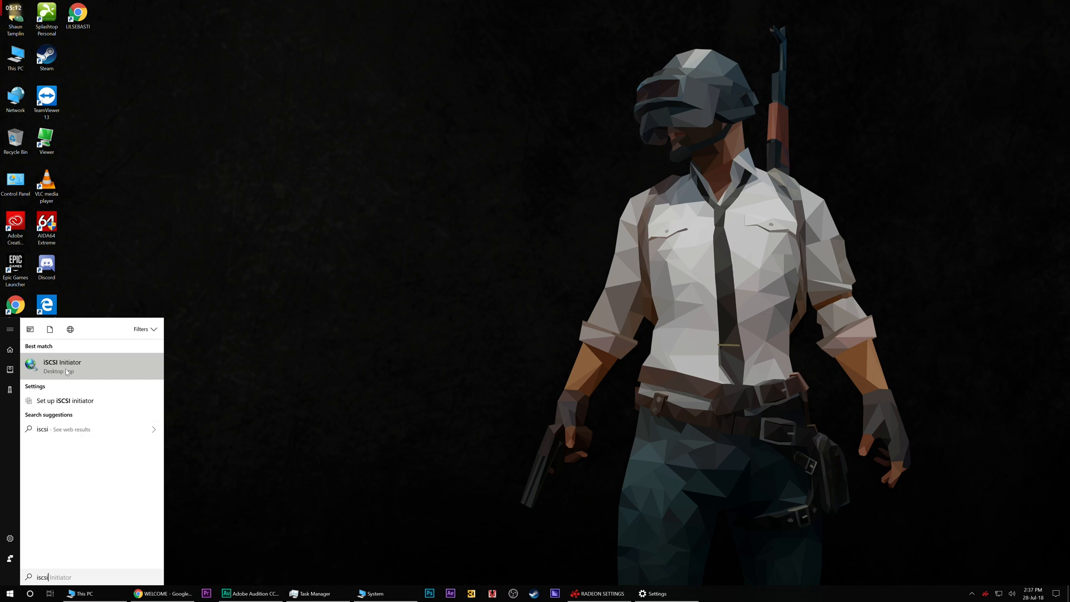
left_click(61, 367)
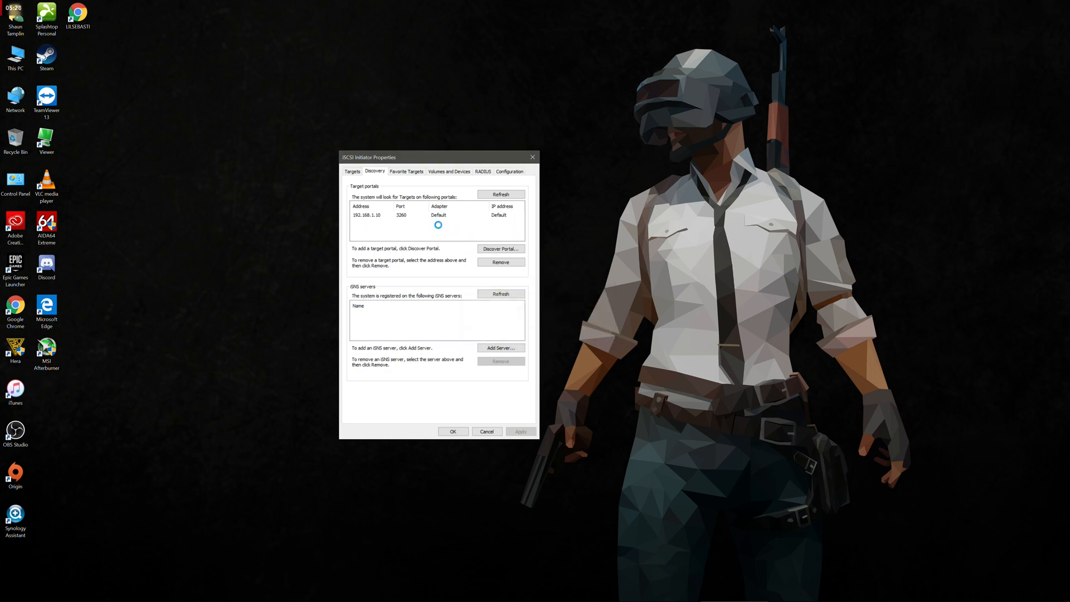
Step: Replace the old discovery portal with the NAS at 192.168.1.10 on port 3260
left_click(500, 262)
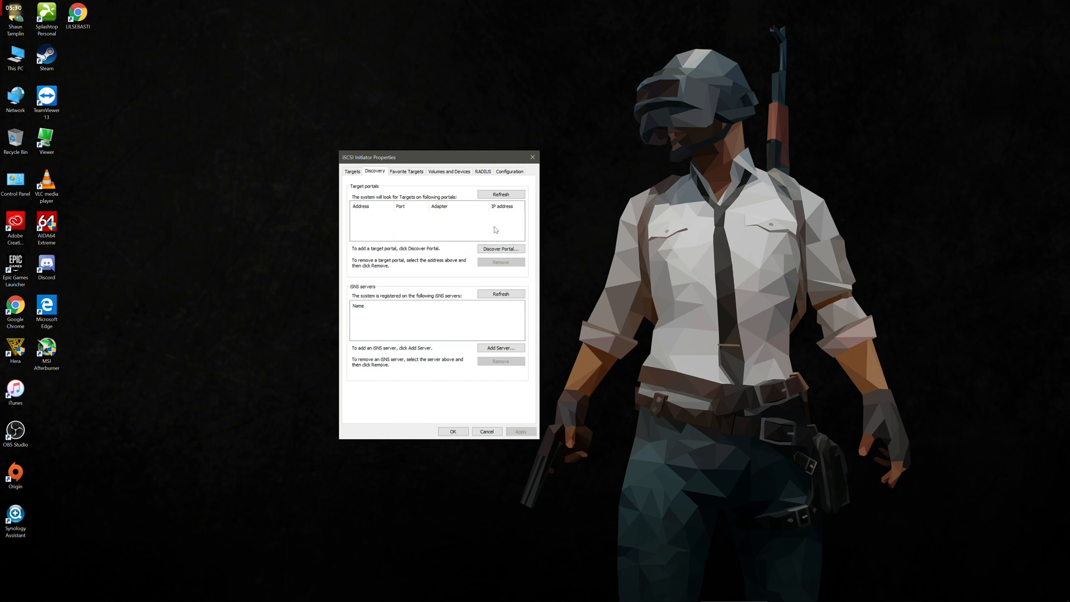
left_click(501, 248)
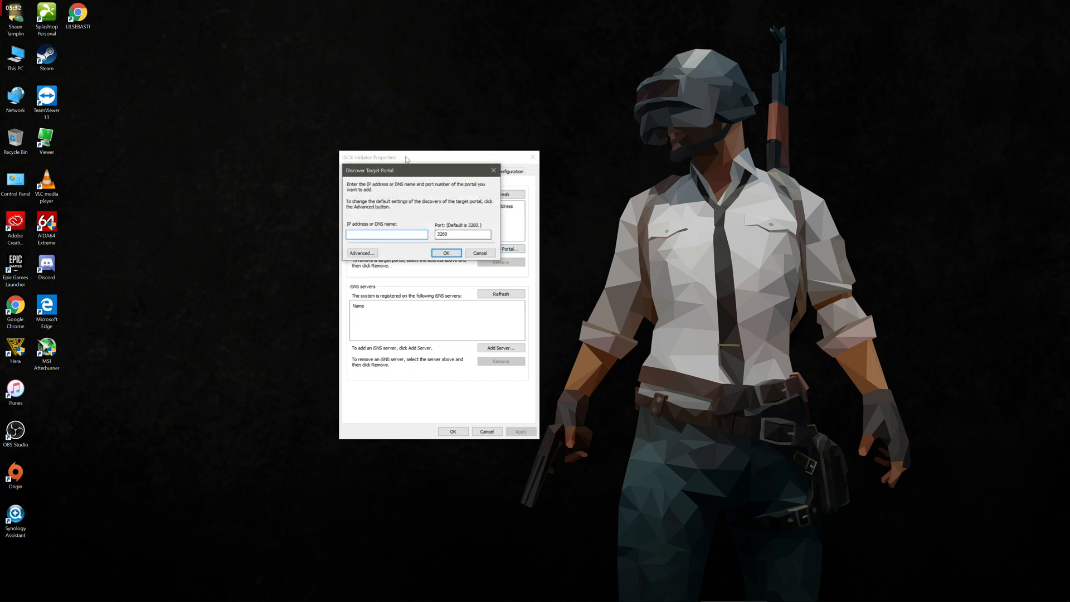
type("192.168.1.10")
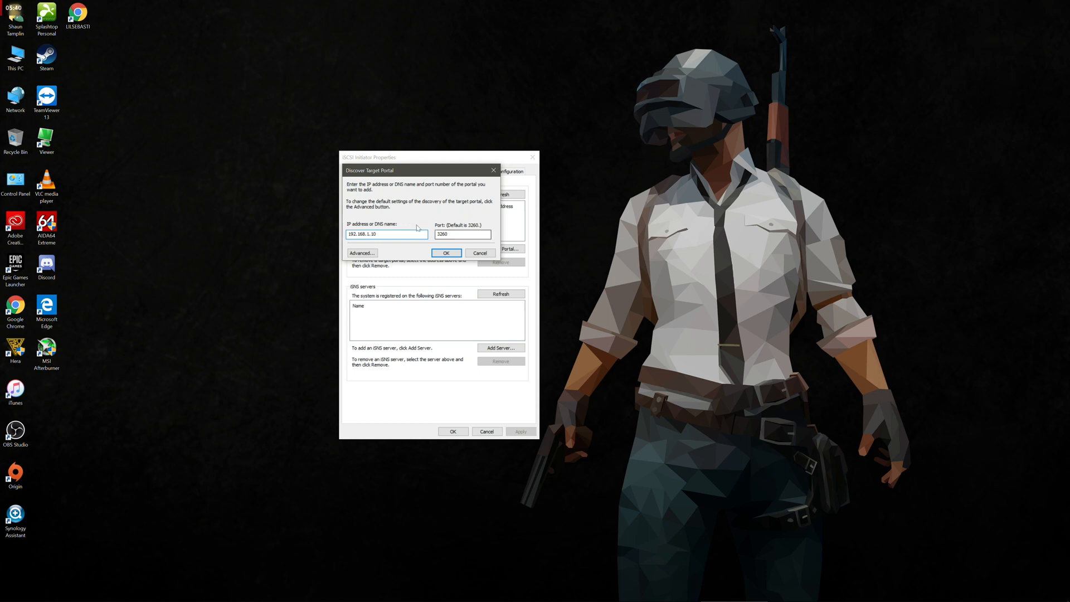
left_click(463, 234)
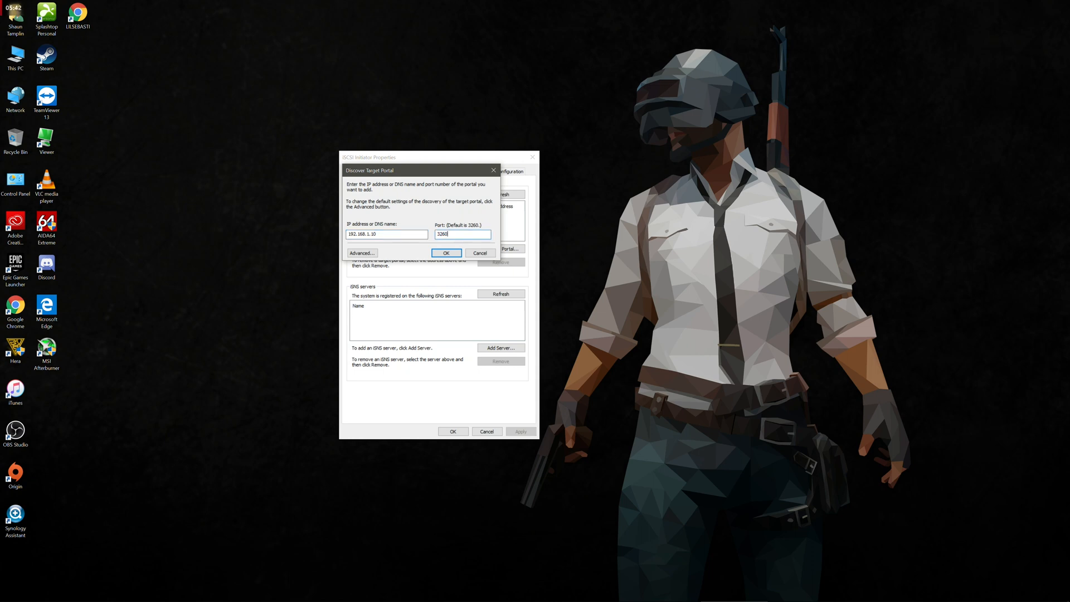
left_click(446, 253)
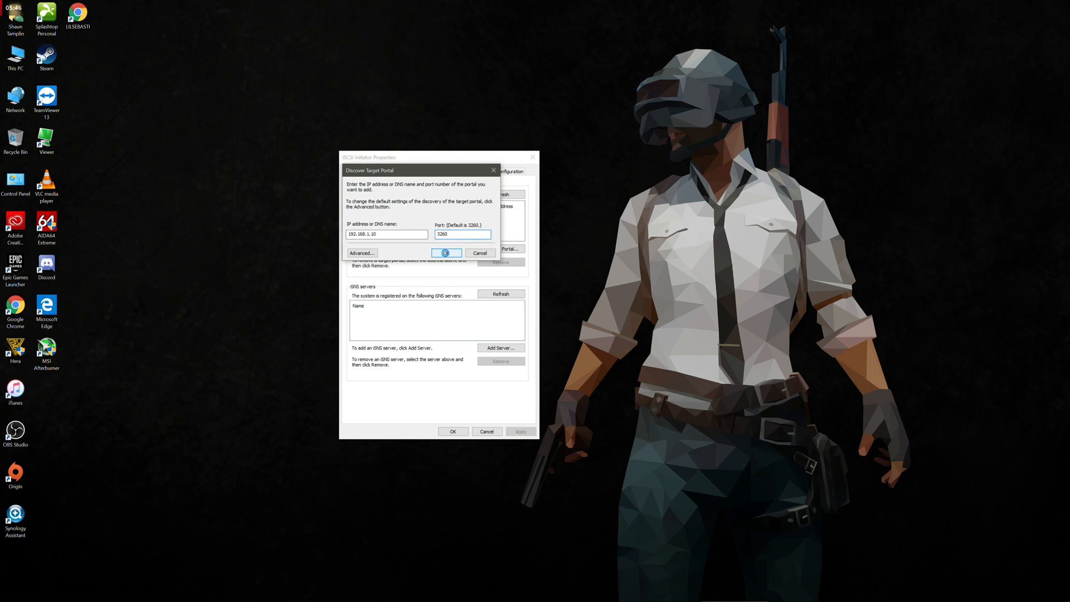
left_click(446, 253)
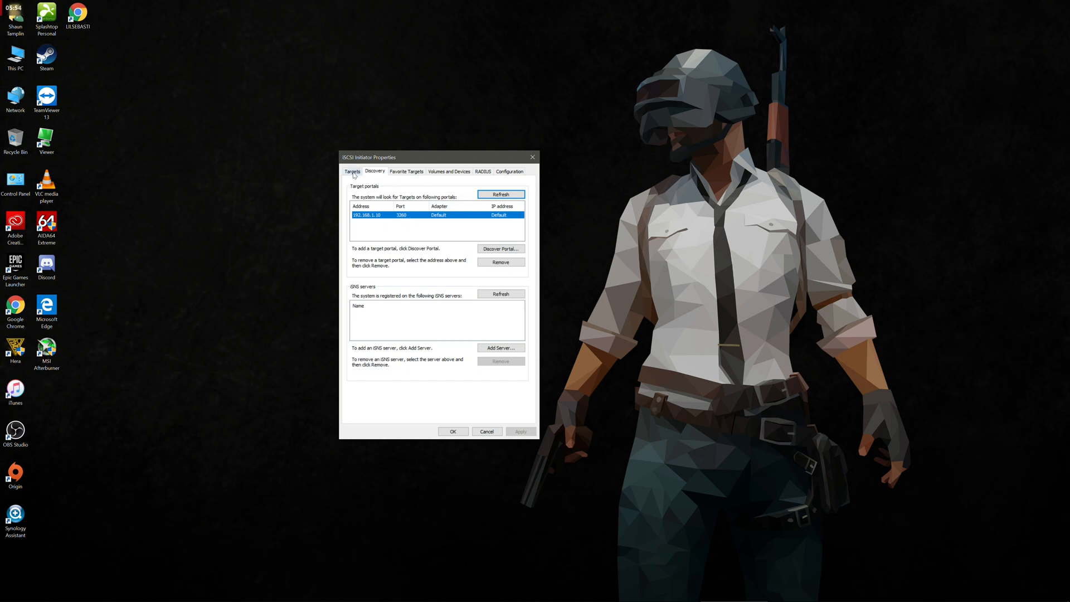
Step: Connect the inactive second NAS target on the Targets tab so both show Connected, then close the initiator
left_click(354, 171)
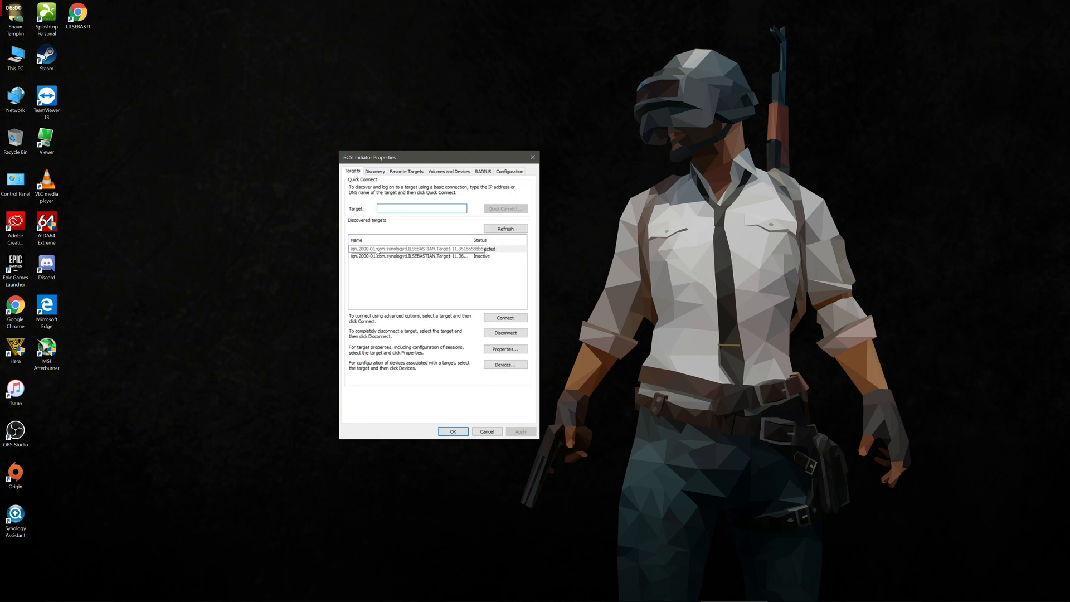
left_click(409, 249)
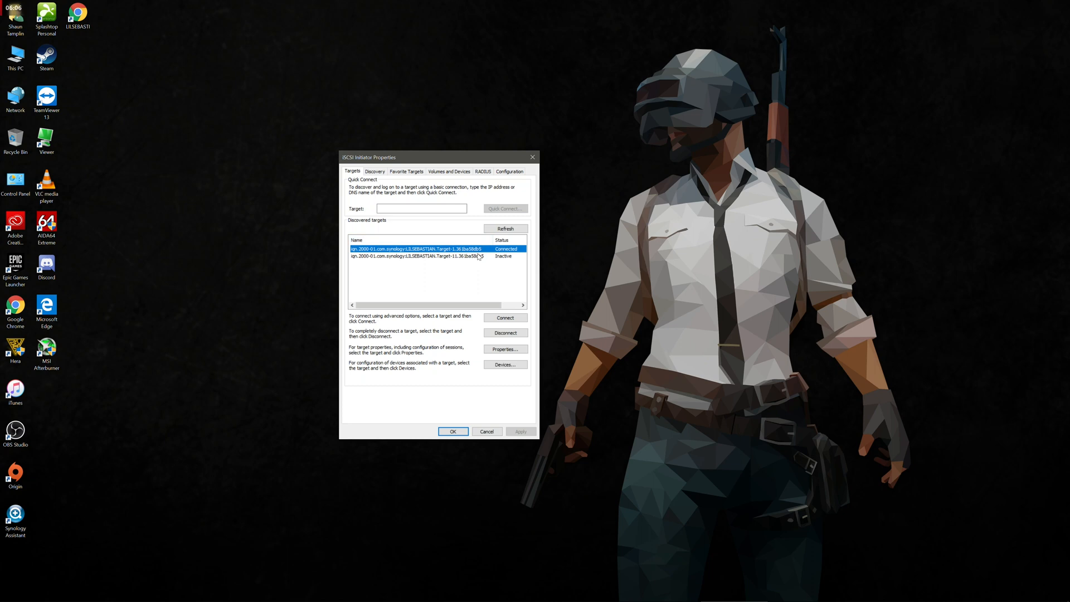
left_click(416, 256)
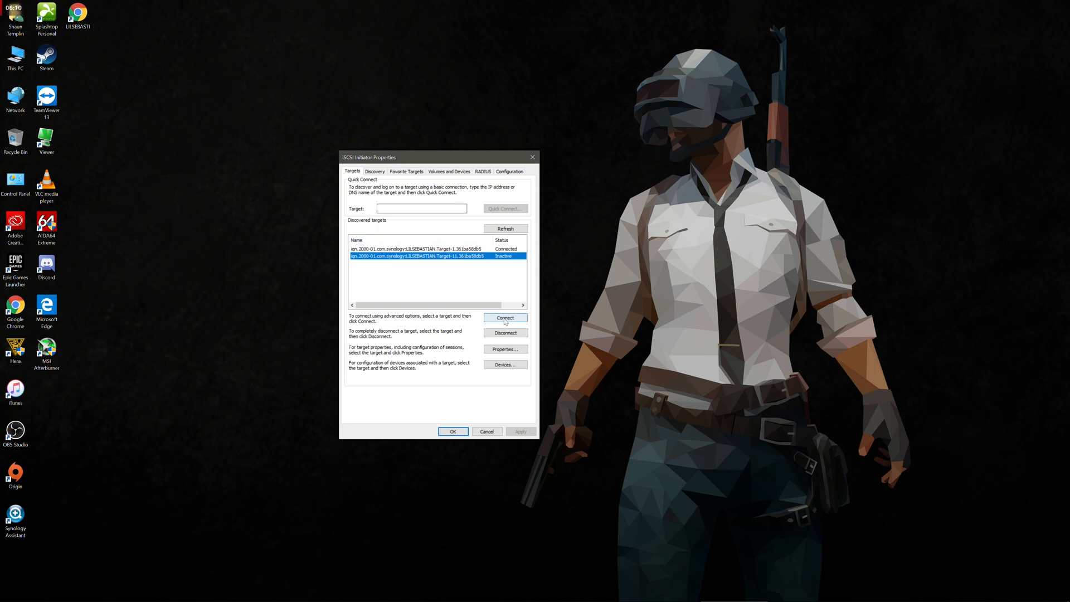
left_click(505, 318)
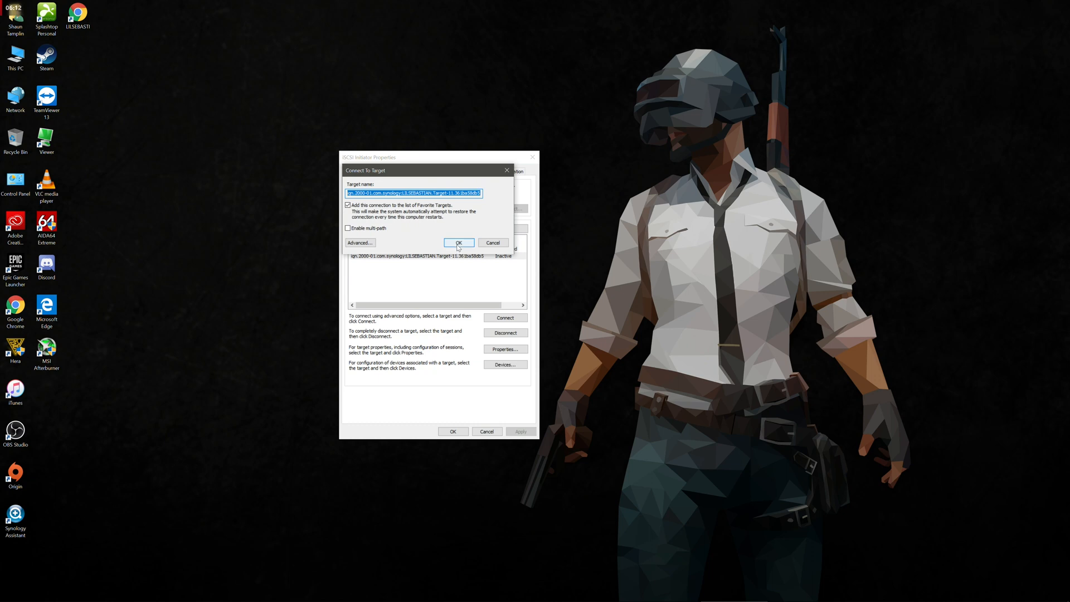
left_click(458, 241)
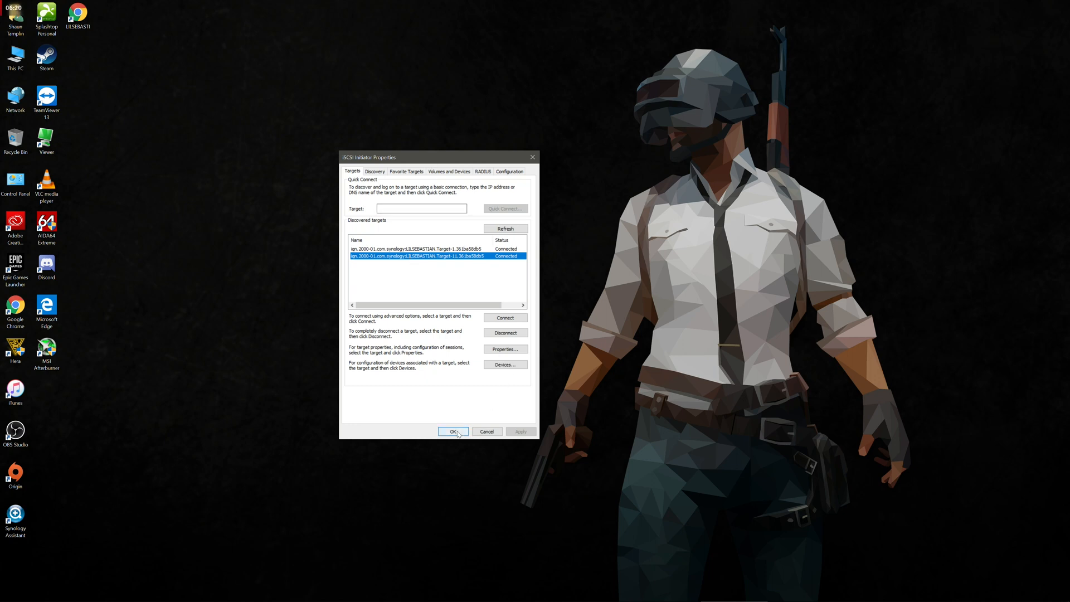
left_click(452, 431)
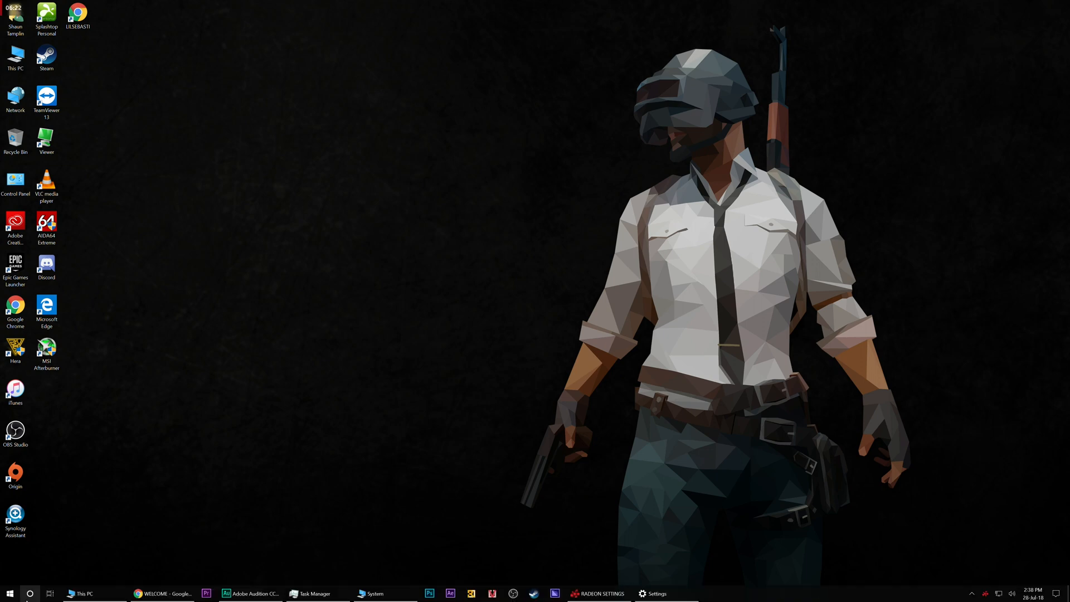
Step: In Computer Management's Disk Management, initialize the new Disk 3 with GPT partitioning
left_click(7, 593)
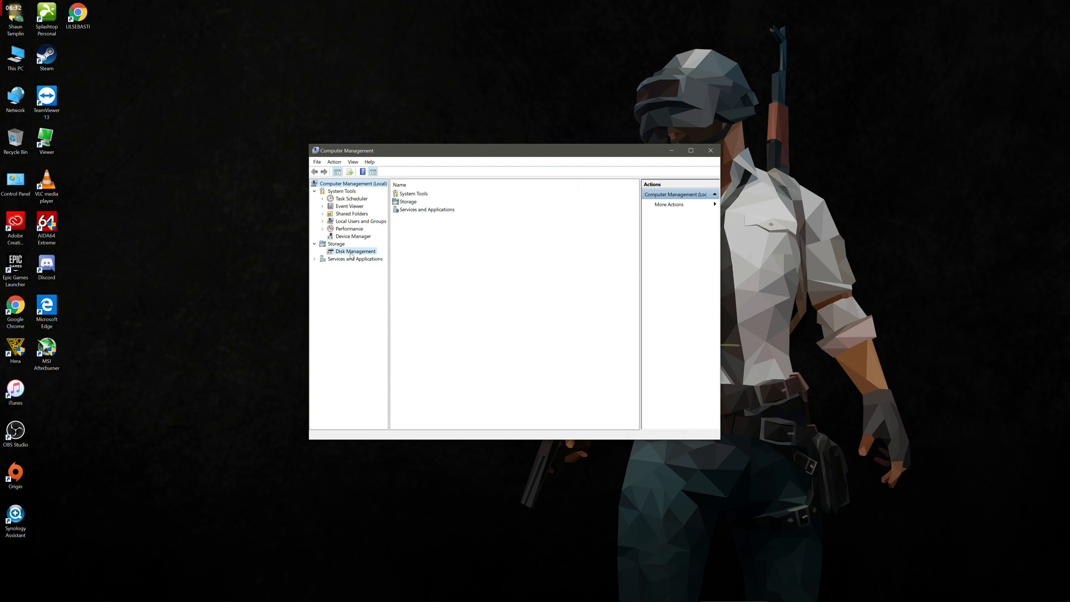
left_click(355, 251)
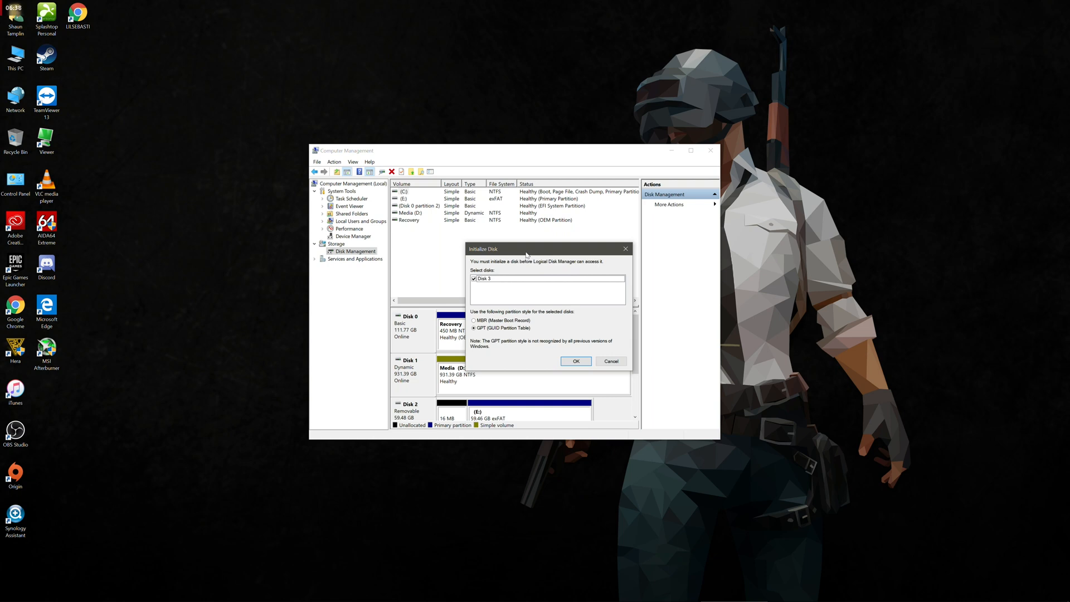
mouse_move(544, 294)
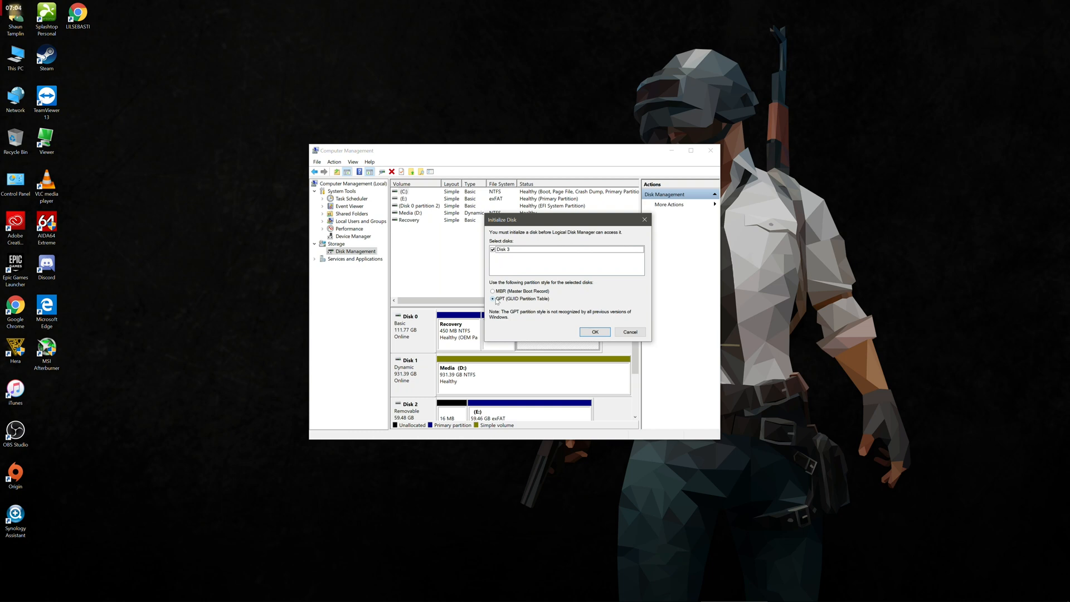
left_click(594, 332)
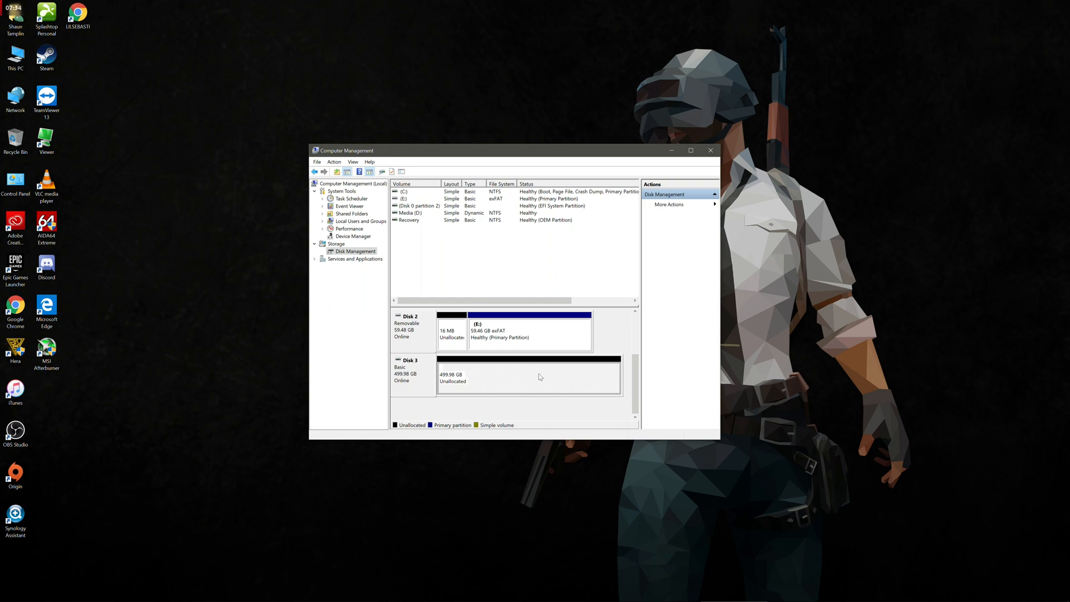
Step: Create a new simple volume on Disk 3 at the full 499.98 GB size with drive letter S
right_click(528, 375)
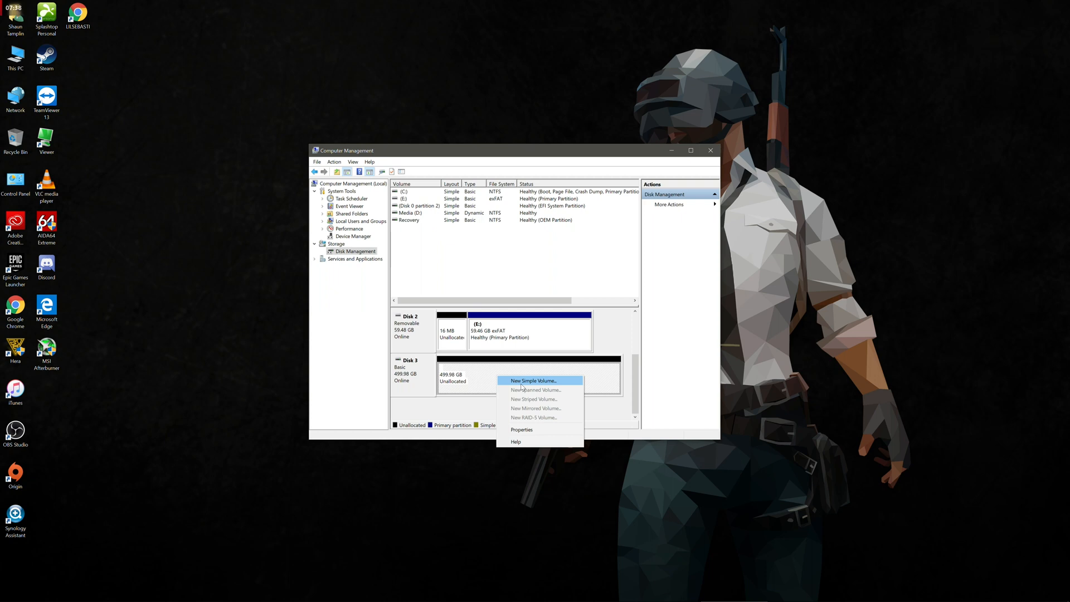
left_click(532, 380)
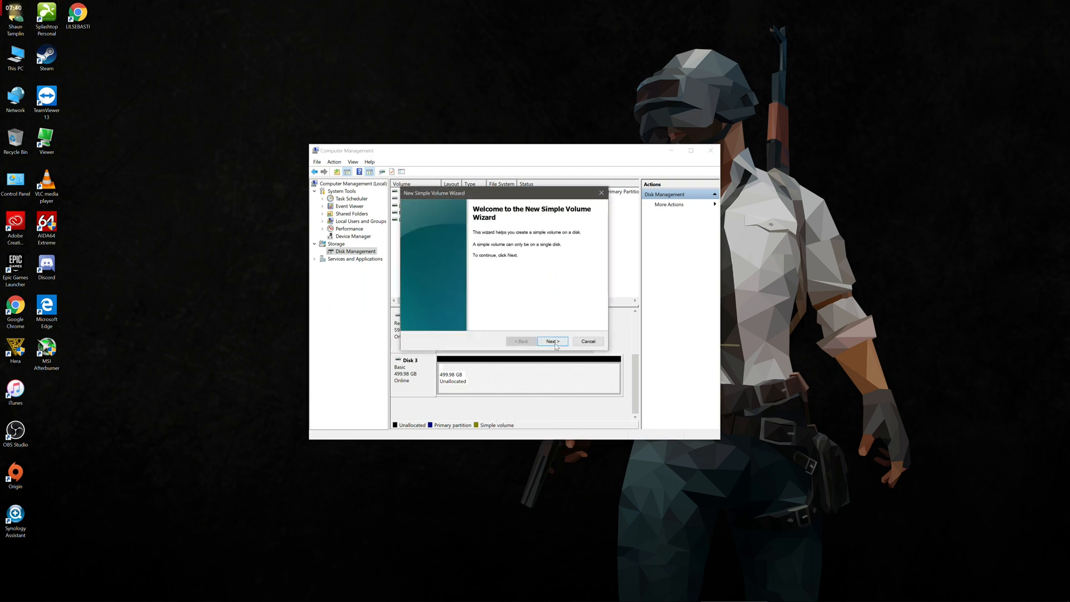
left_click(552, 341)
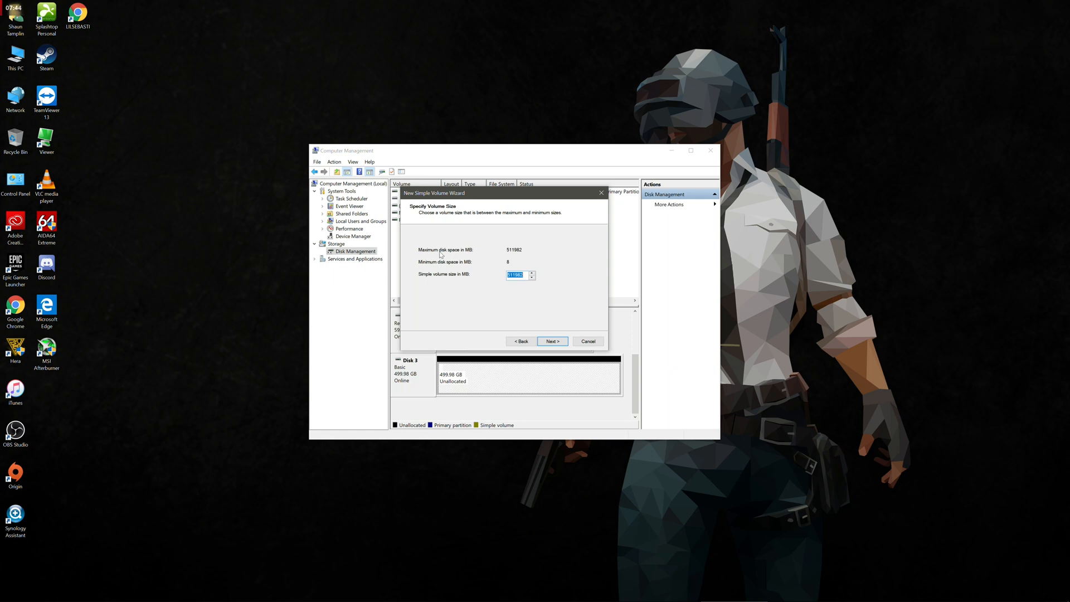
mouse_move(517, 299)
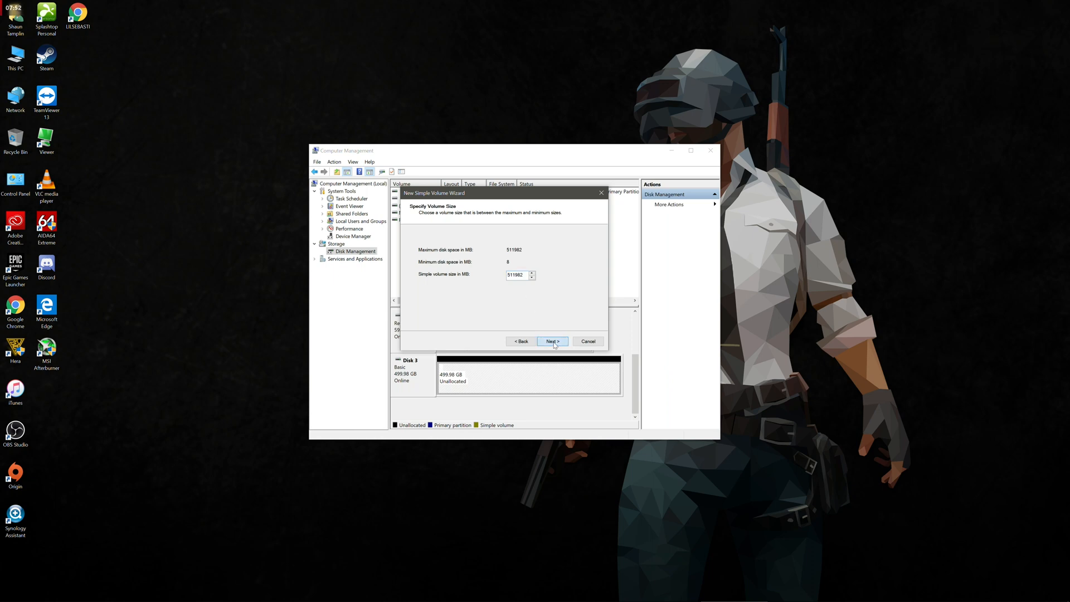
left_click(552, 341)
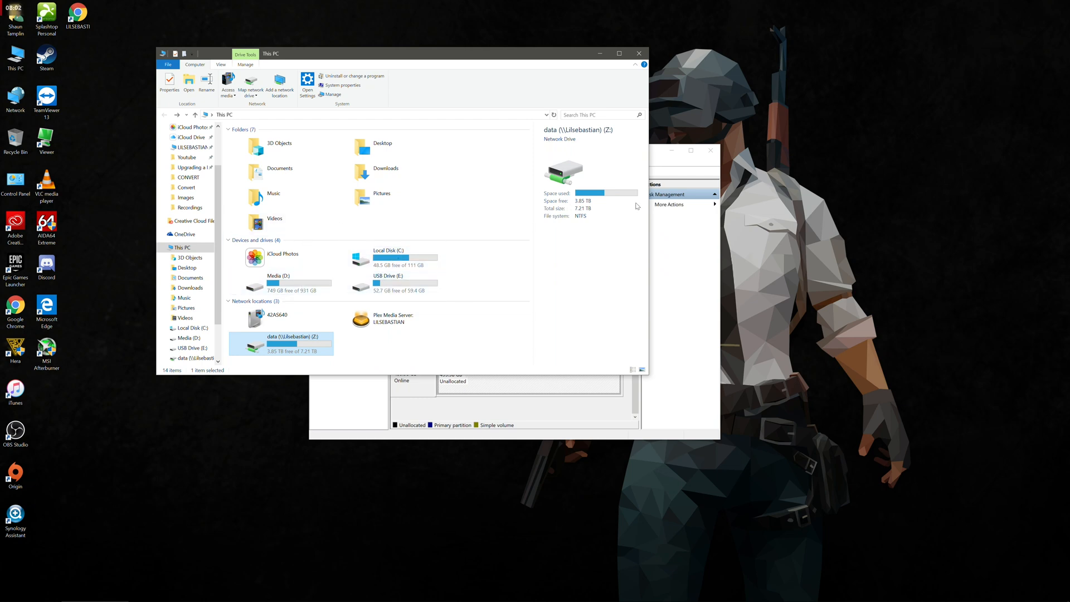
left_click(545, 250)
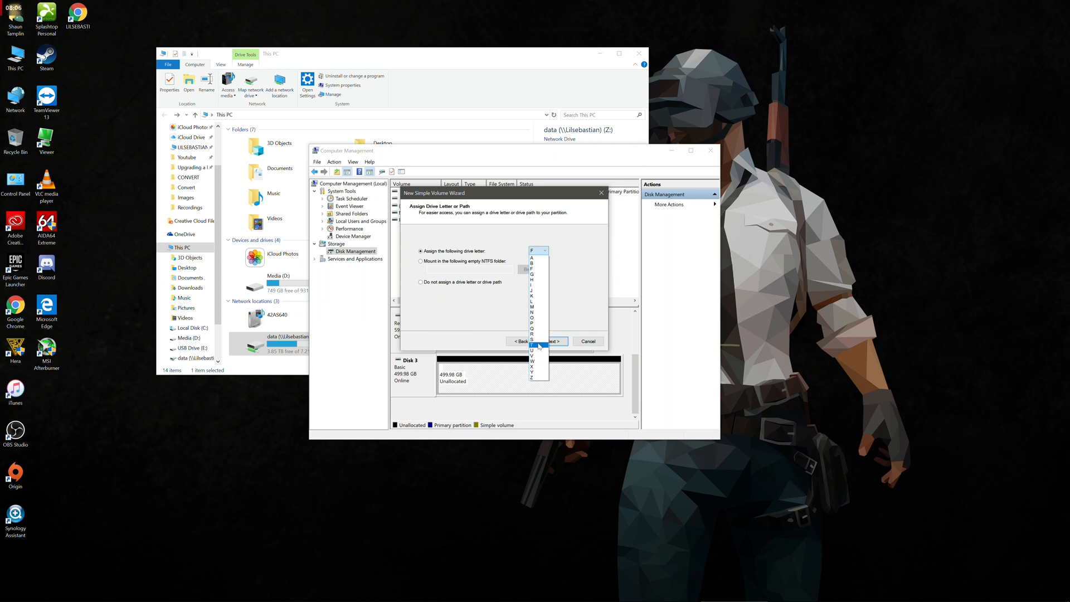
left_click(532, 340)
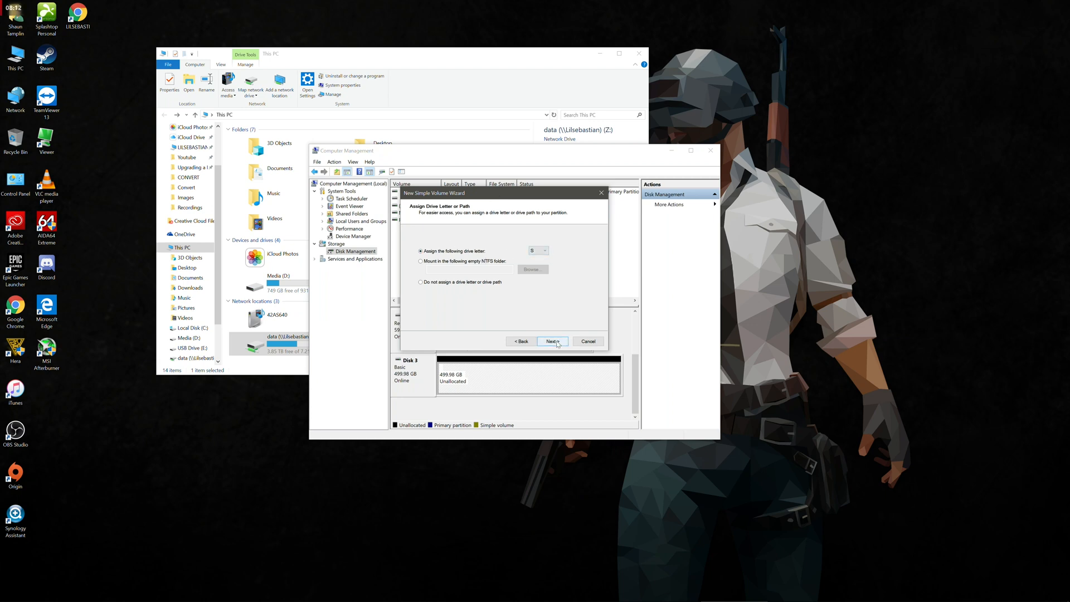
left_click(551, 341)
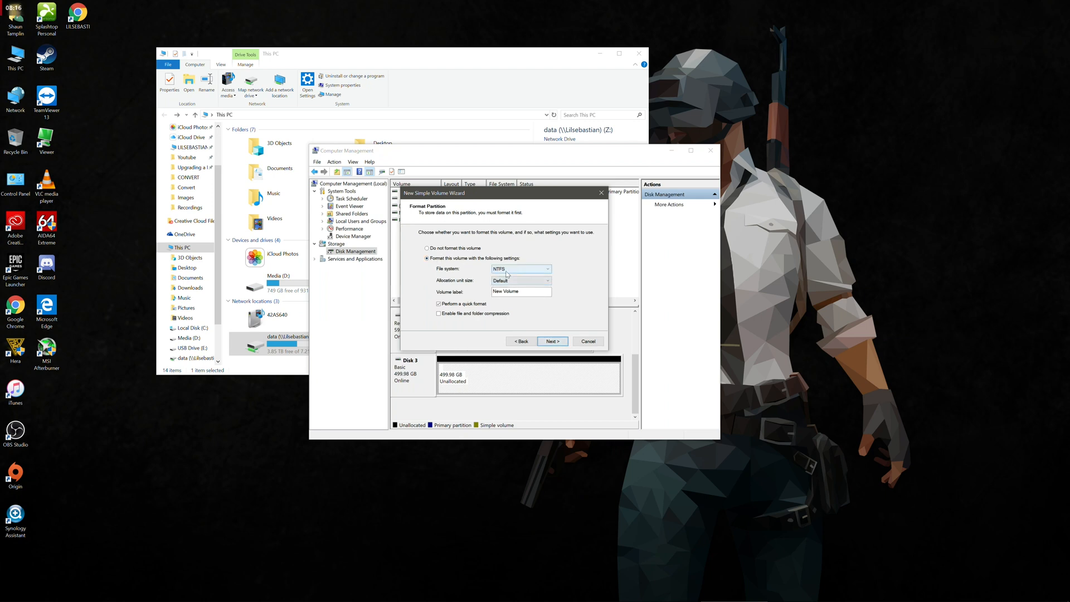
mouse_move(508, 283)
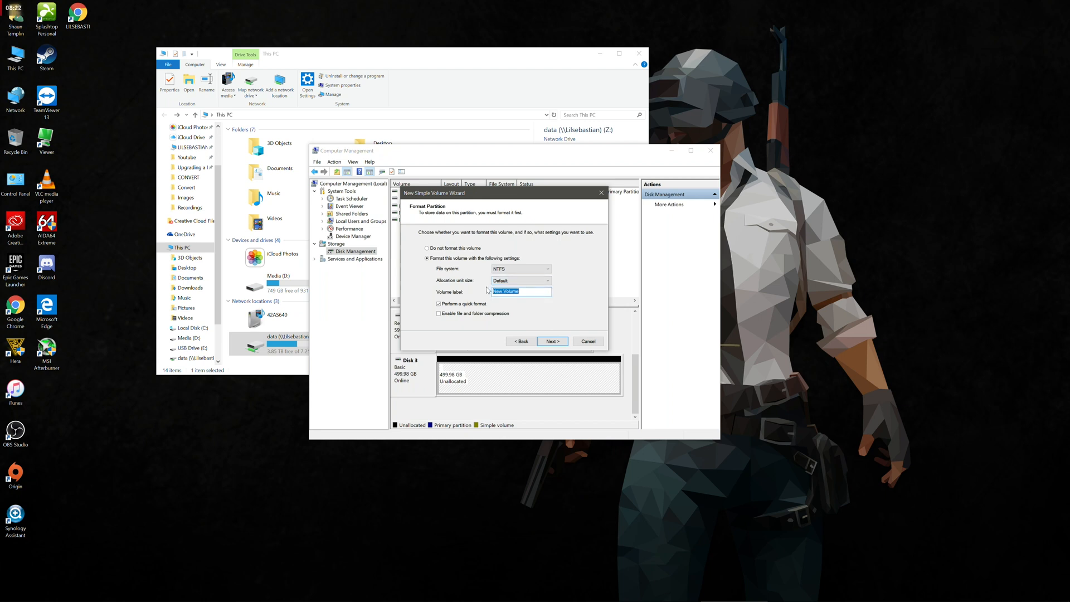
Step: Format the volume as NTFS labelled SteamLibrary and finish the wizard
type("SteamLibrary")
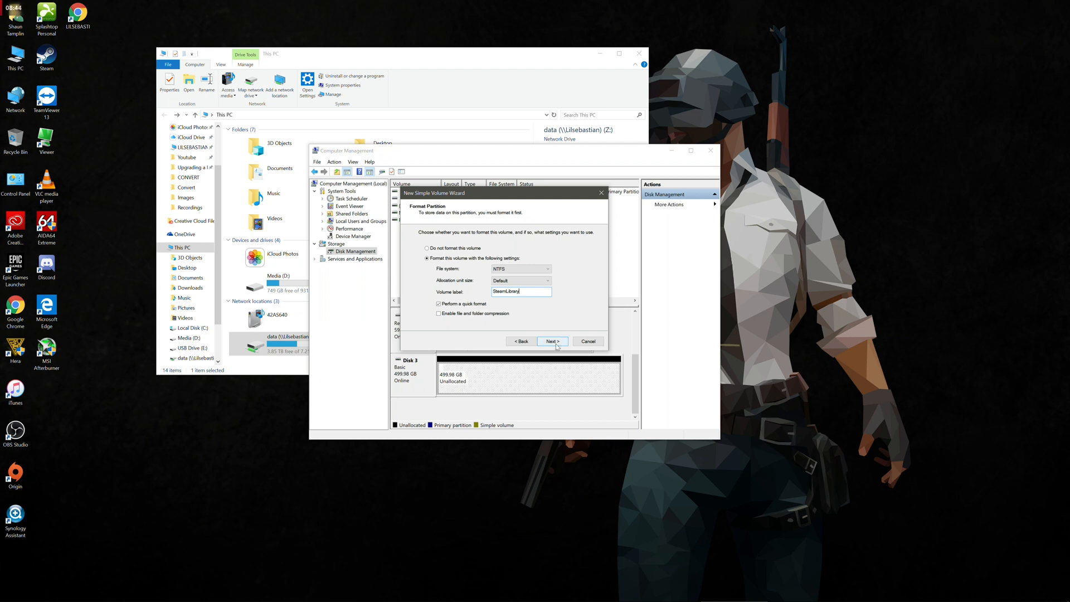
left_click(552, 341)
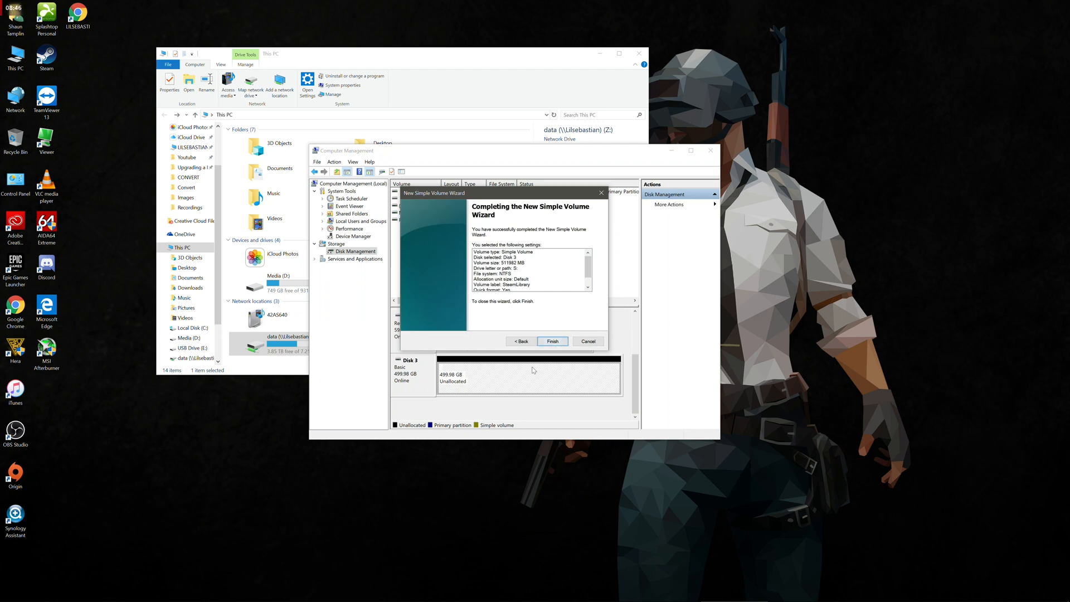
left_click(553, 342)
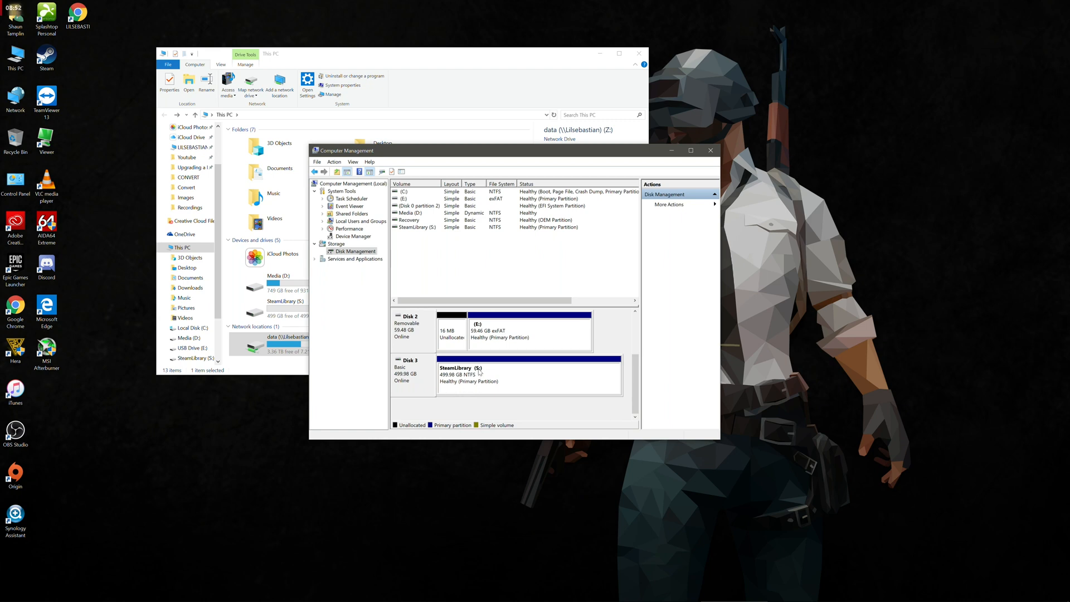
Step: Close Computer Management and review the C:, E: and D: drives in This PC
left_click(710, 151)
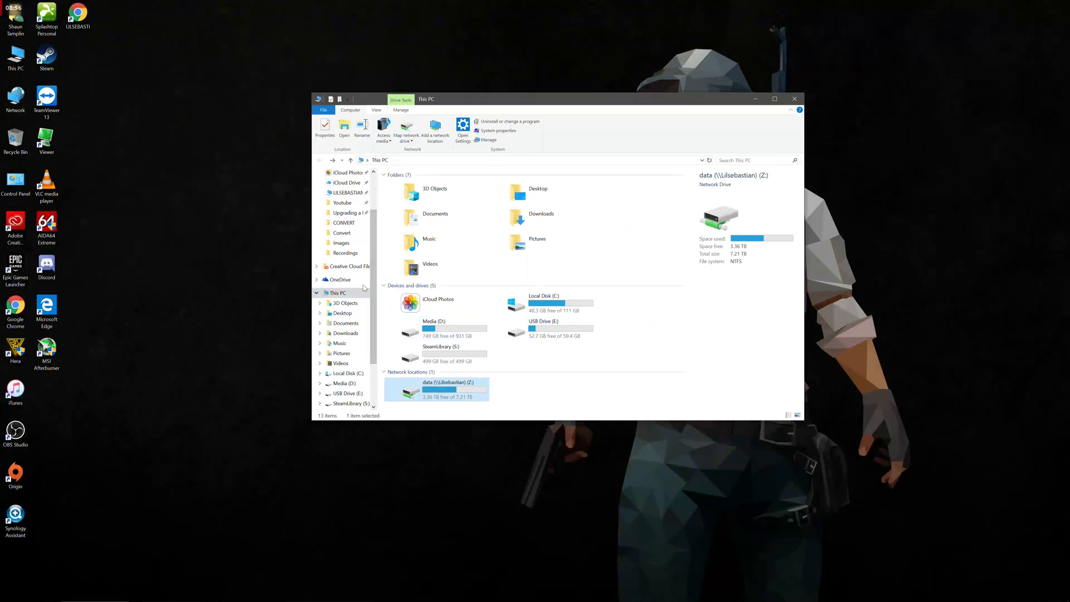
scroll("down", 3)
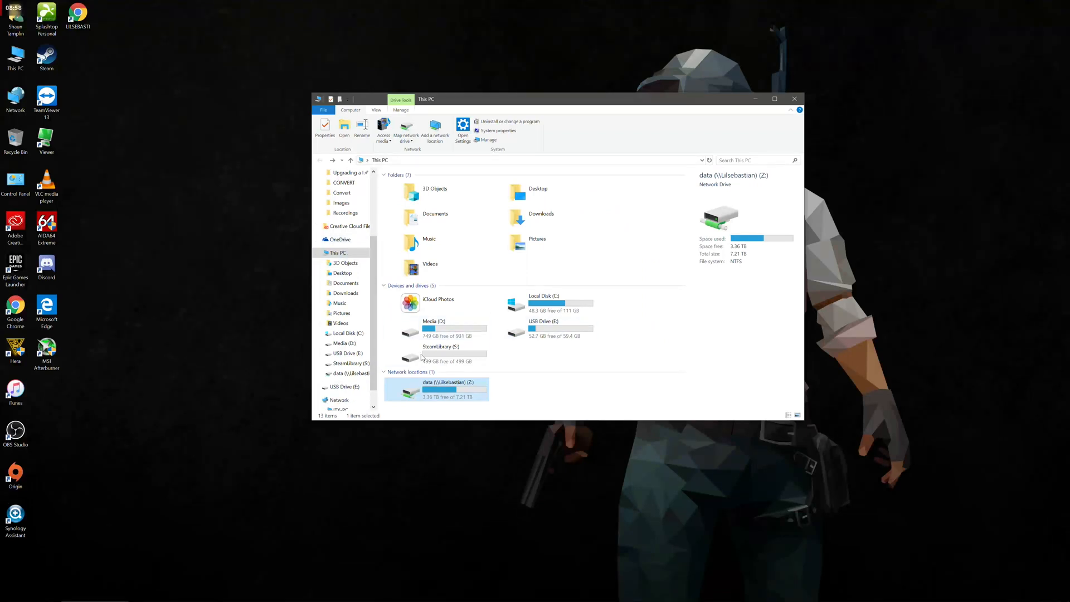
left_click(553, 303)
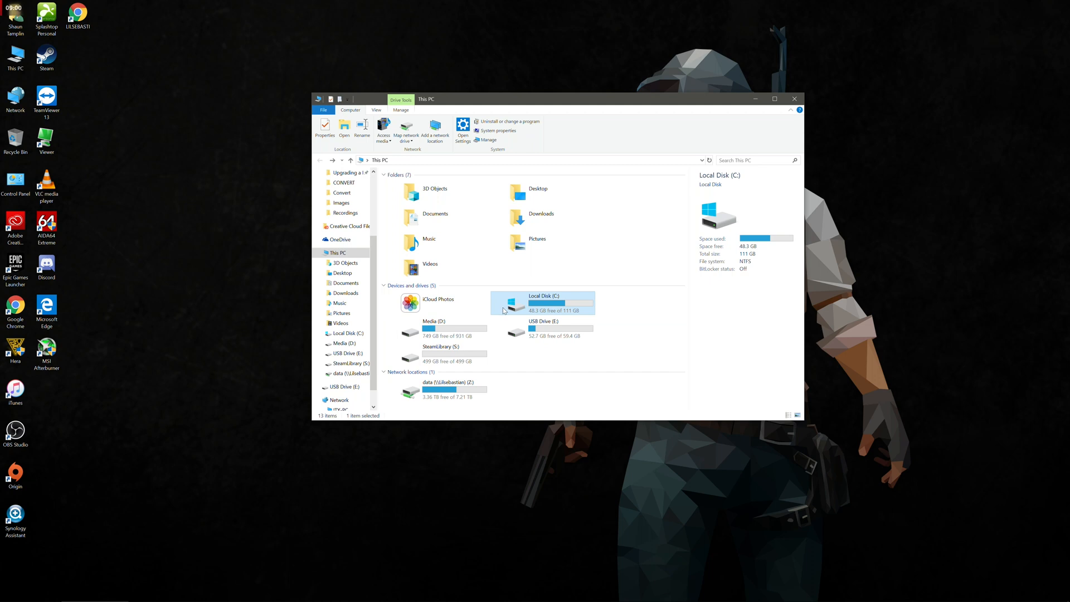
left_click(543, 327)
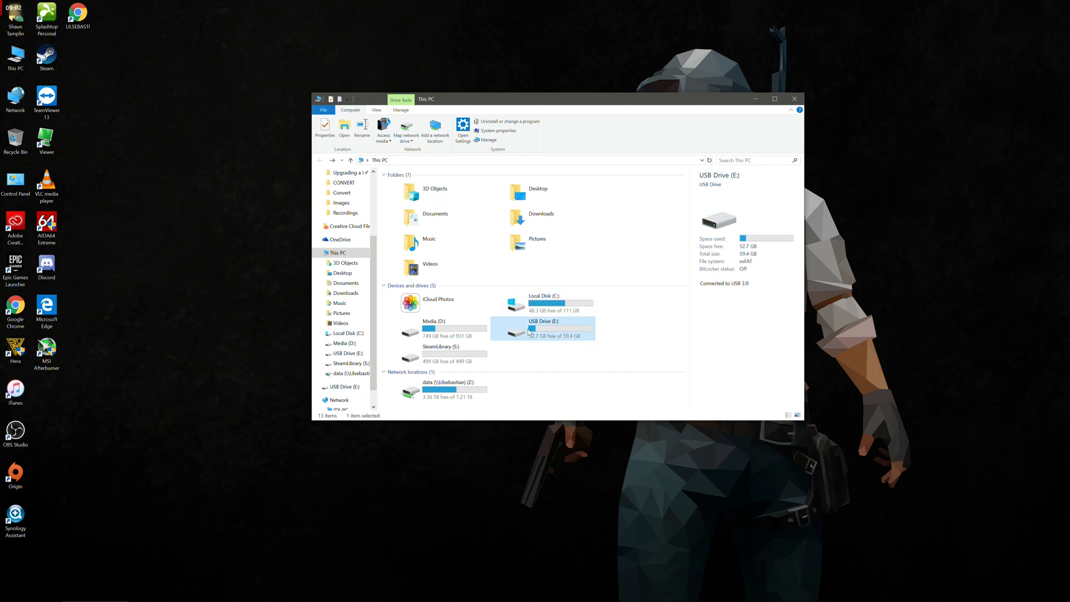
left_click(433, 328)
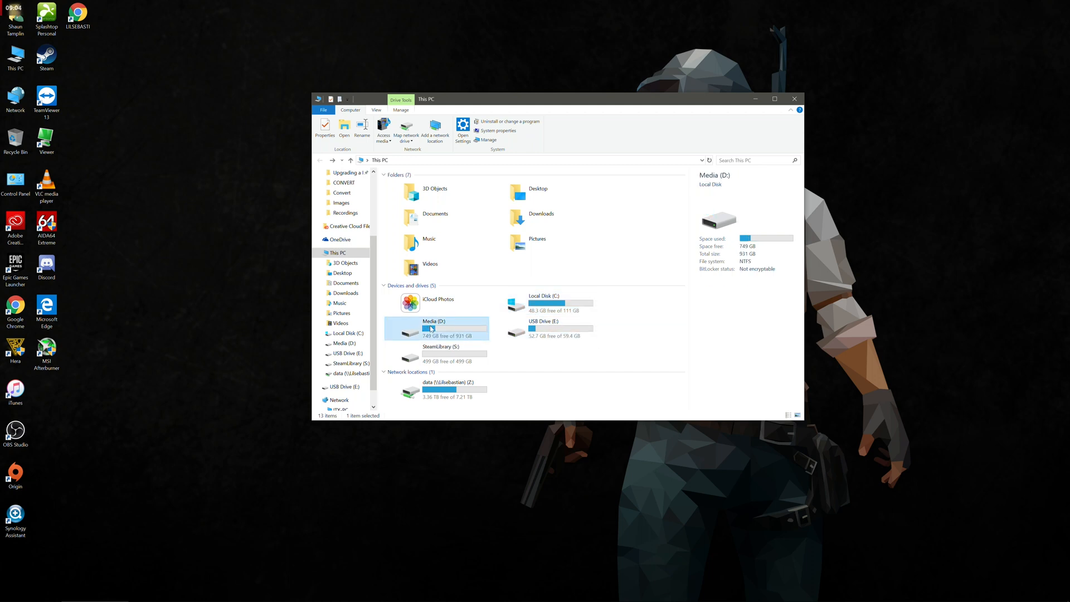
Step: Check the new SteamLibrary (S:) local disk and the network drive Z: details
left_click(440, 354)
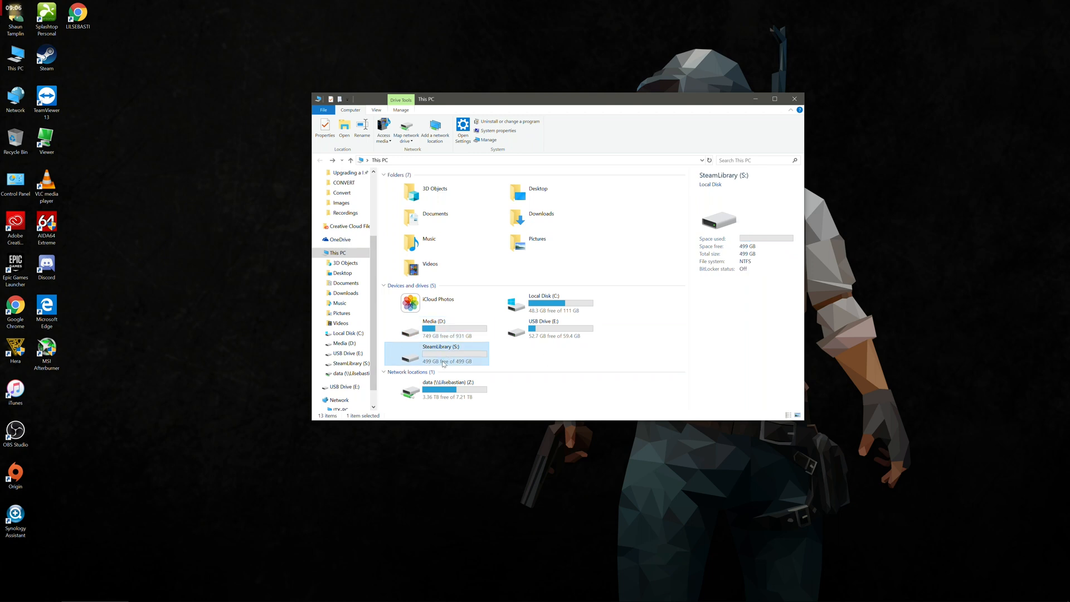
mouse_move(437, 358)
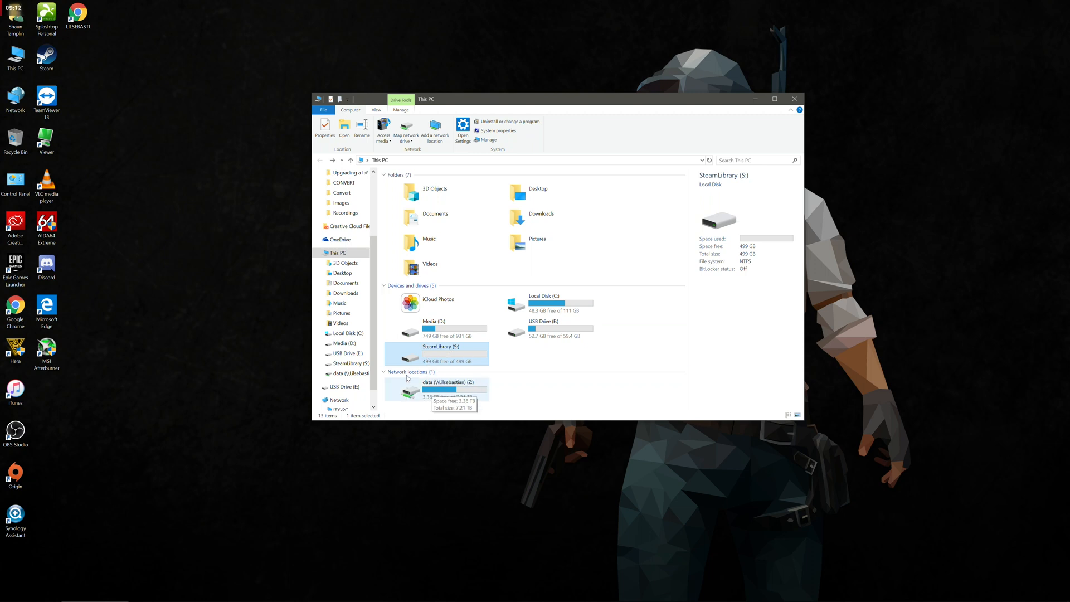
left_click(448, 389)
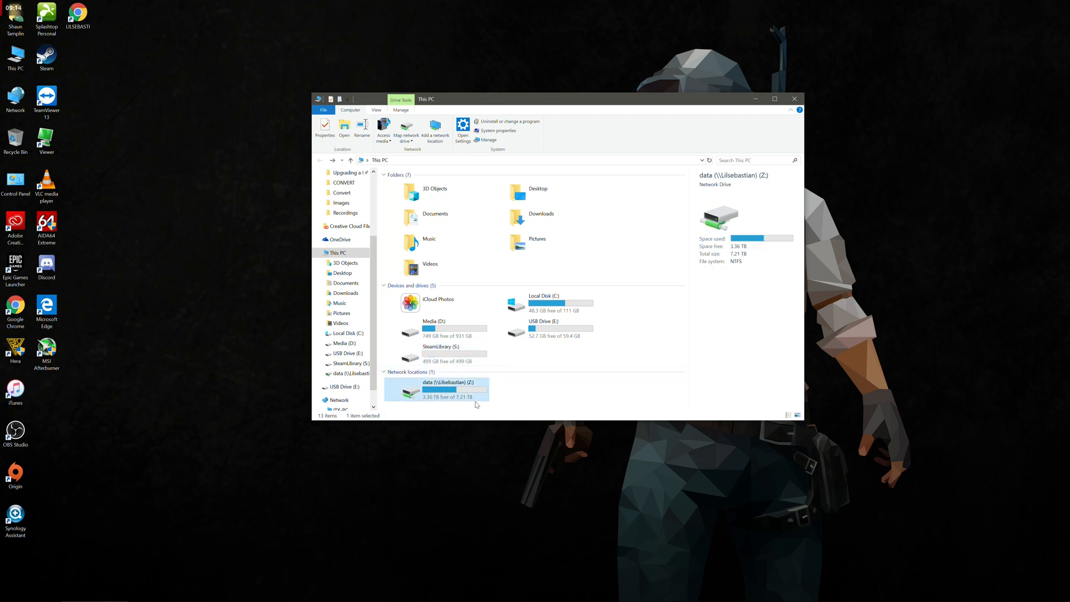
mouse_move(443, 393)
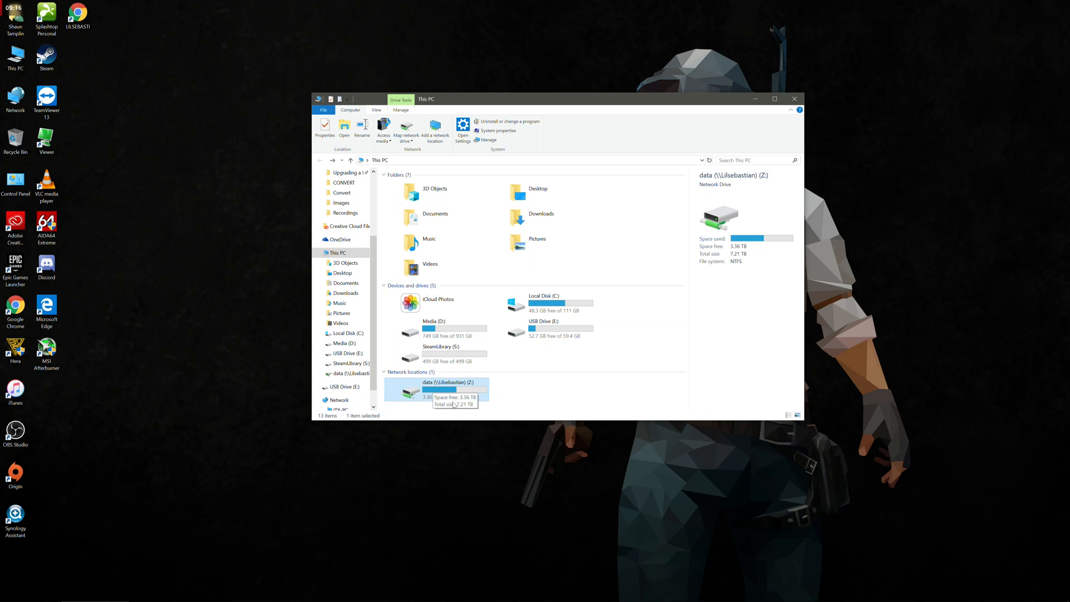
mouse_move(414, 394)
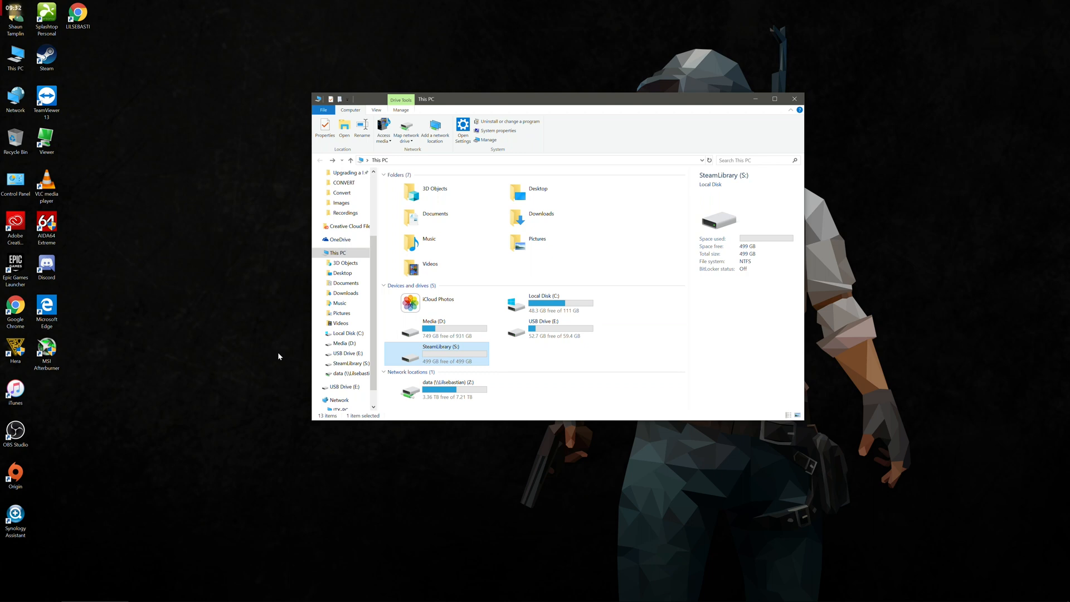
mouse_move(449, 353)
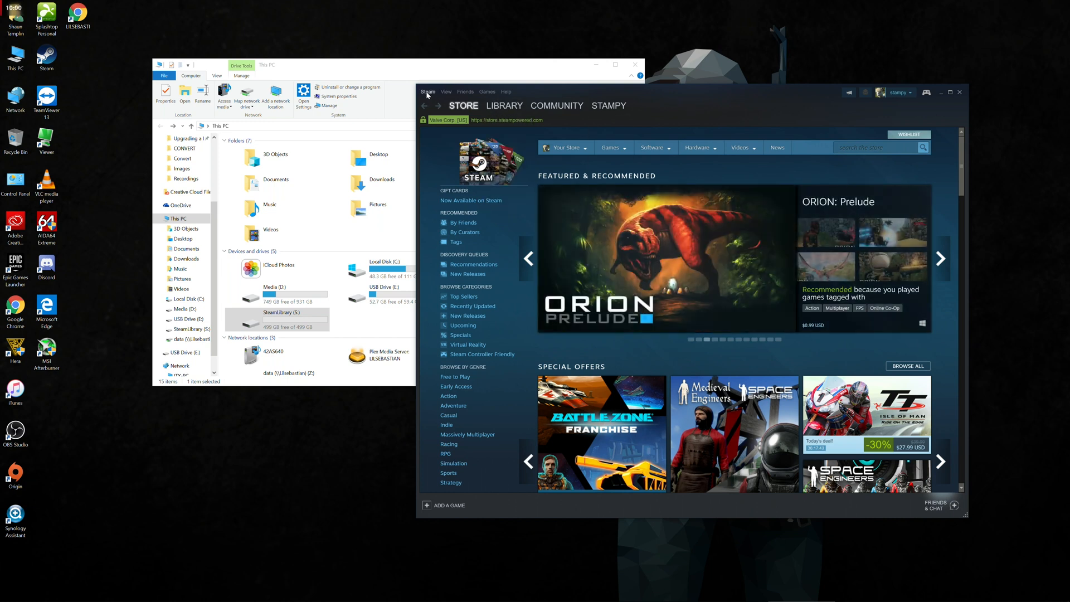
Step: Reach the Steam library folders list via Settings > Downloads
left_click(427, 91)
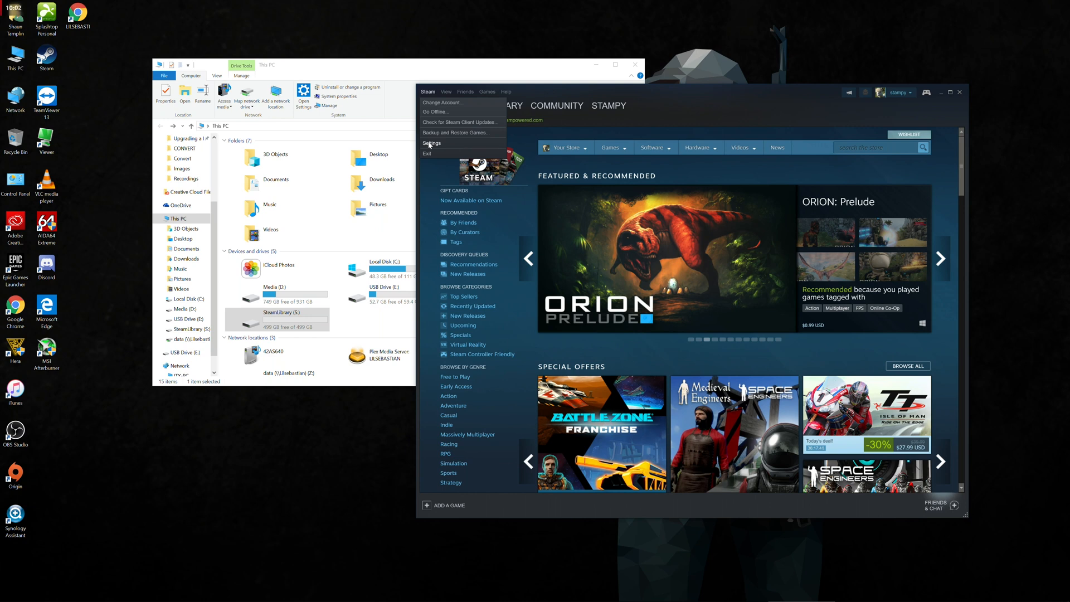
left_click(432, 144)
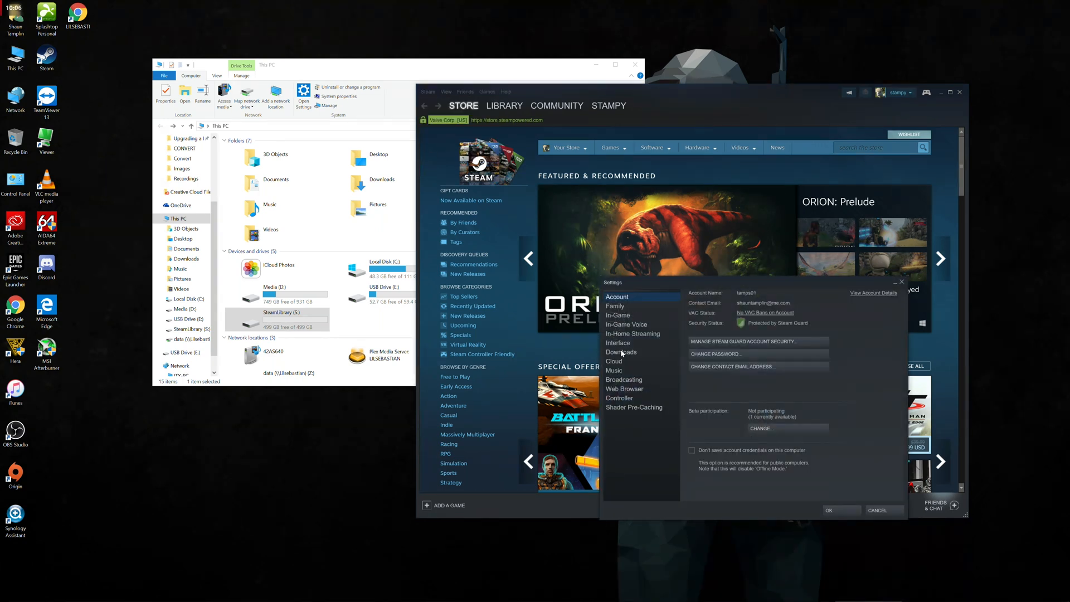
left_click(621, 351)
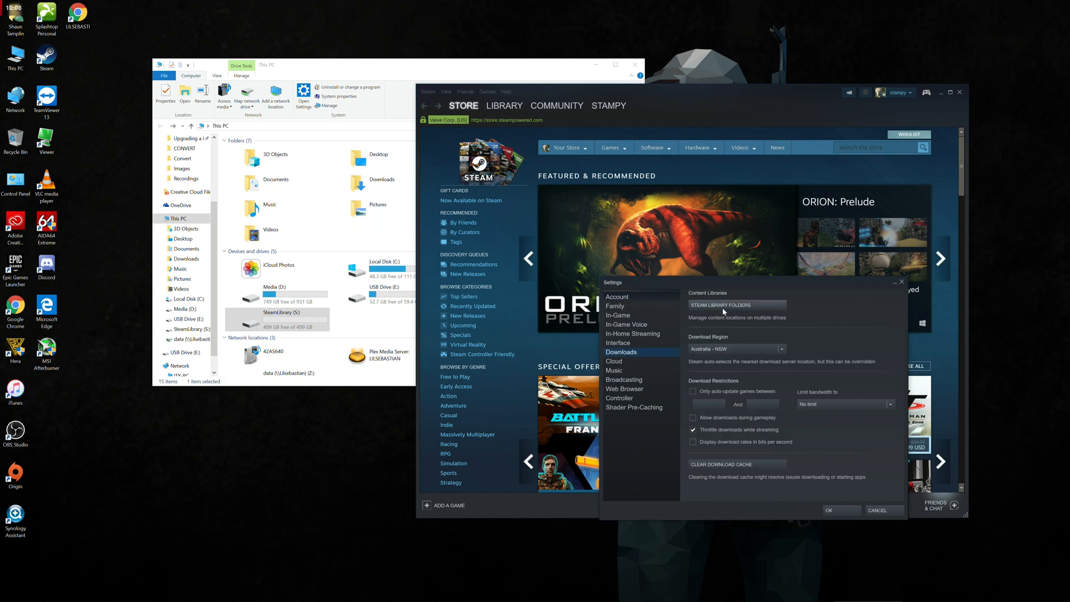
left_click(724, 305)
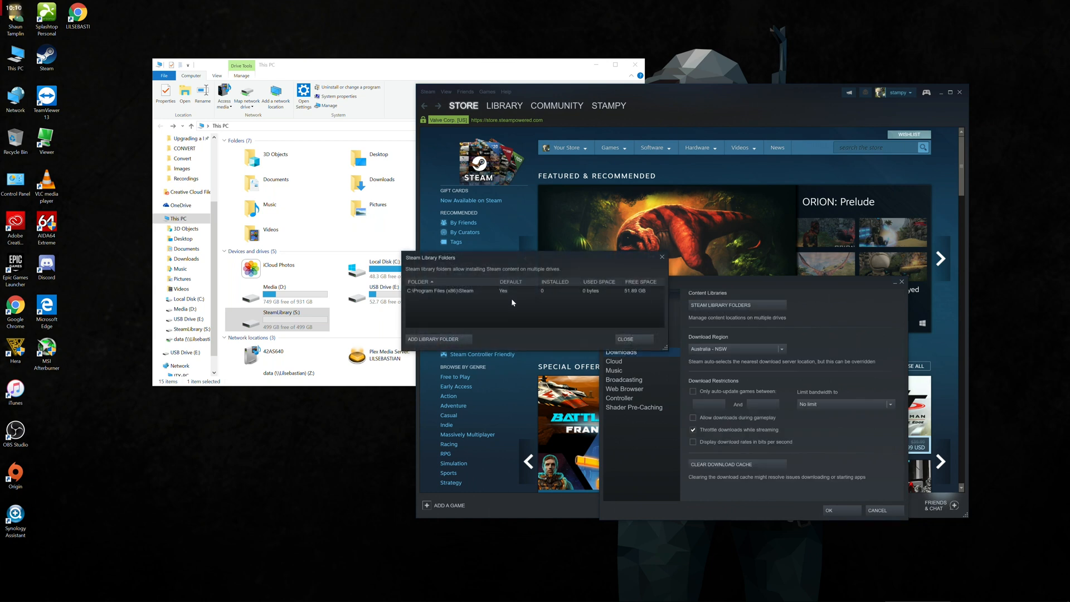
left_click(479, 290)
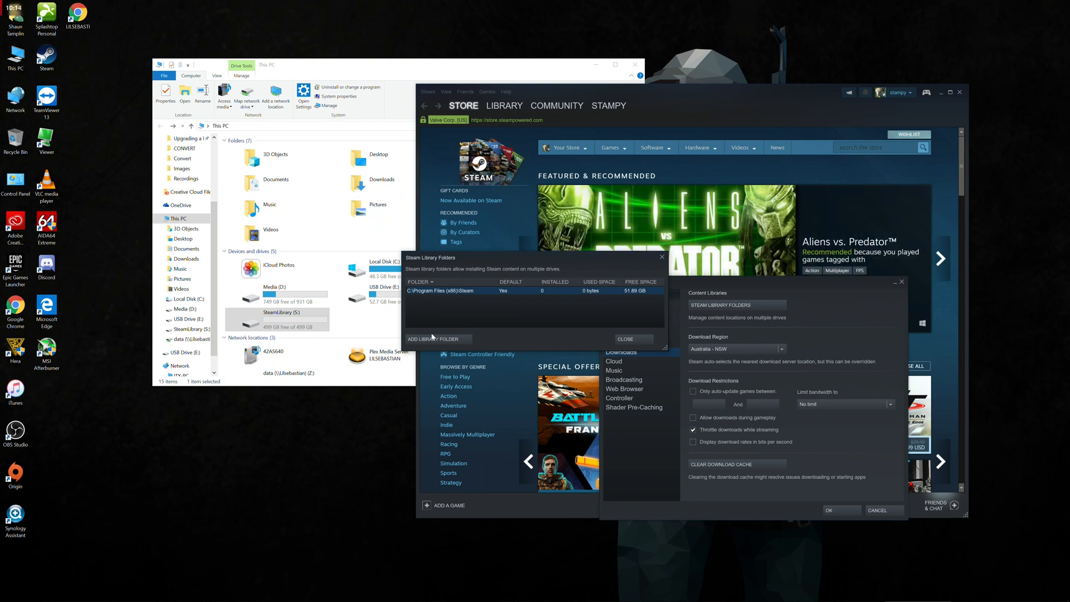
mouse_move(430, 341)
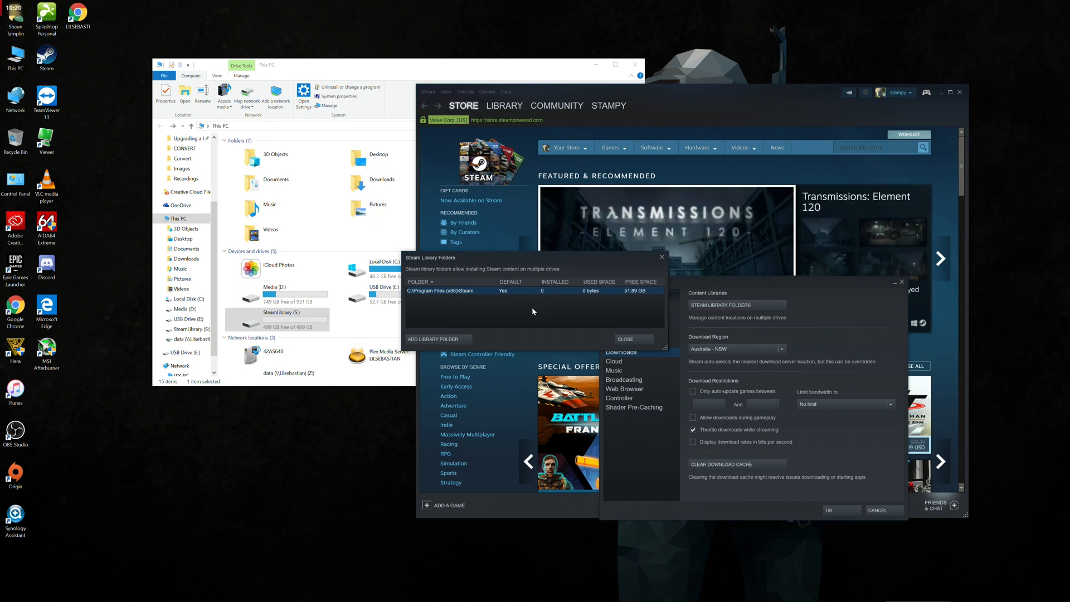
Step: Add S:\SteamLibrary on the S: drive as a new Steam library folder
left_click(434, 339)
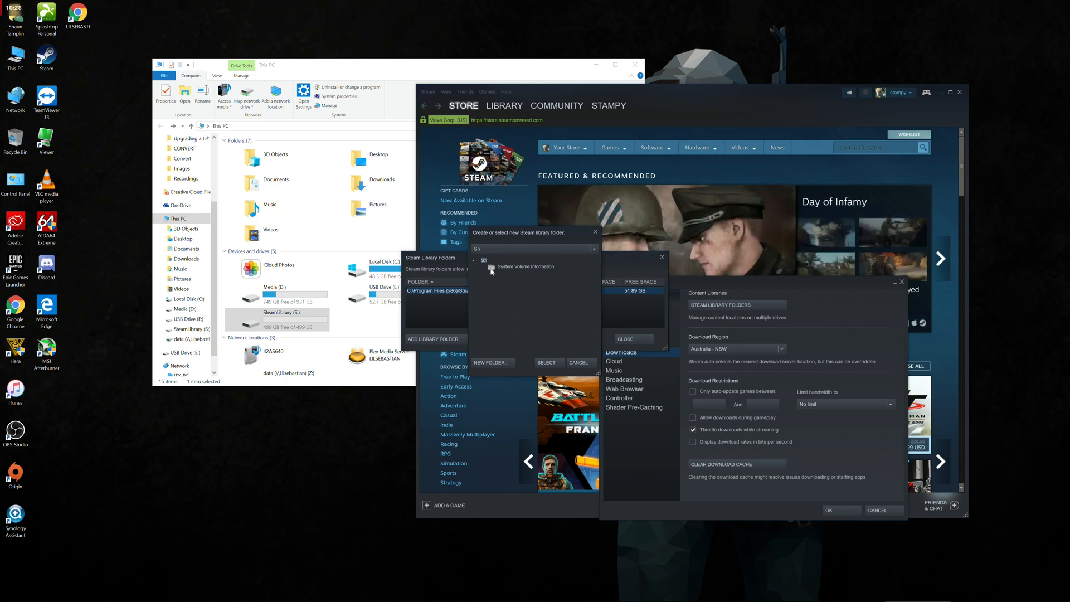
left_click(491, 363)
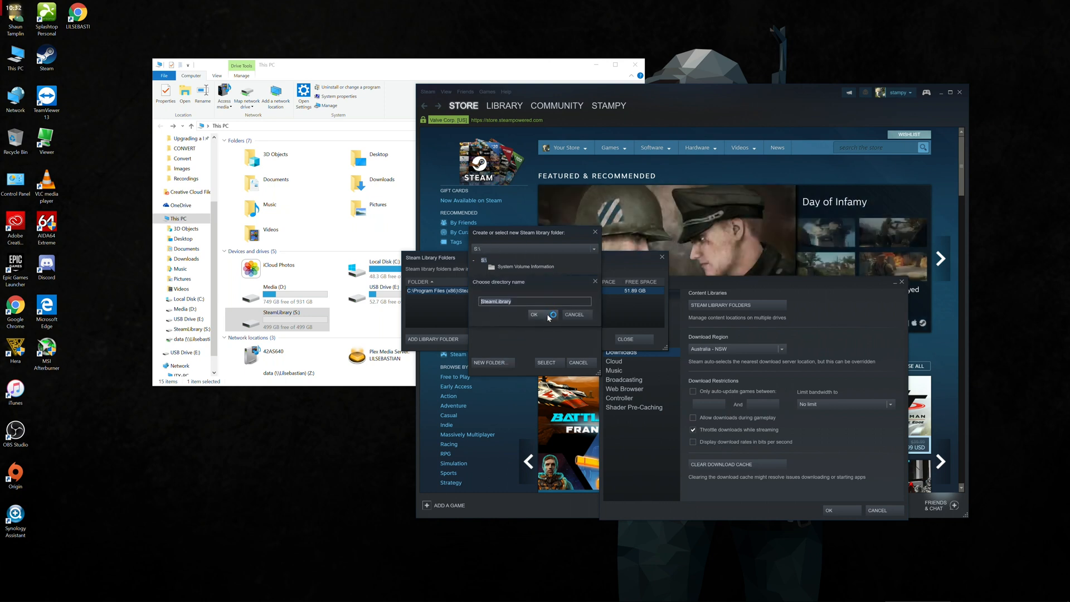
left_click(534, 314)
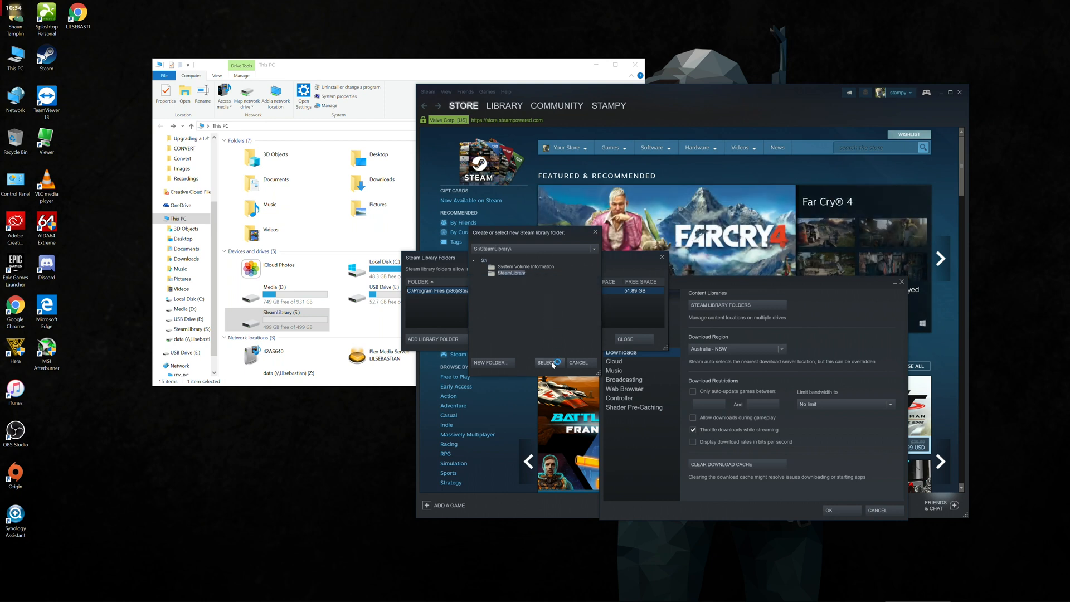
left_click(549, 362)
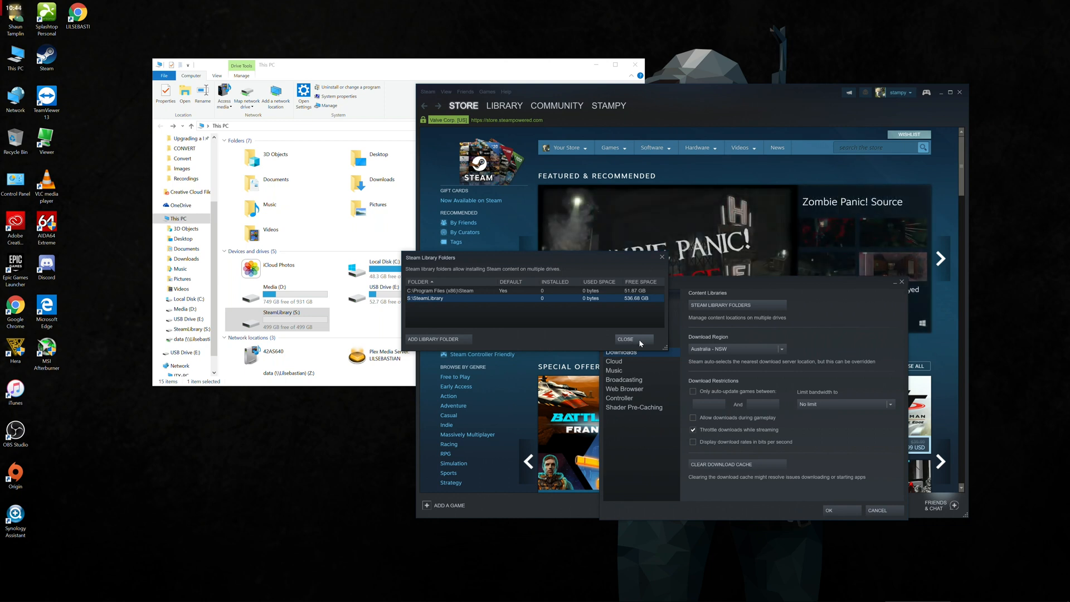
Step: Close the Steam settings and start installing PLAYERUNKNOWN'S BATTLEGROUNDS
left_click(628, 339)
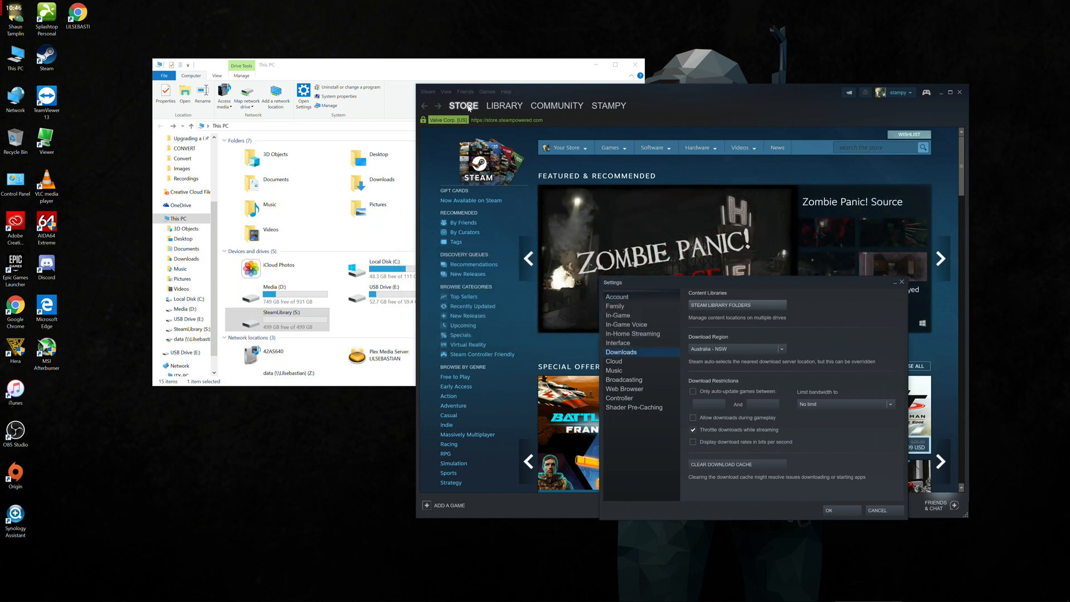
left_click(504, 106)
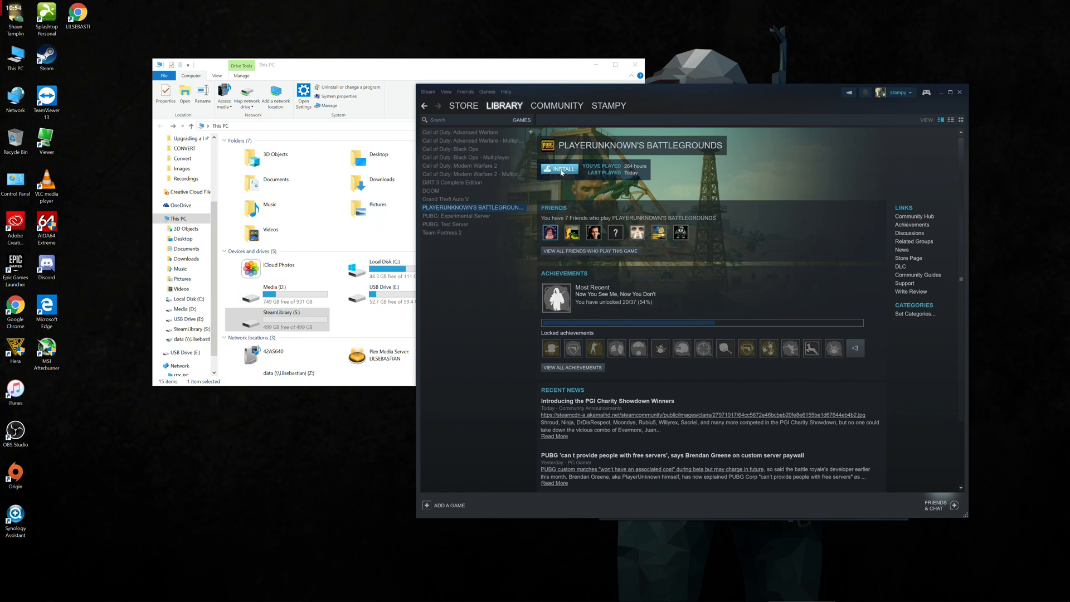
left_click(558, 168)
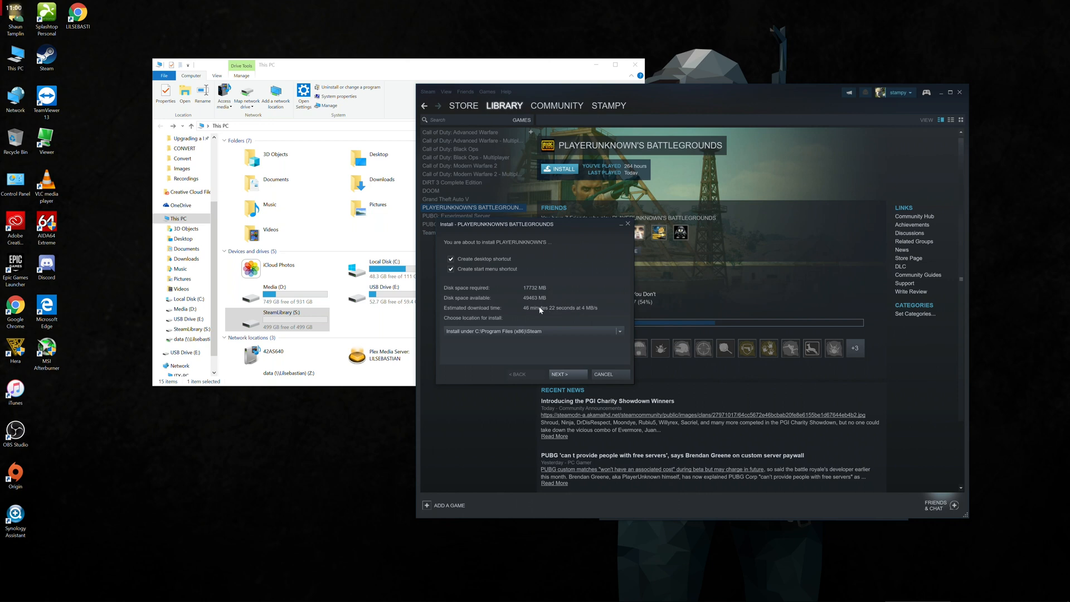
mouse_move(539, 311)
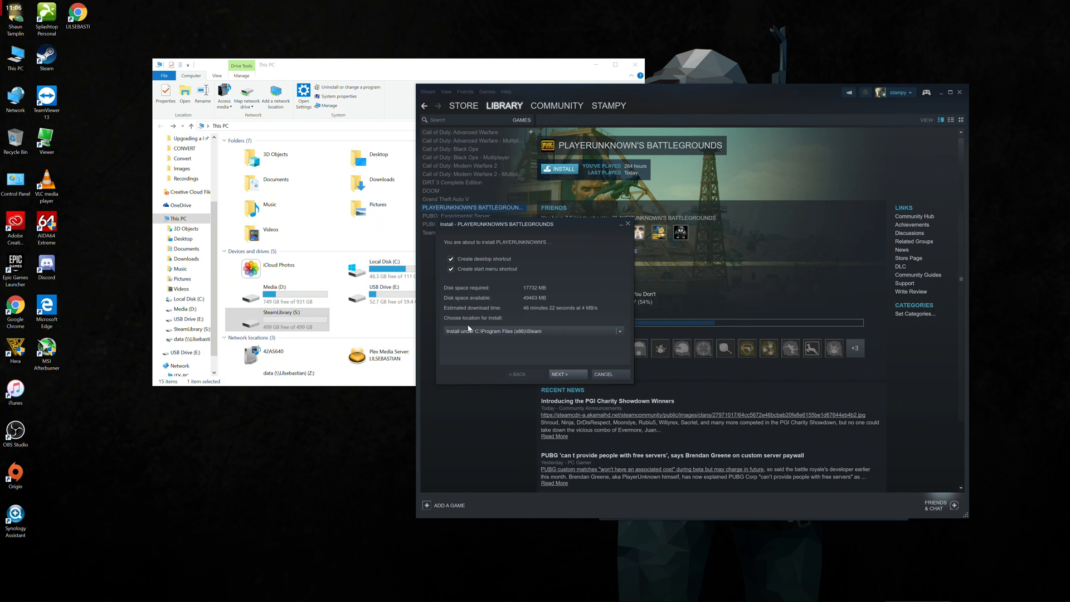
Step: Install PUBG to S:\SteamLibrary, accept the license and begin the download
left_click(618, 331)
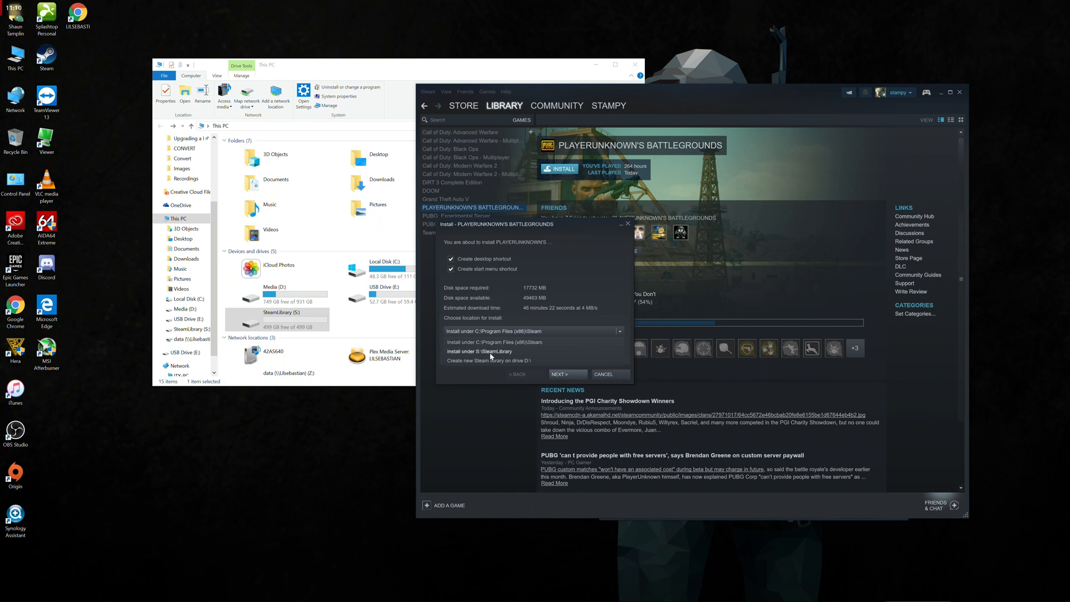
left_click(479, 351)
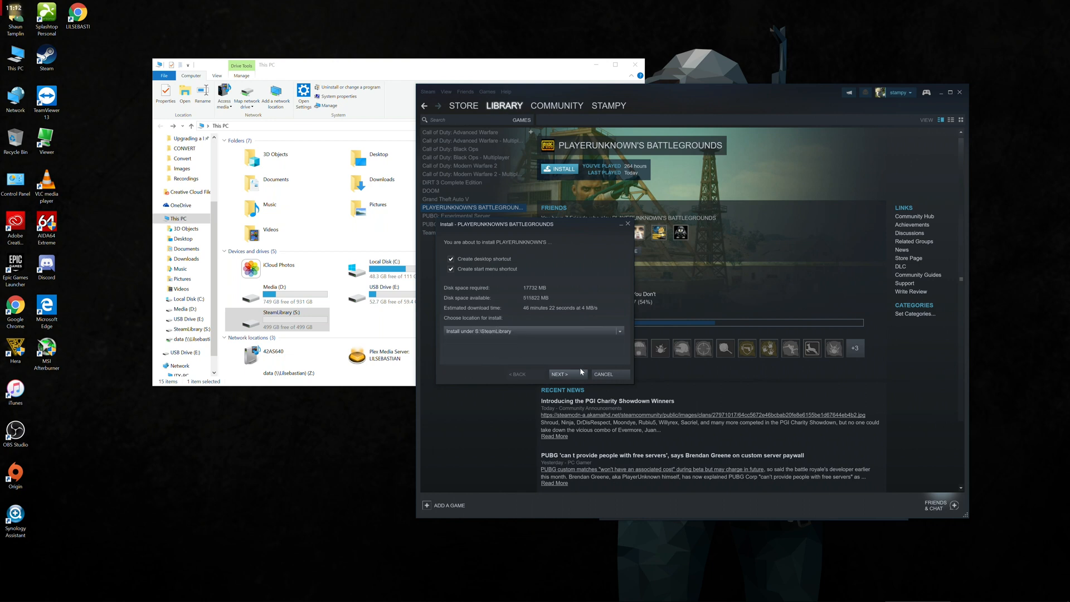
left_click(564, 375)
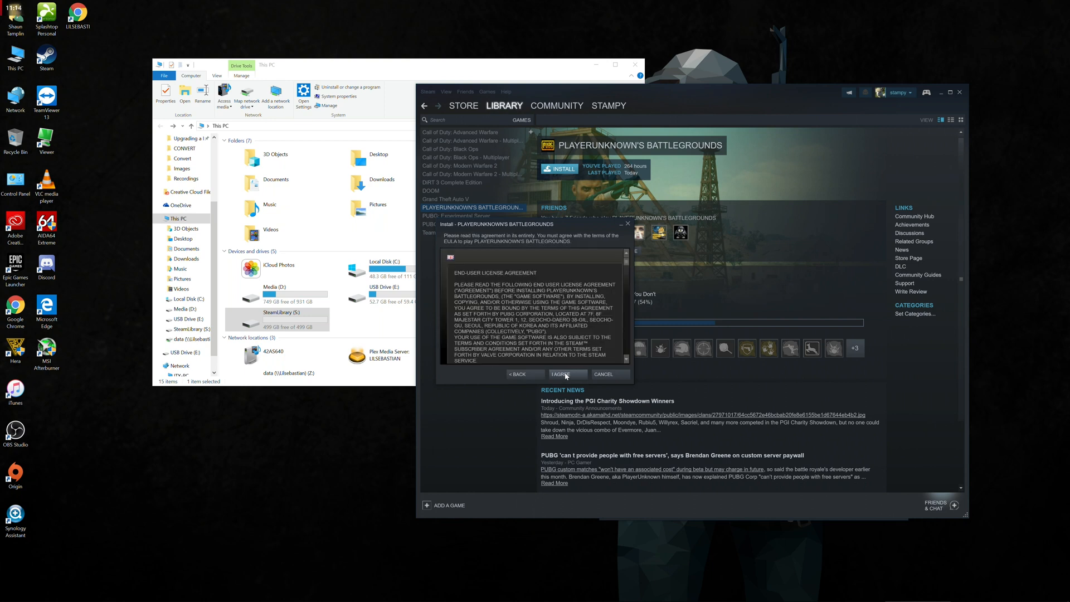
left_click(567, 374)
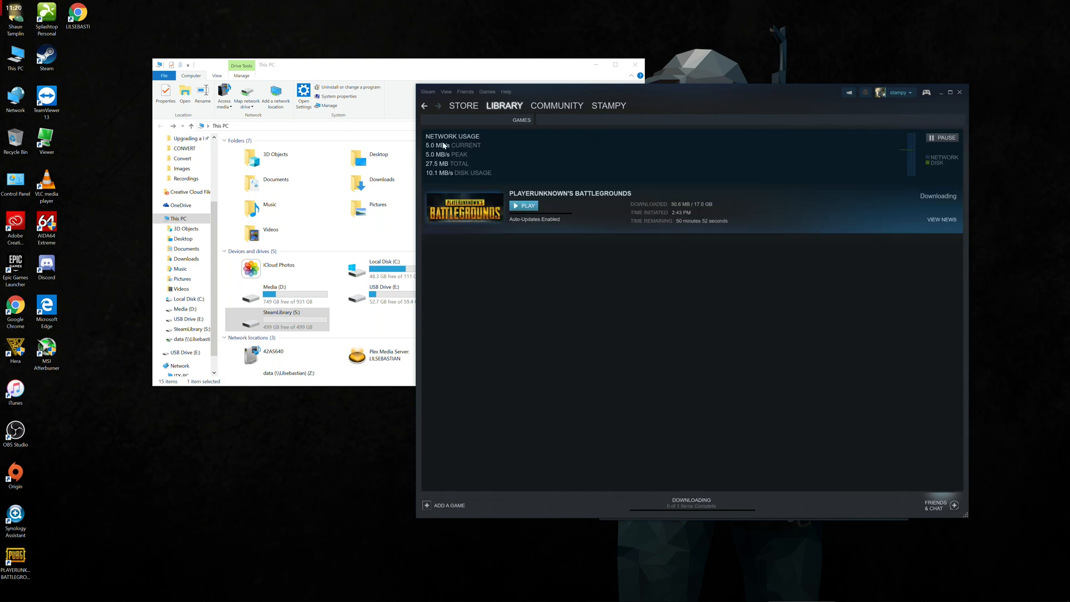
Step: Verify the PUBG folder exists in S:\SteamLibrary\steamapps\common, then close the windows
left_click(280, 321)
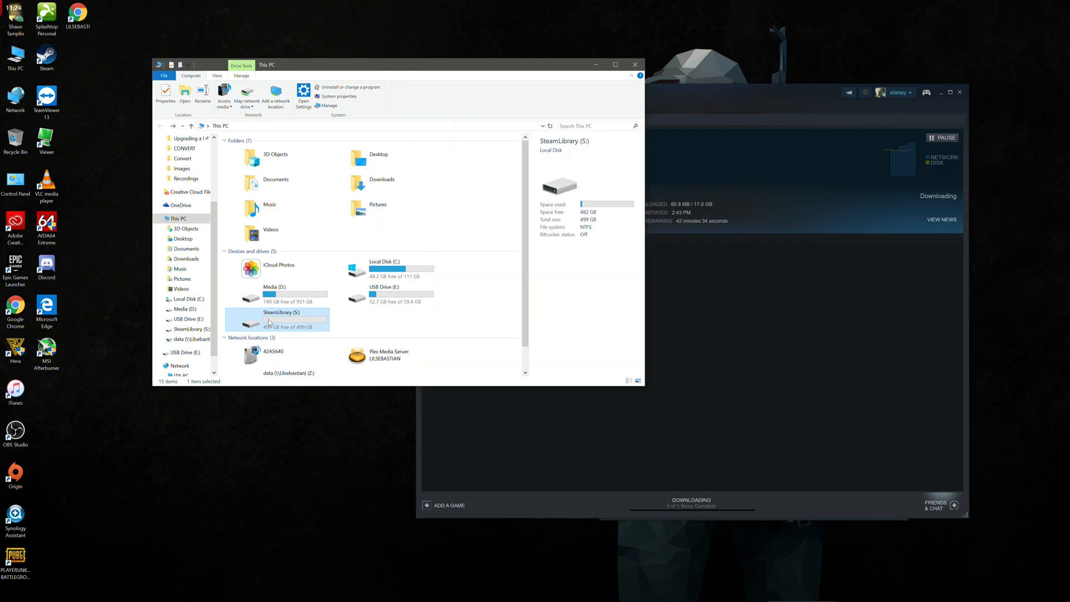
double_click(281, 321)
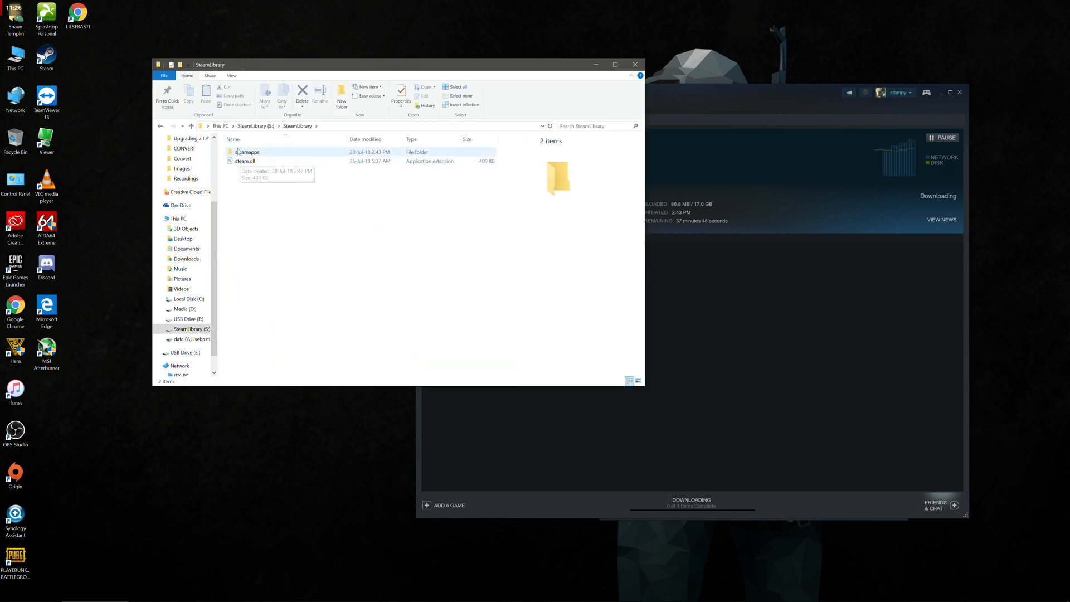
left_click(247, 152)
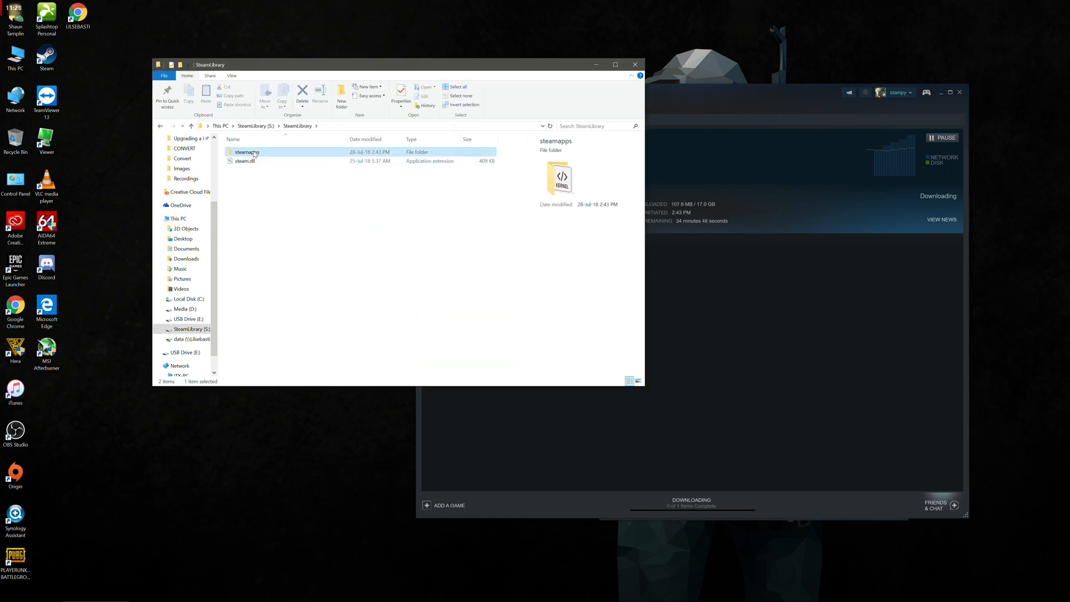
double_click(247, 152)
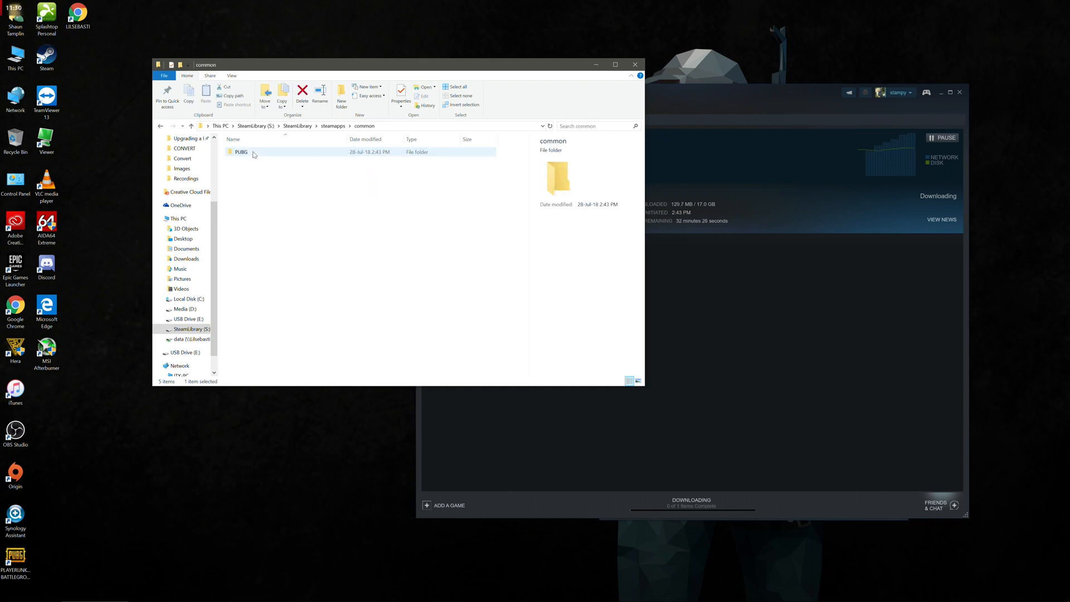
double_click(240, 151)
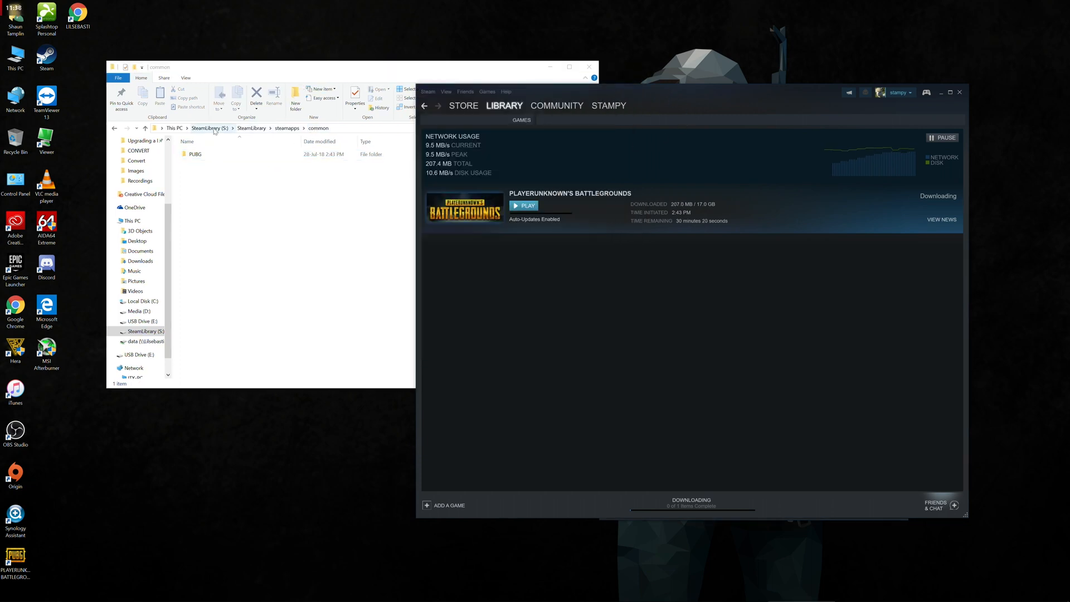
left_click(464, 105)
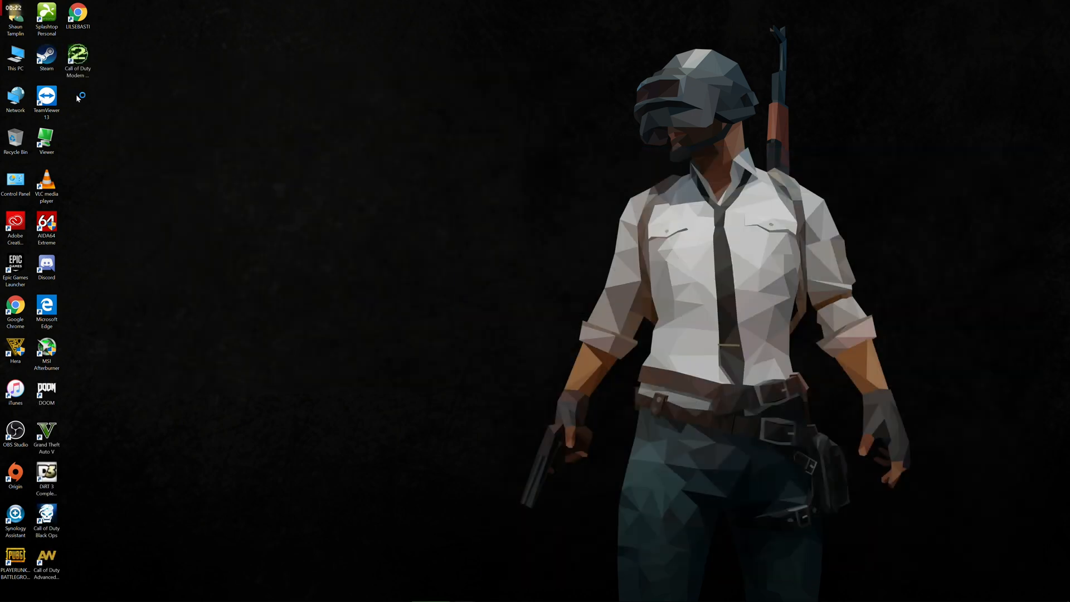
Step: Launch Steam and browse the library past DiRT 3 and Modern Warfare 2
double_click(46, 58)
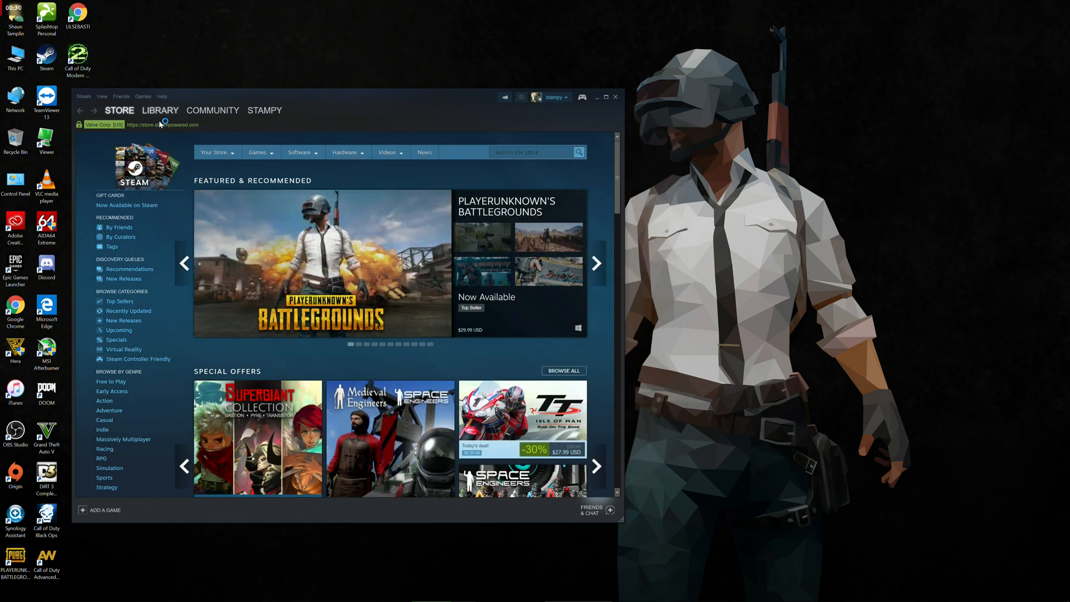
left_click(161, 111)
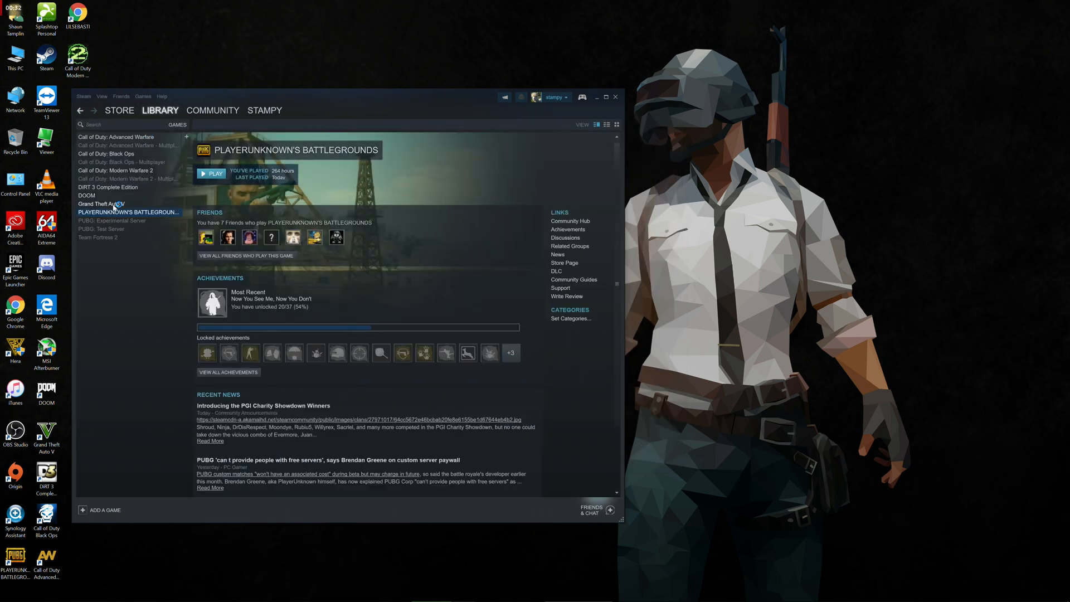
left_click(108, 187)
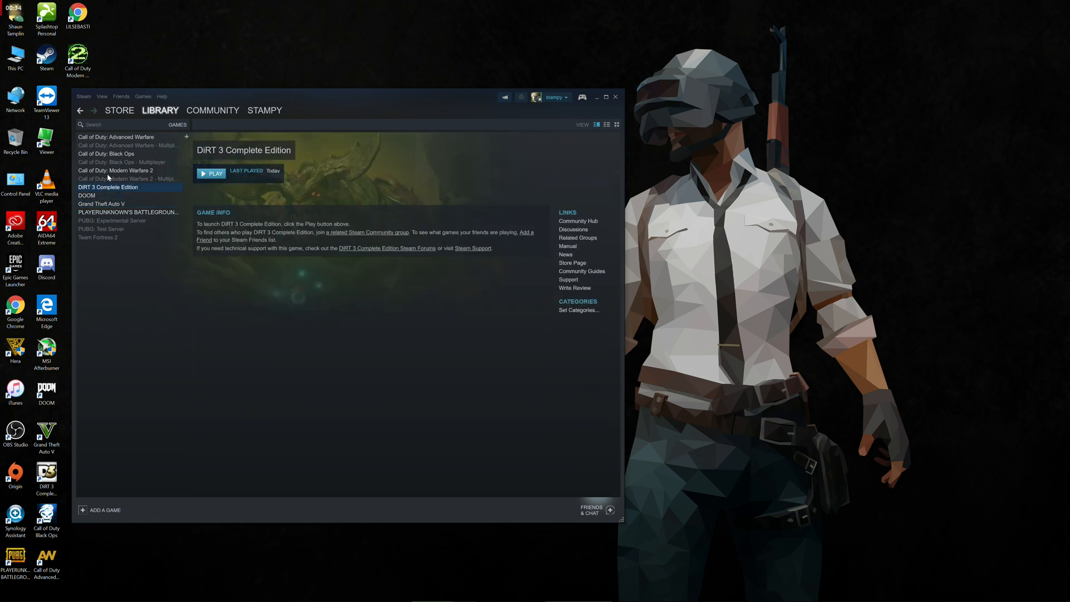
left_click(115, 169)
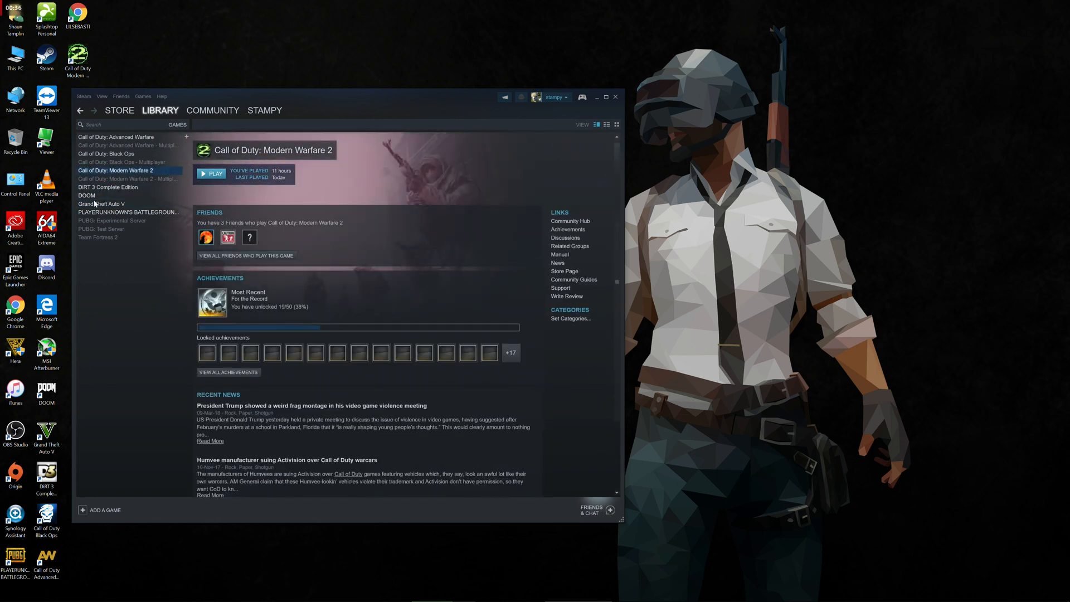
Step: Select PLAYERUNKNOWN'S BATTLEGROUNDS in the library and launch it with PLAY
left_click(128, 211)
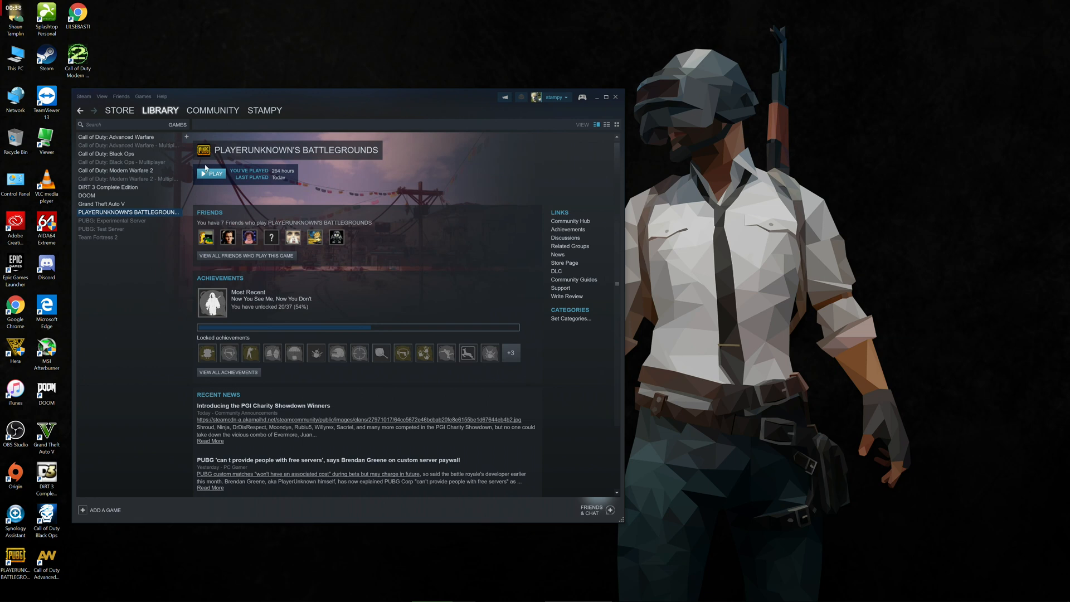
left_click(211, 174)
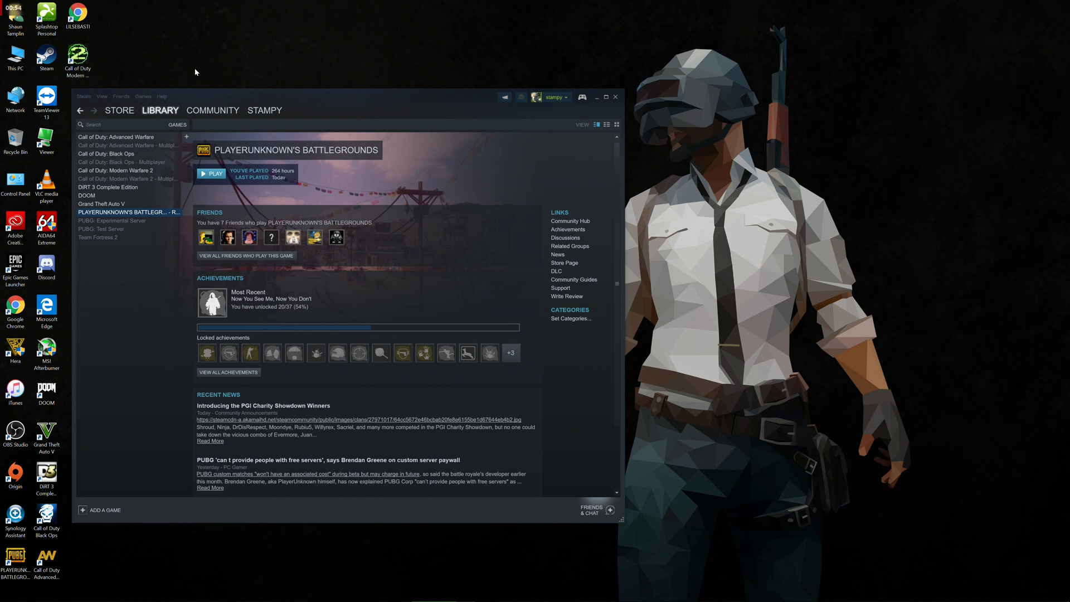
mouse_move(410, 123)
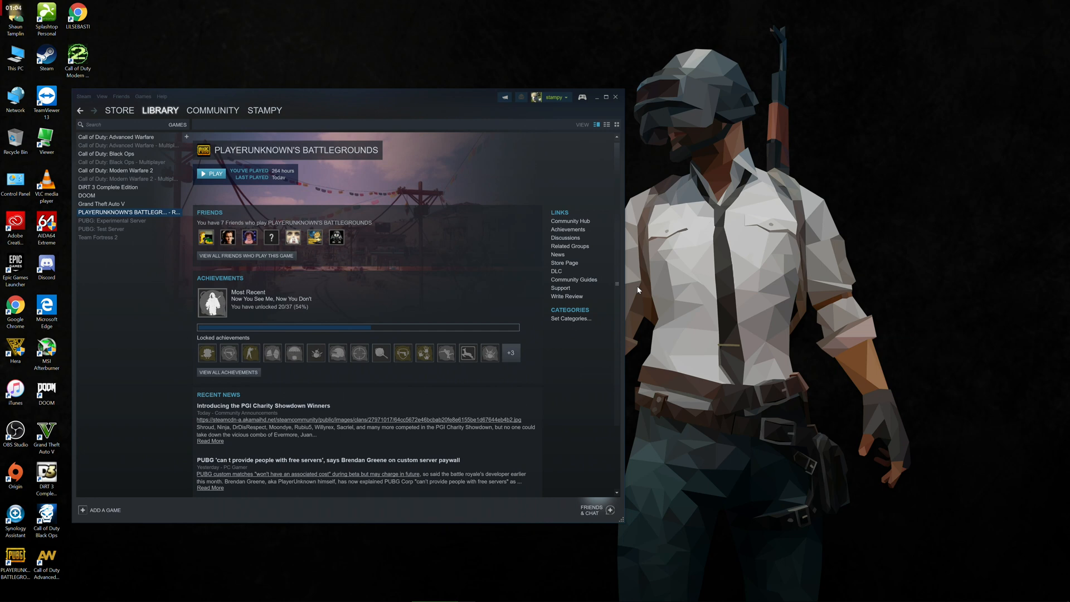
left_click(210, 174)
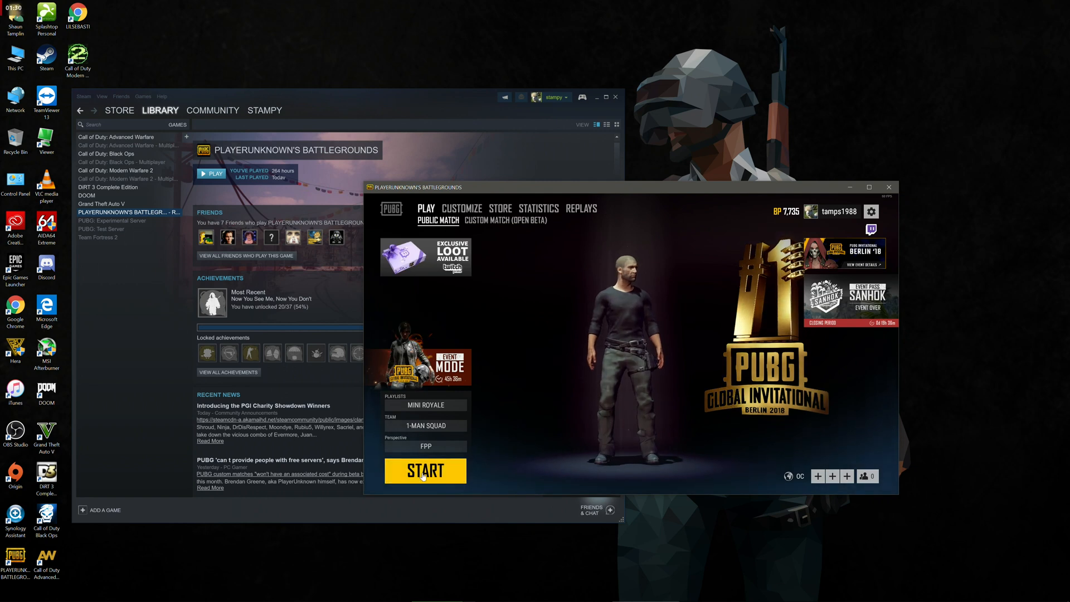
Step: Set the PUBG lobby to Mini Royale playlist with SOLO team and FPP perspective
left_click(425, 405)
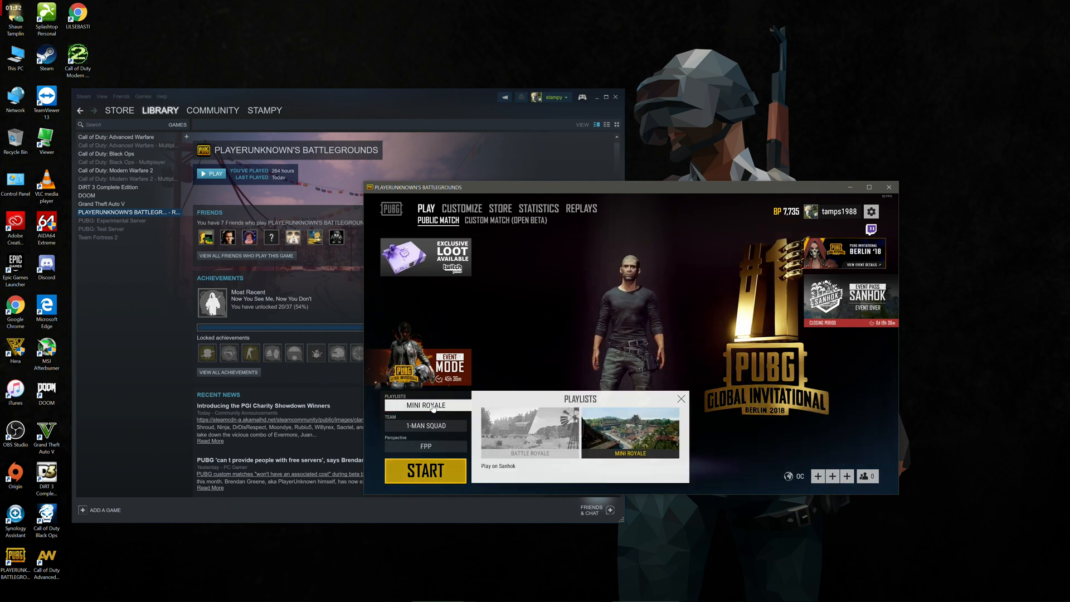
left_click(425, 425)
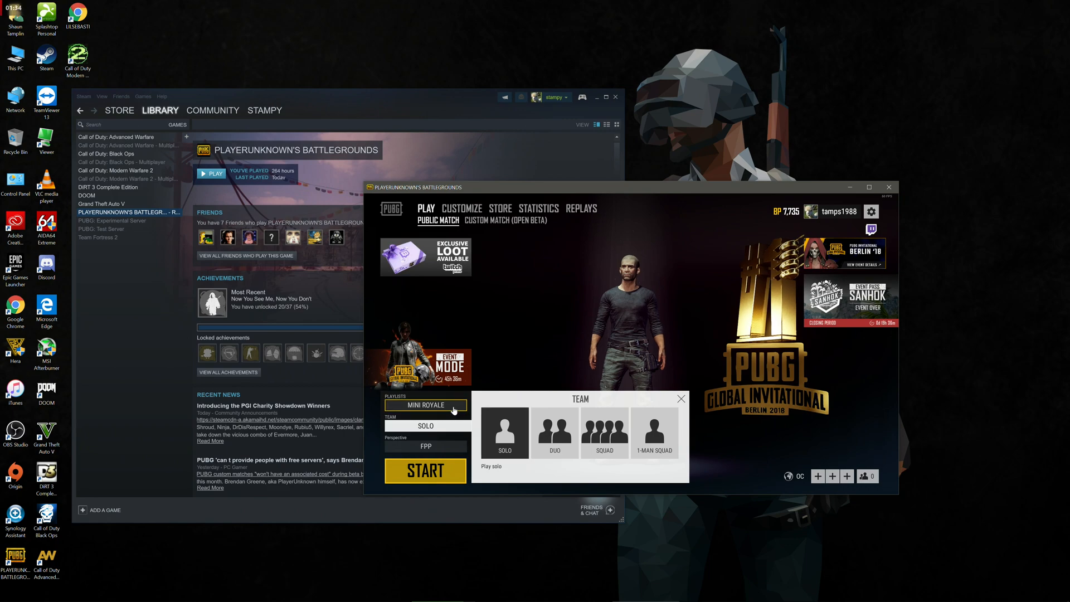